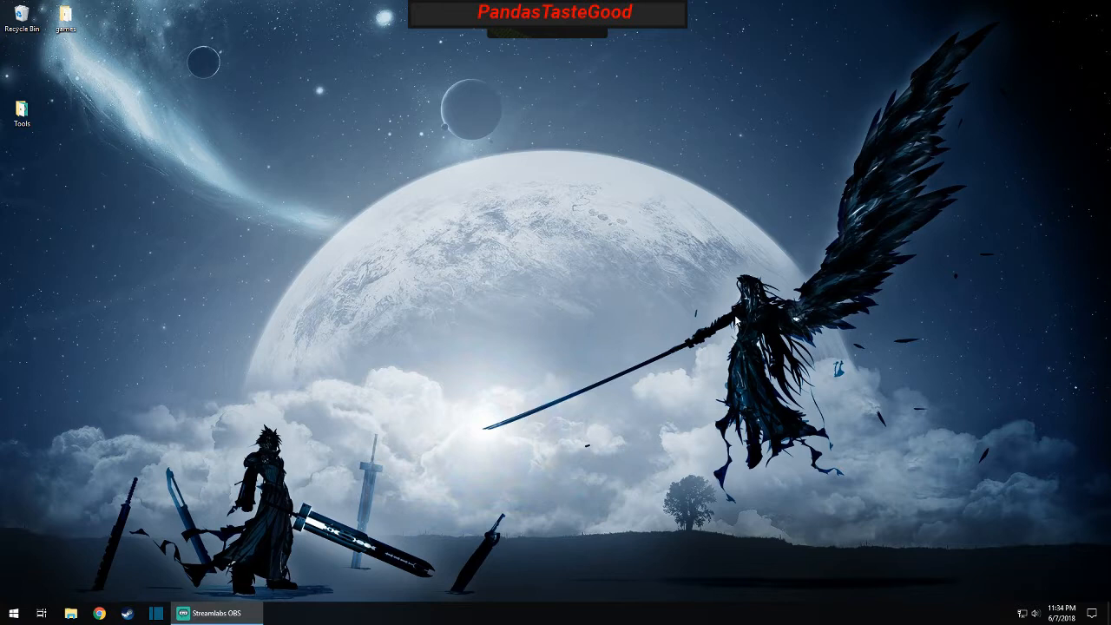
pyautogui.moveTo(18, 588)
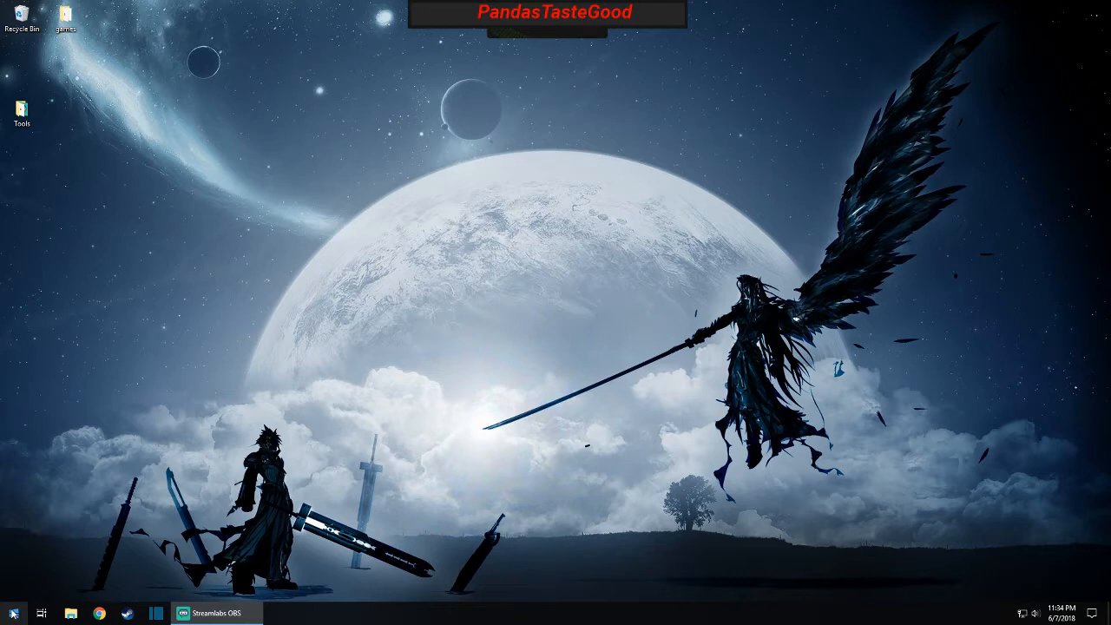
# - Open the Start menu, close it, then reopen it to show the app list and tiles
pyautogui.click(11, 614)
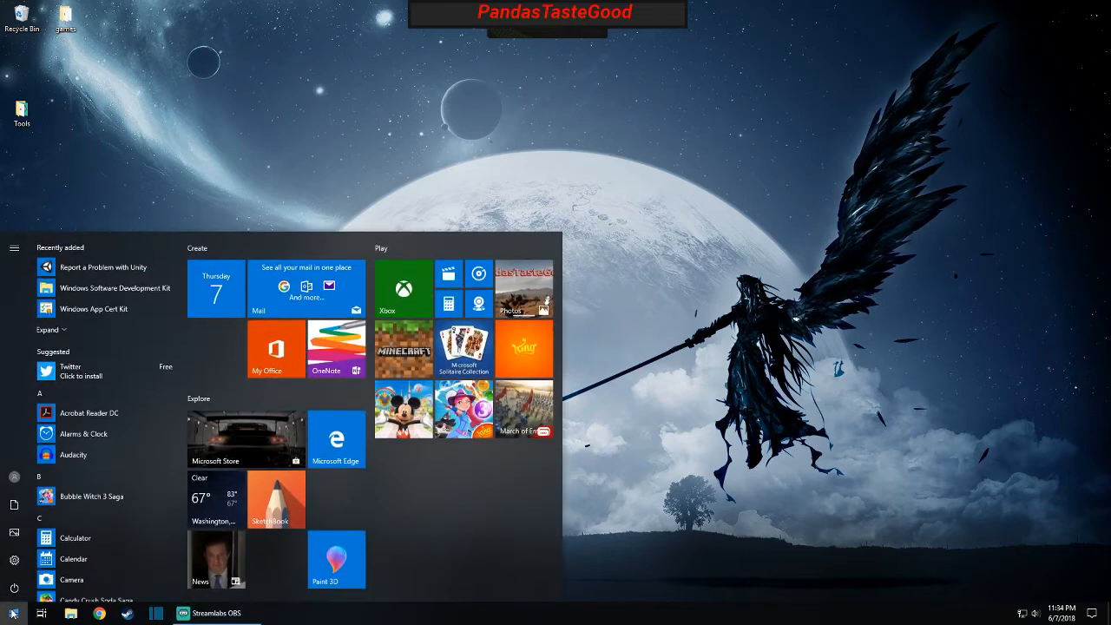
pyautogui.click(13, 614)
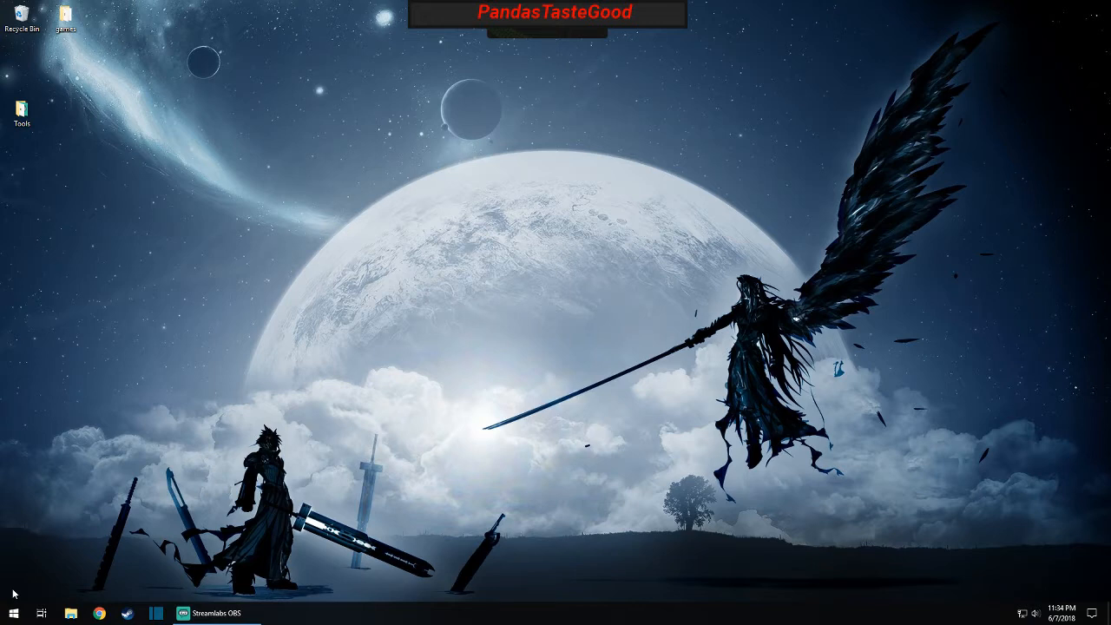
pyautogui.moveTo(73, 522)
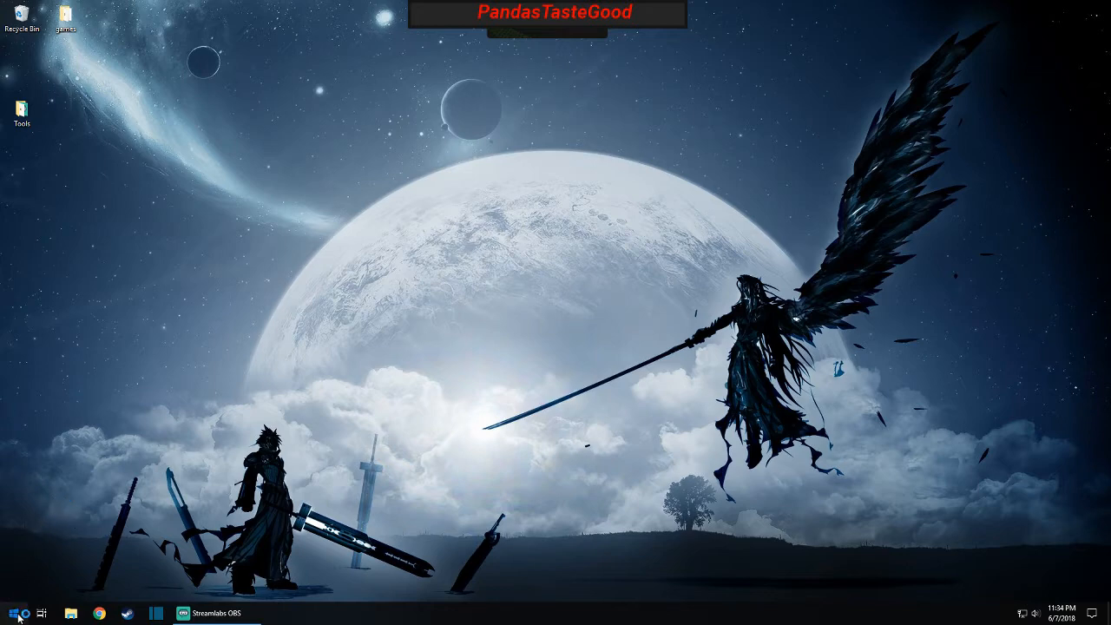
pyautogui.click(10, 613)
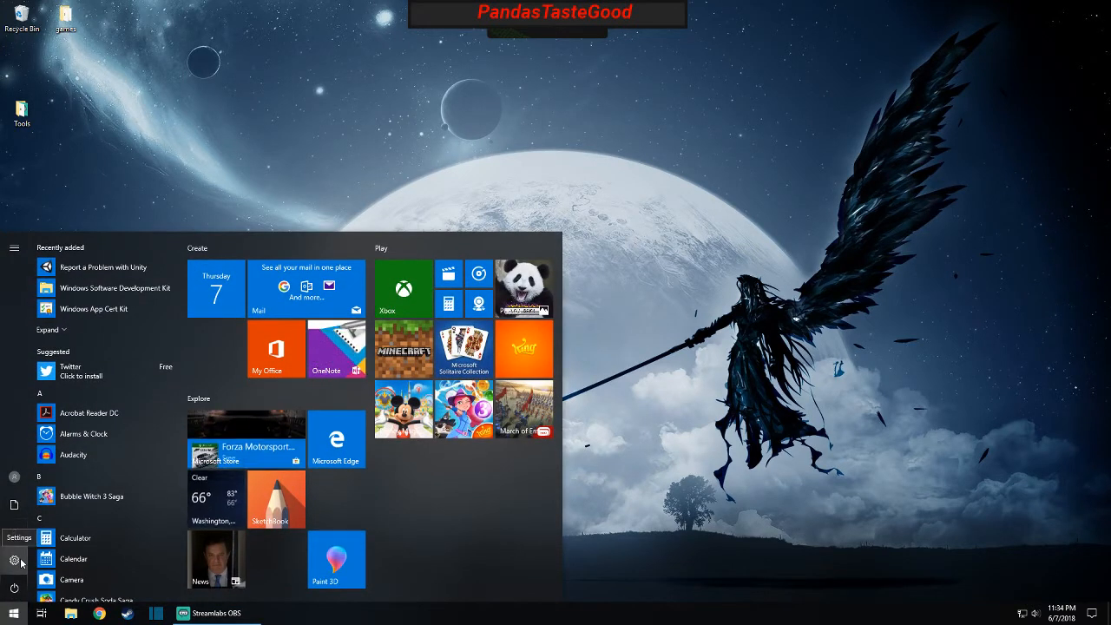
# - Open Windows Settings from the Start menu's Settings gear
pyautogui.click(13, 537)
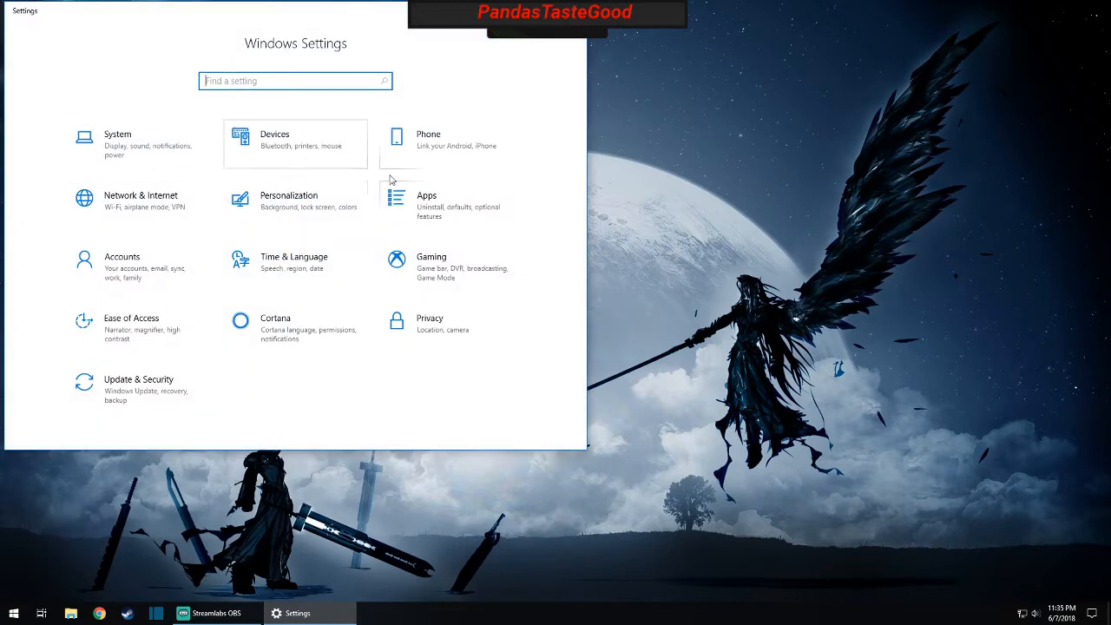
pyautogui.moveTo(466, 386)
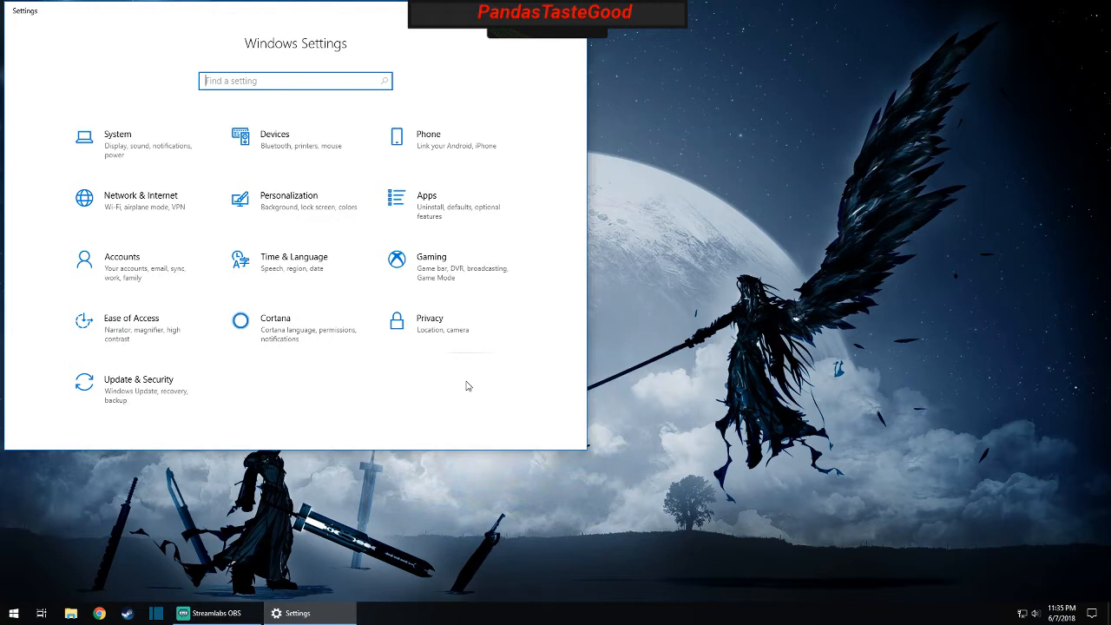
pyautogui.moveTo(469, 382)
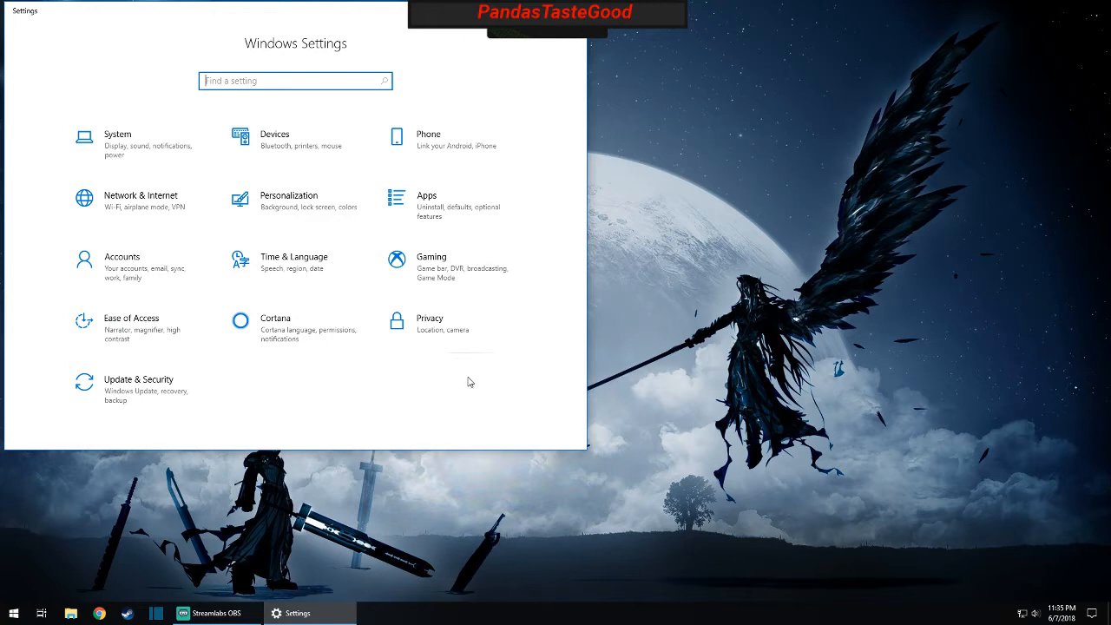
pyautogui.moveTo(473, 335)
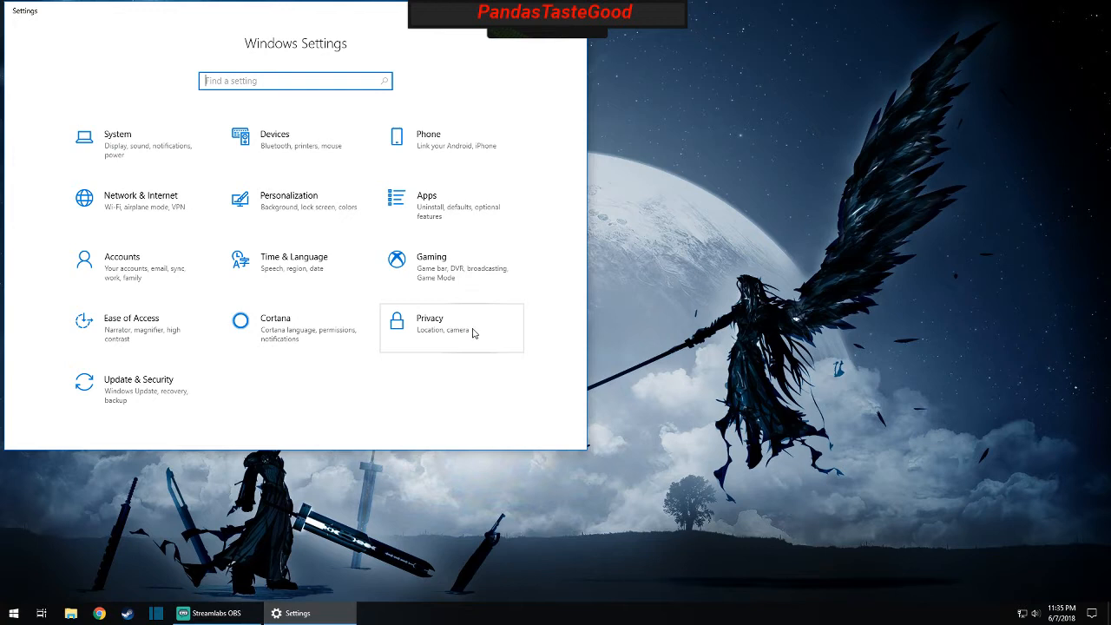
pyautogui.moveTo(475, 337)
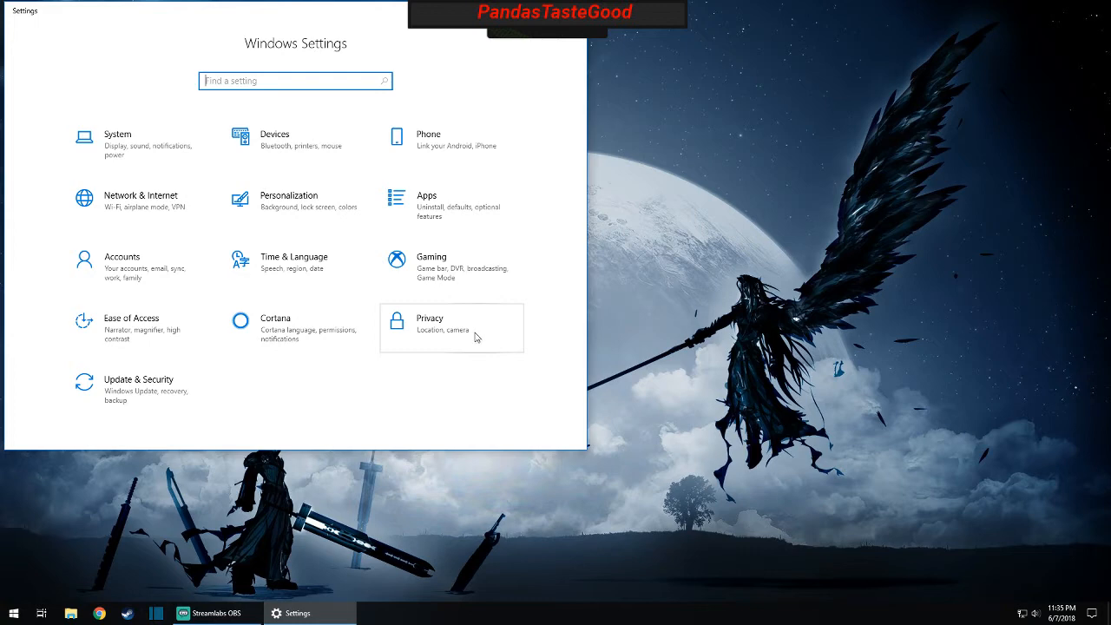
pyautogui.moveTo(468, 334)
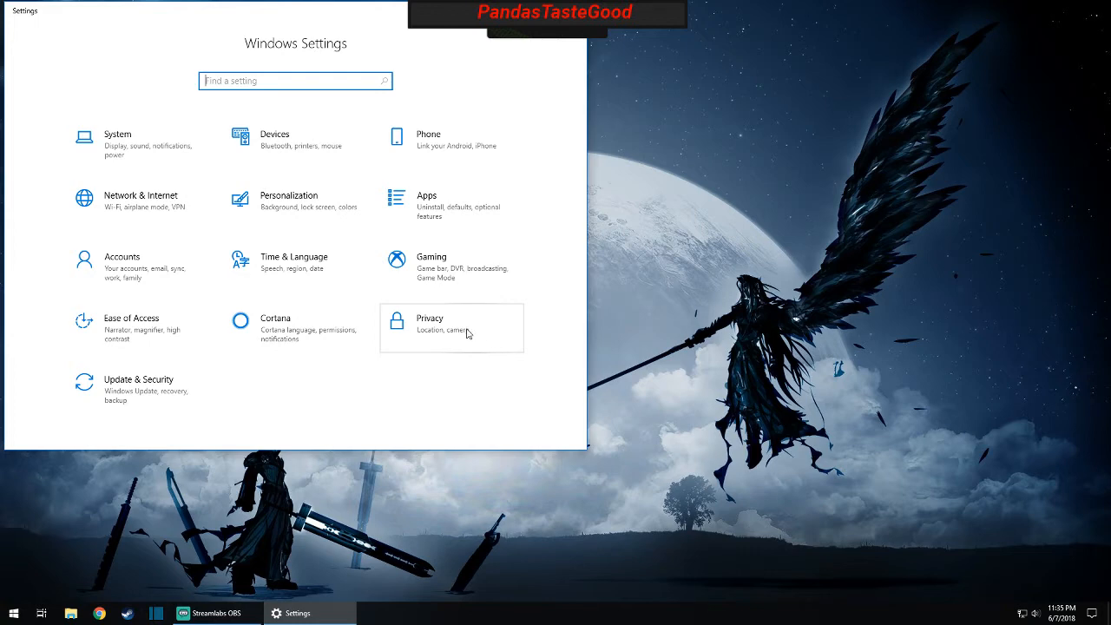
# - Open the Privacy category to reach its General page
pyautogui.click(429, 323)
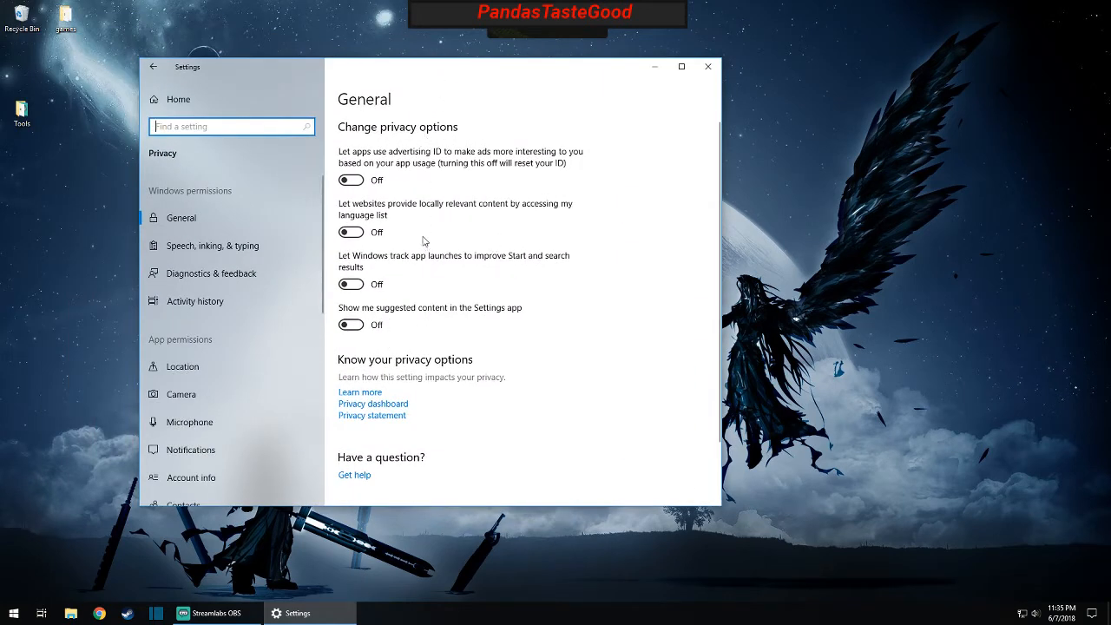
pyautogui.moveTo(450, 330)
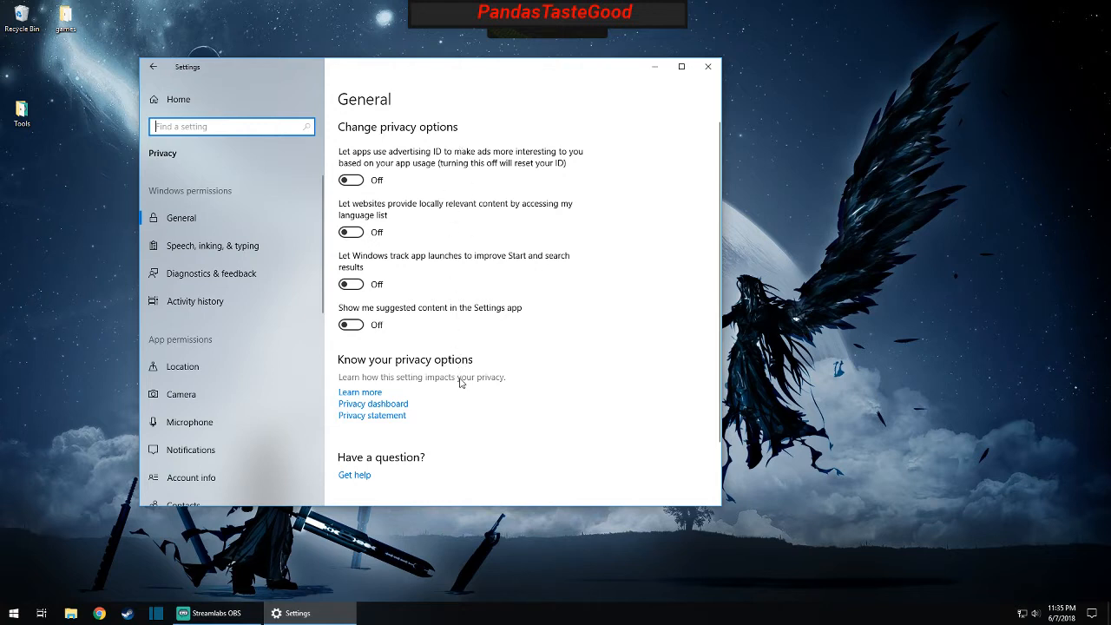
pyautogui.moveTo(476, 327)
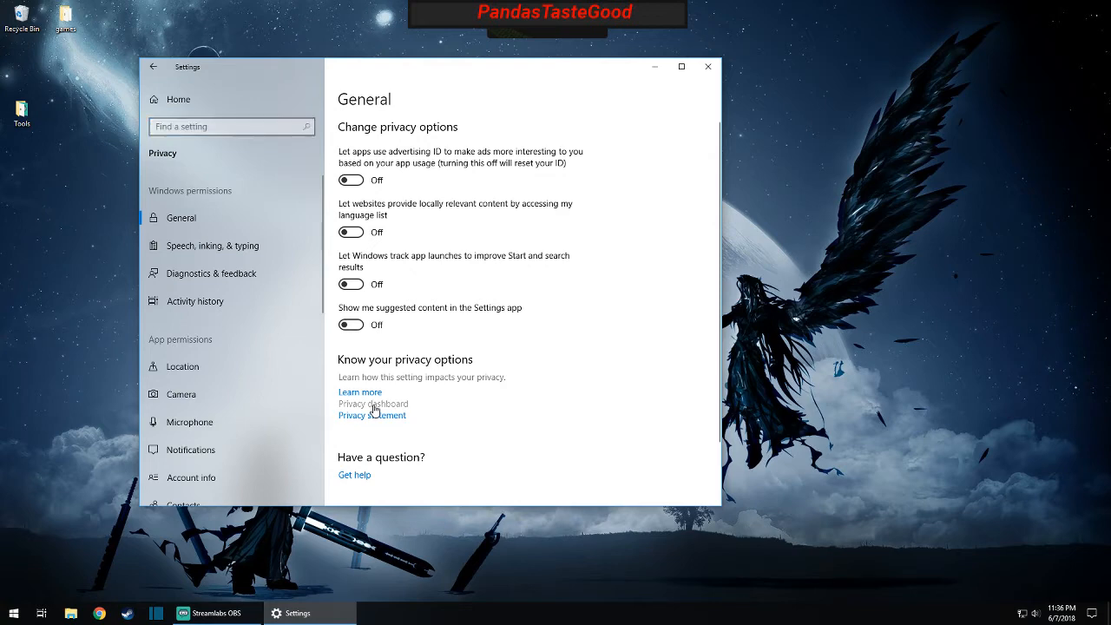
pyautogui.click(373, 404)
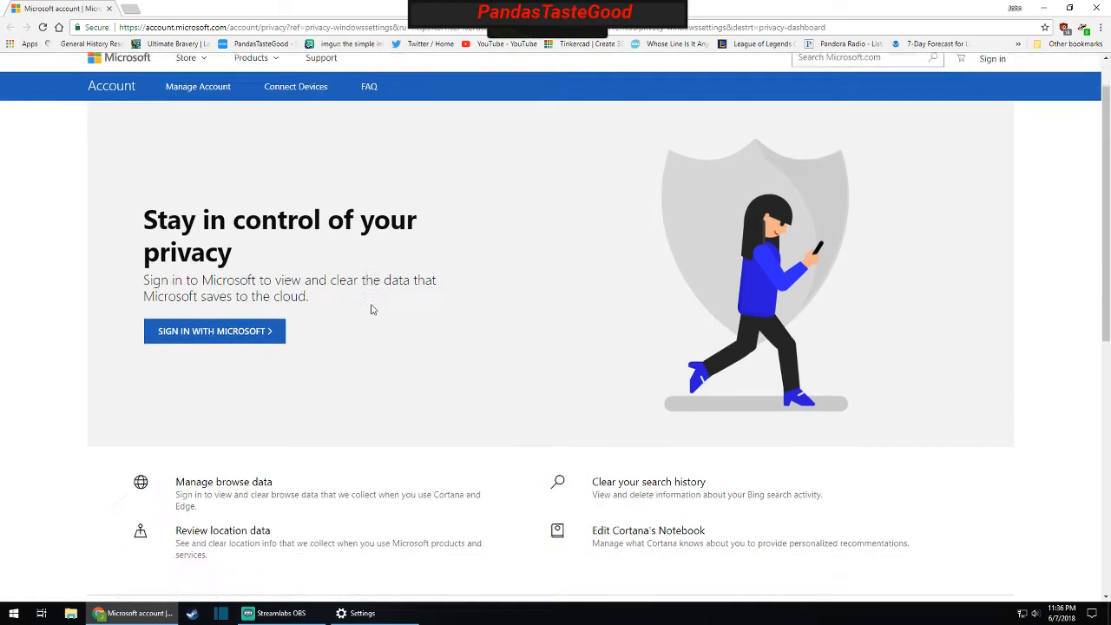
pyautogui.scroll(-3)
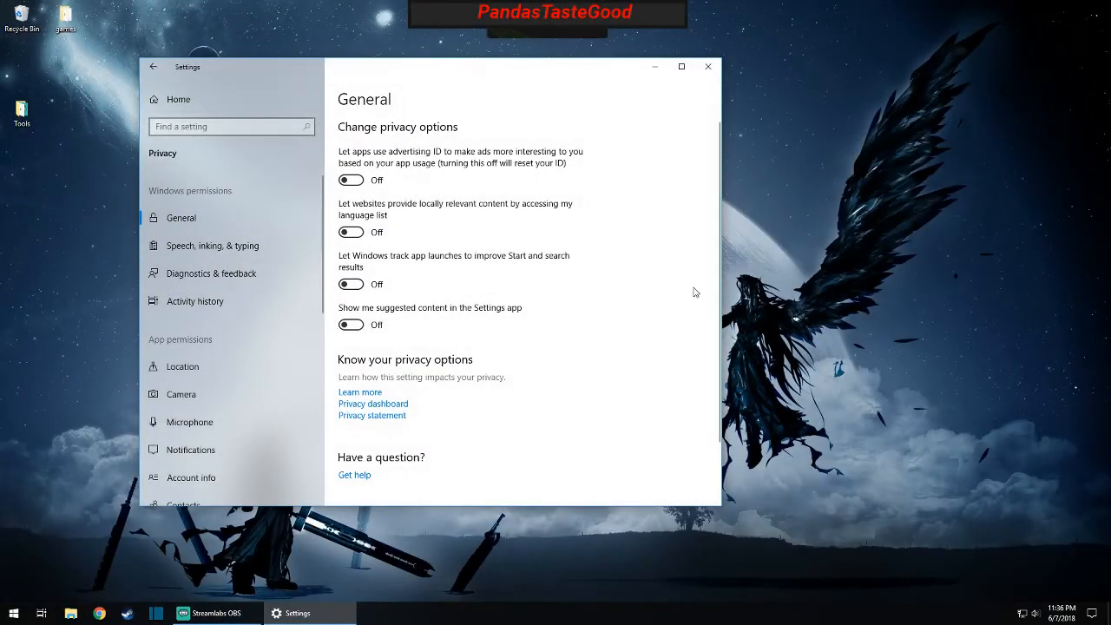
pyautogui.moveTo(230, 362)
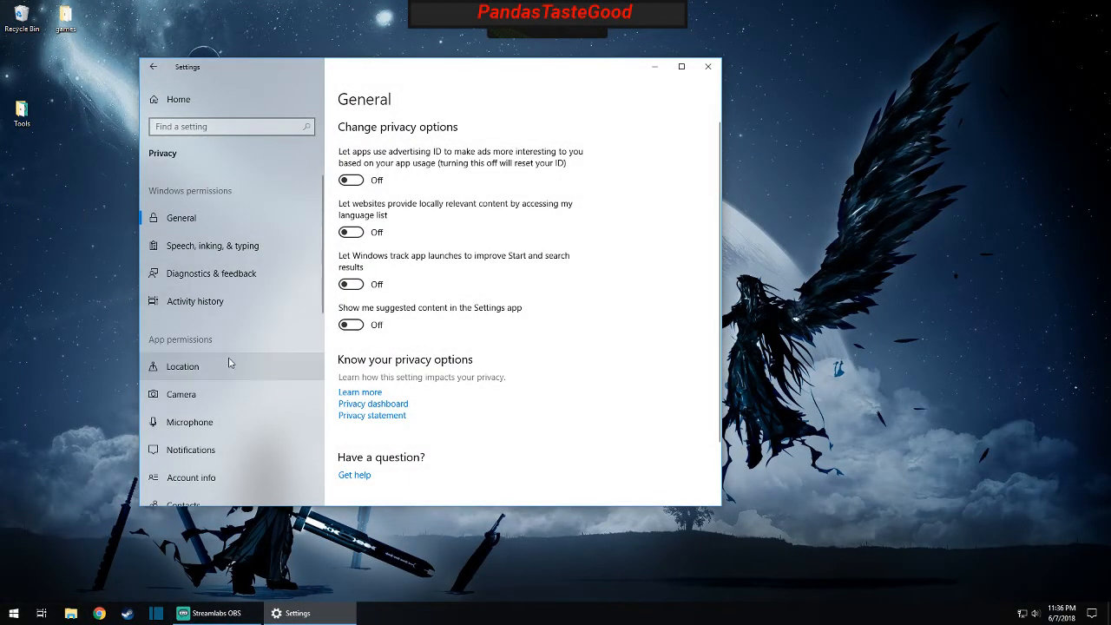
pyautogui.moveTo(211, 272)
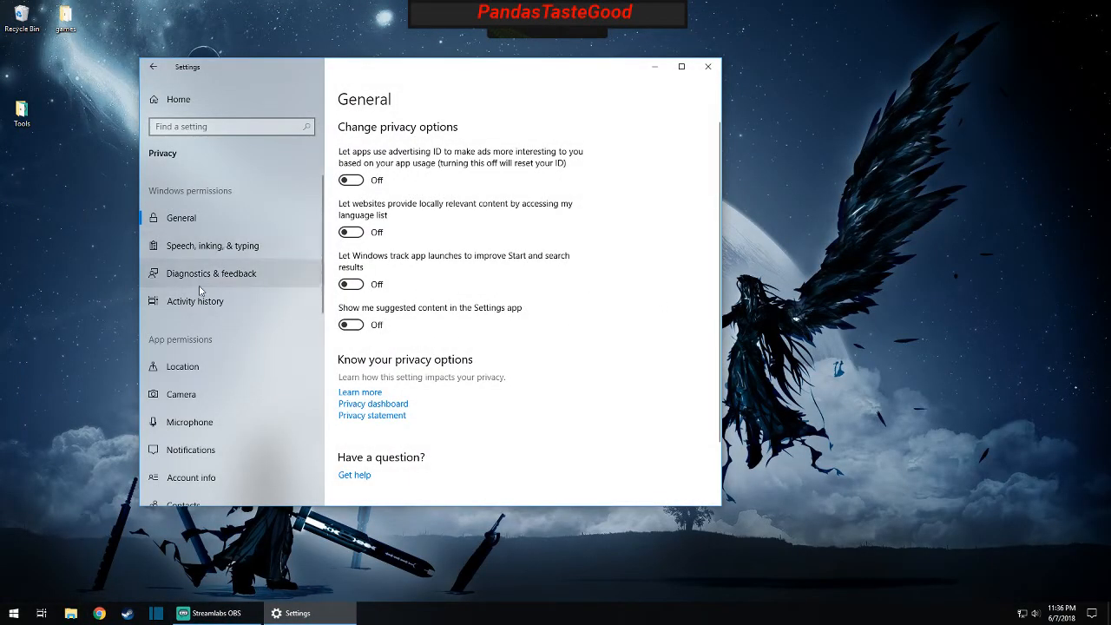
# - Clear this PC's activity history from the Activity history page and confirm
pyautogui.click(194, 301)
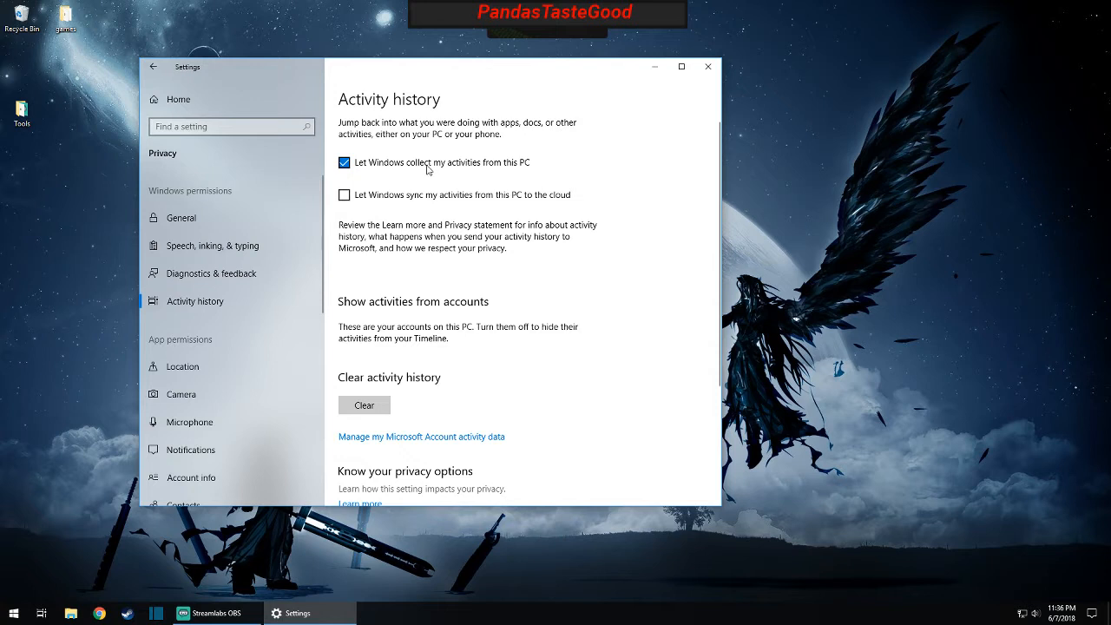
pyautogui.moveTo(551, 156)
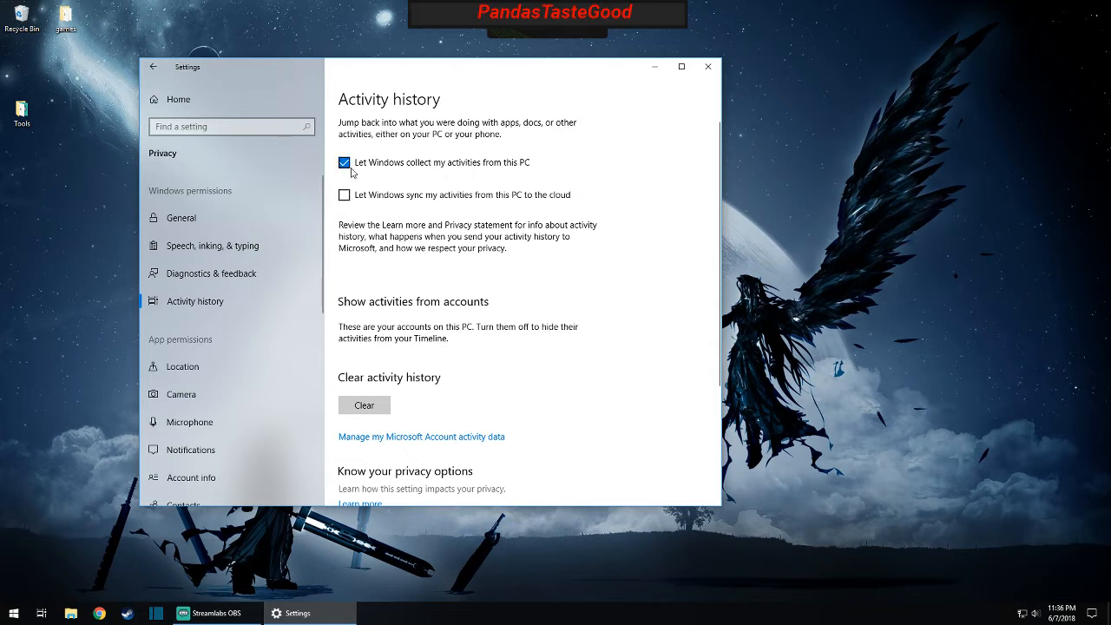
pyautogui.scroll(-3)
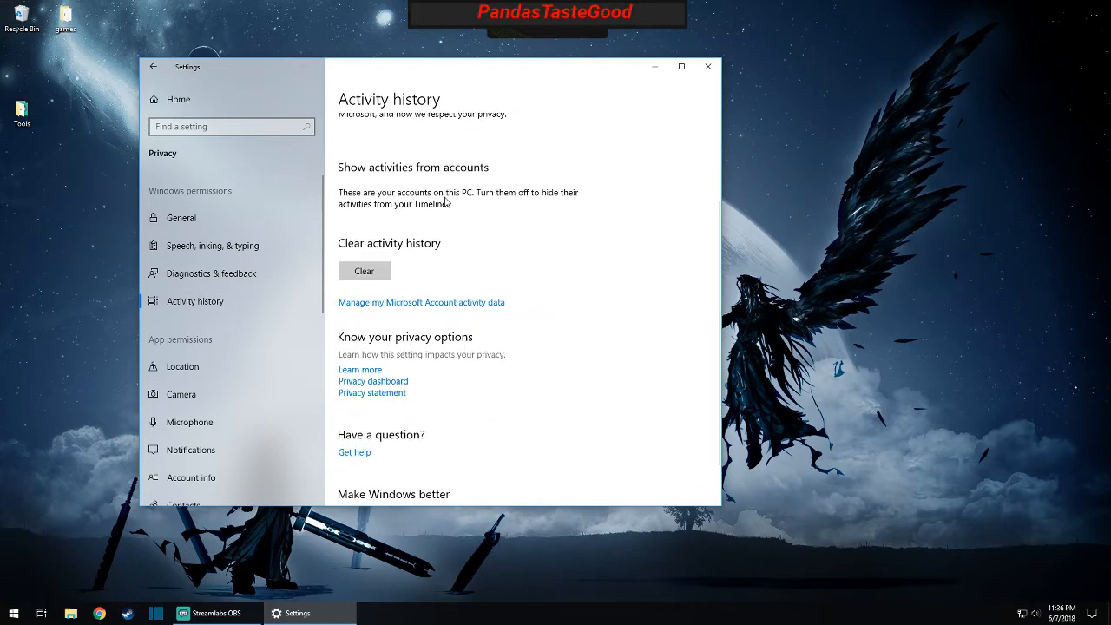
pyautogui.click(364, 271)
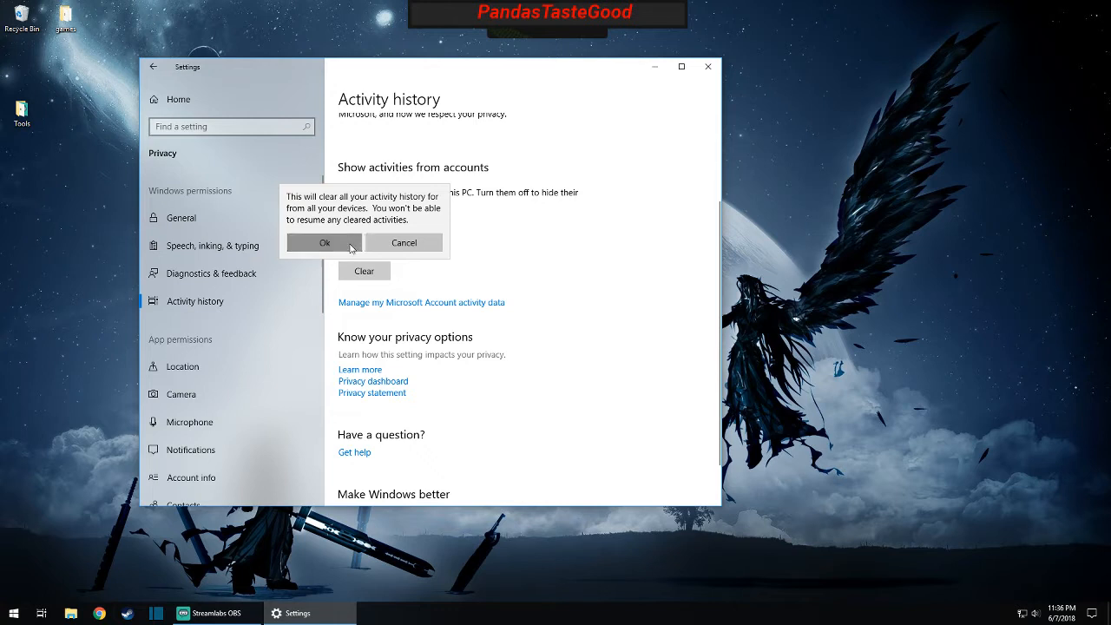
pyautogui.click(323, 242)
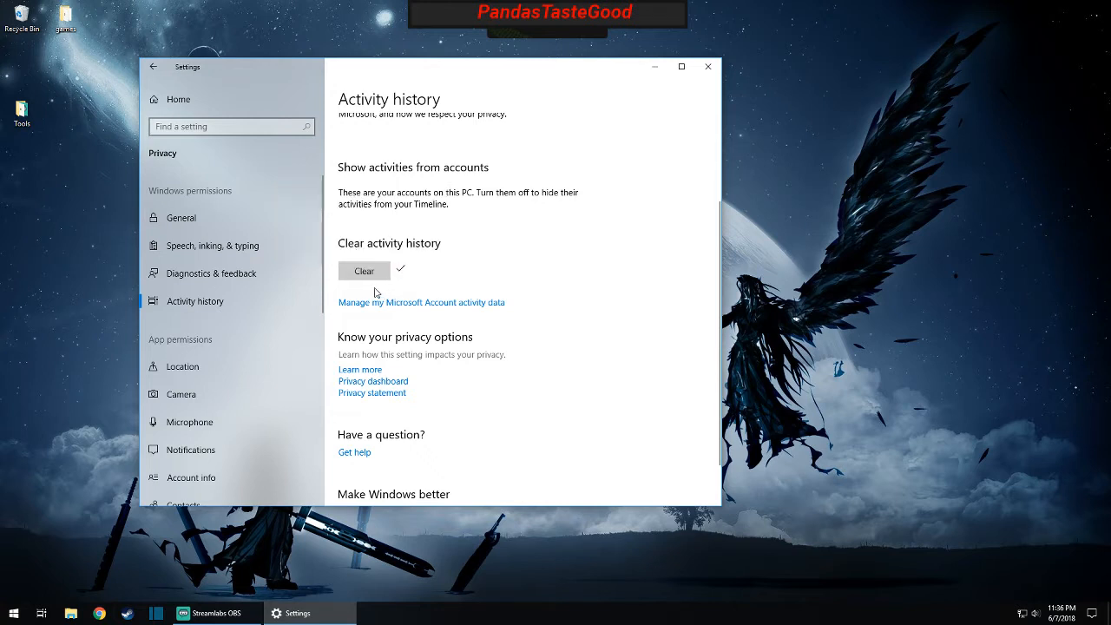
# - Browse Diagnostics & feedback, then return to Activity history with collecting and syncing off
pyautogui.click(211, 273)
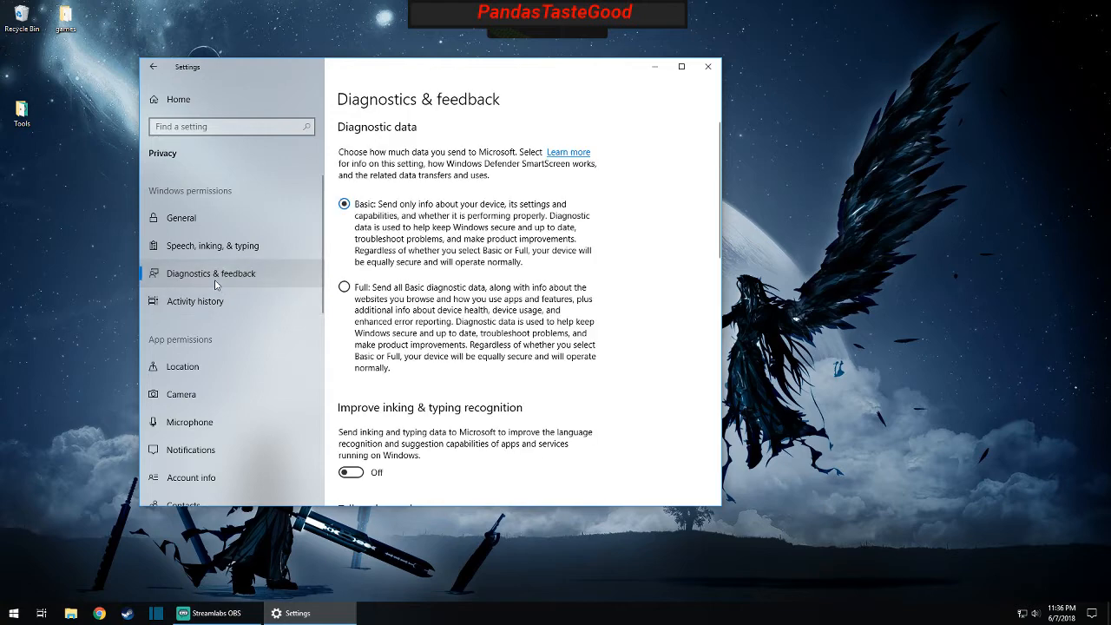
pyautogui.moveTo(399, 274)
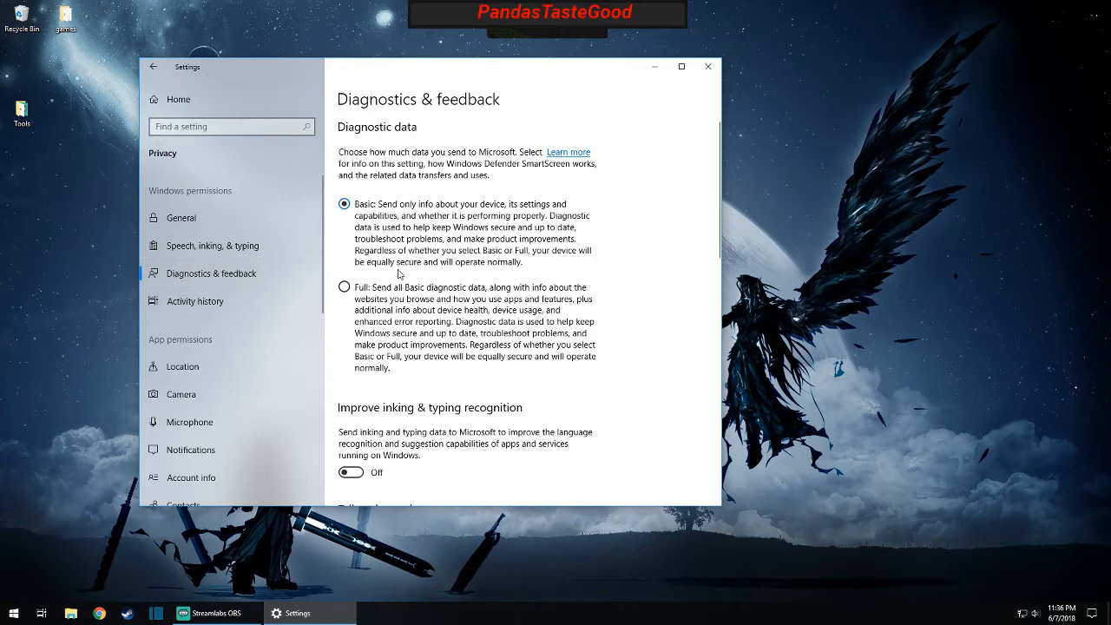
pyautogui.moveTo(430, 198)
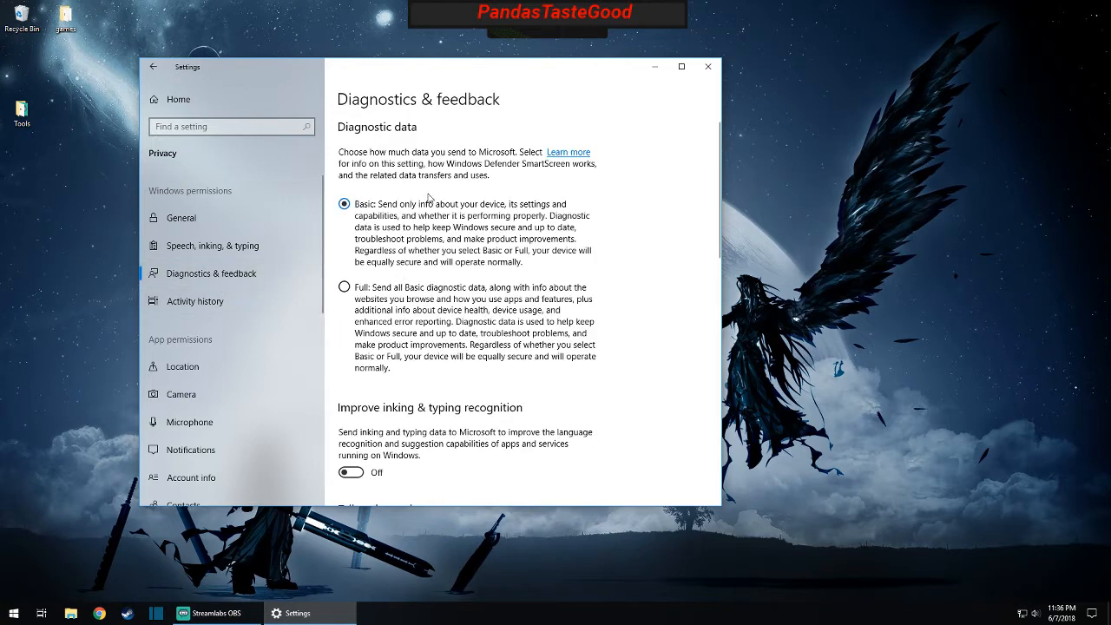
pyautogui.scroll(-3)
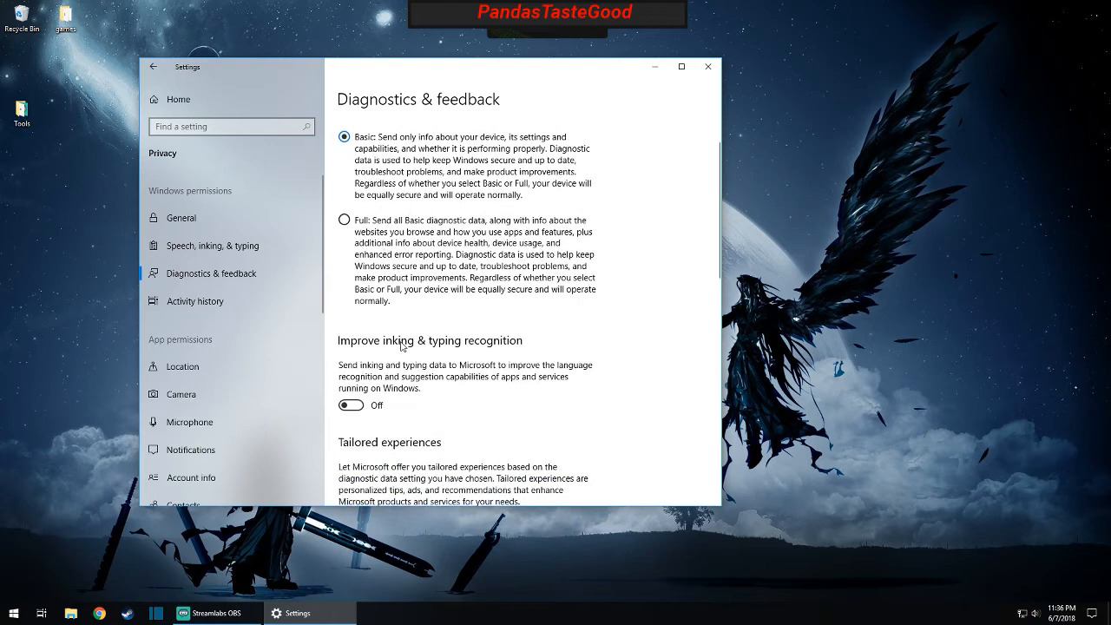
pyautogui.scroll(-3)
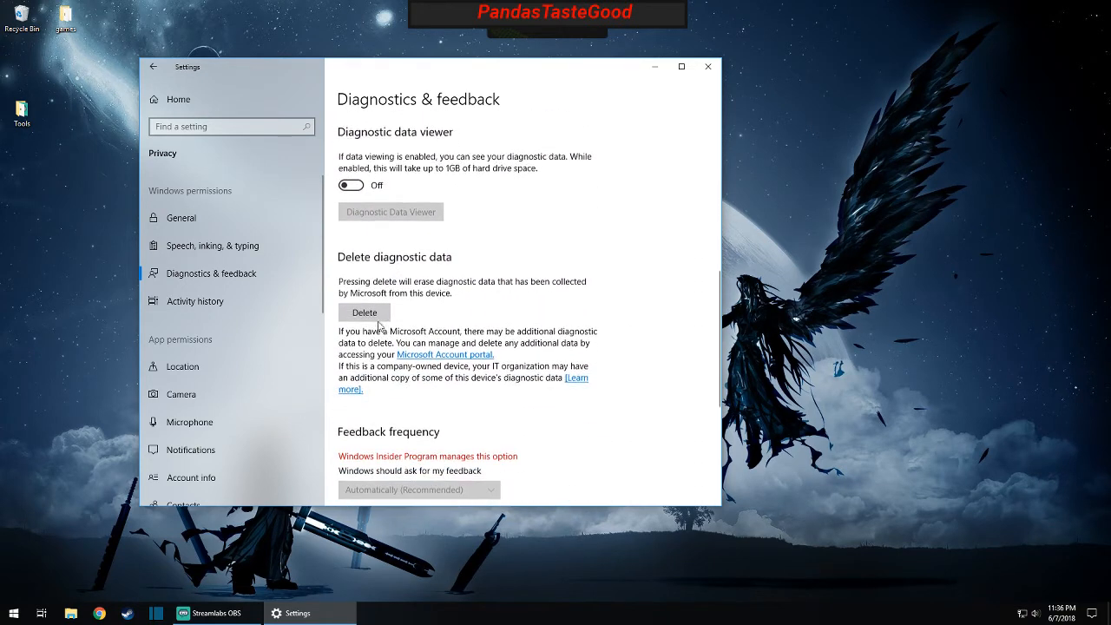
pyautogui.scroll(-3)
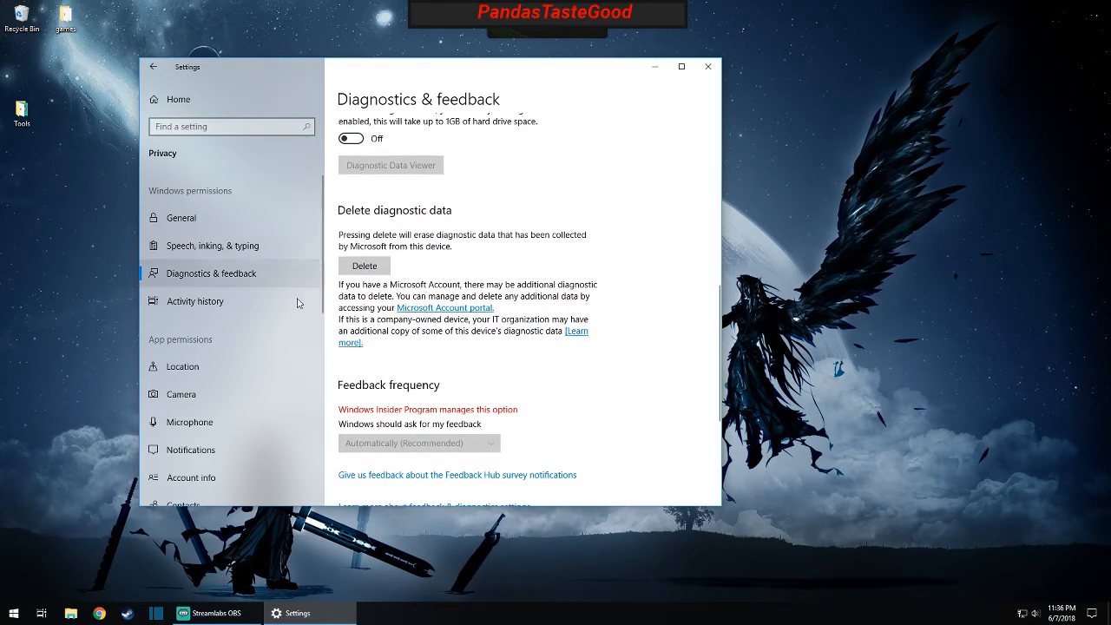
pyautogui.scroll(-3)
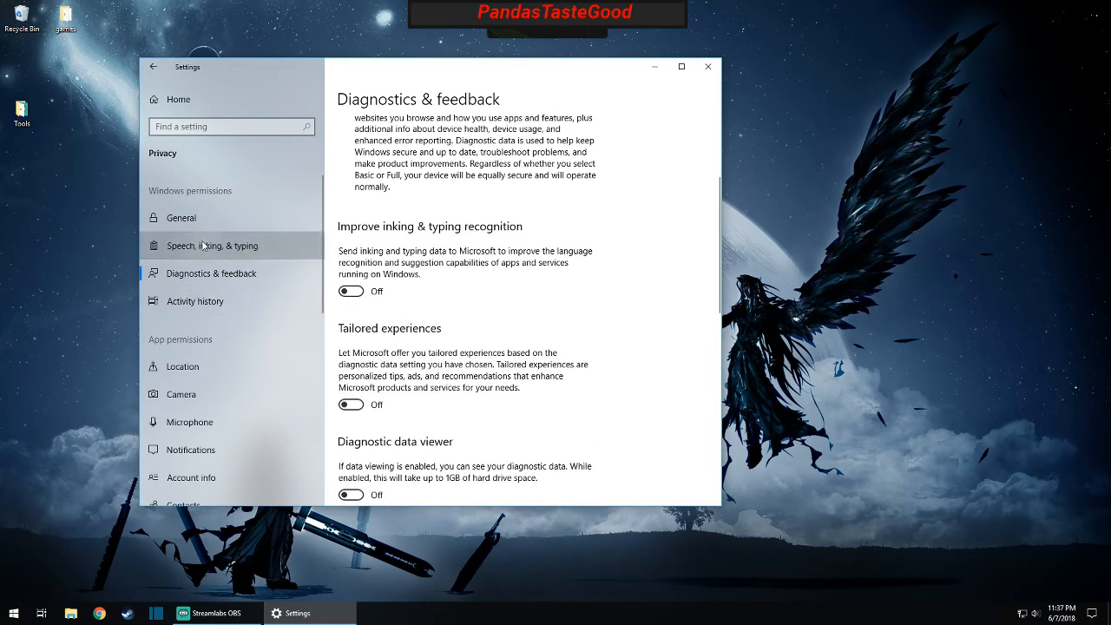
pyautogui.click(211, 245)
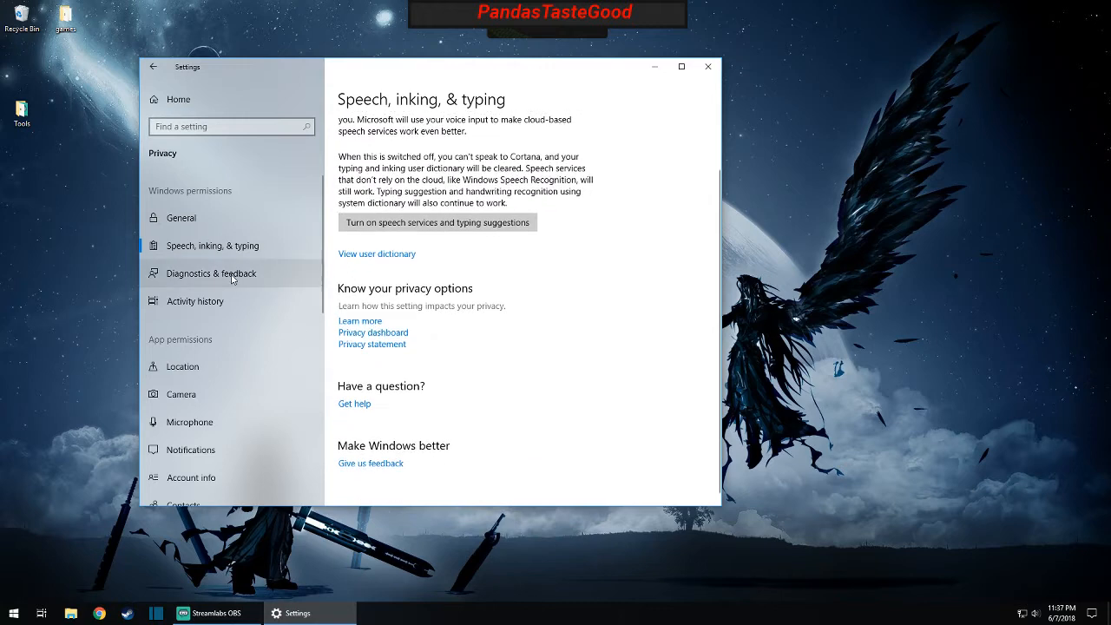
pyautogui.click(194, 301)
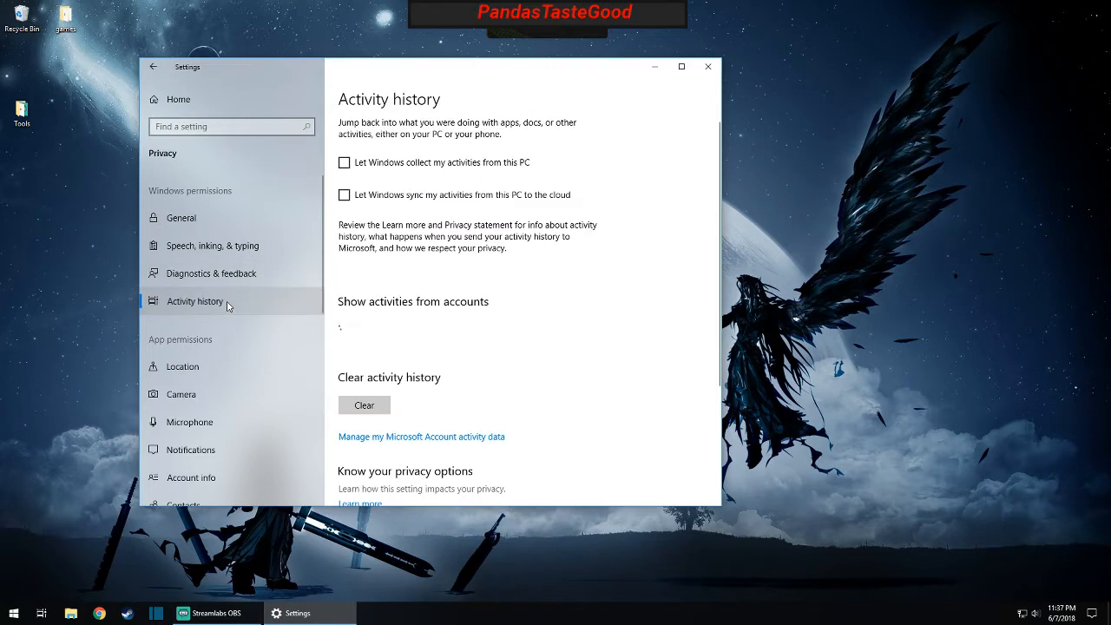
# - Go via Location to Camera and switch off Feedback Hub and OneNote camera access
pyautogui.click(182, 366)
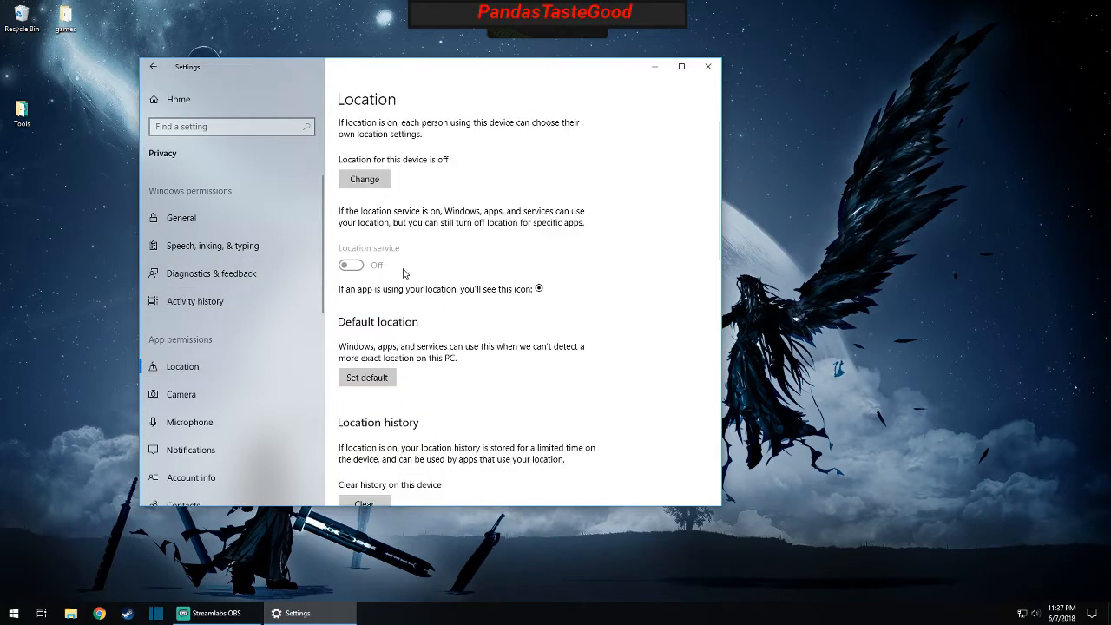
pyautogui.scroll(-3)
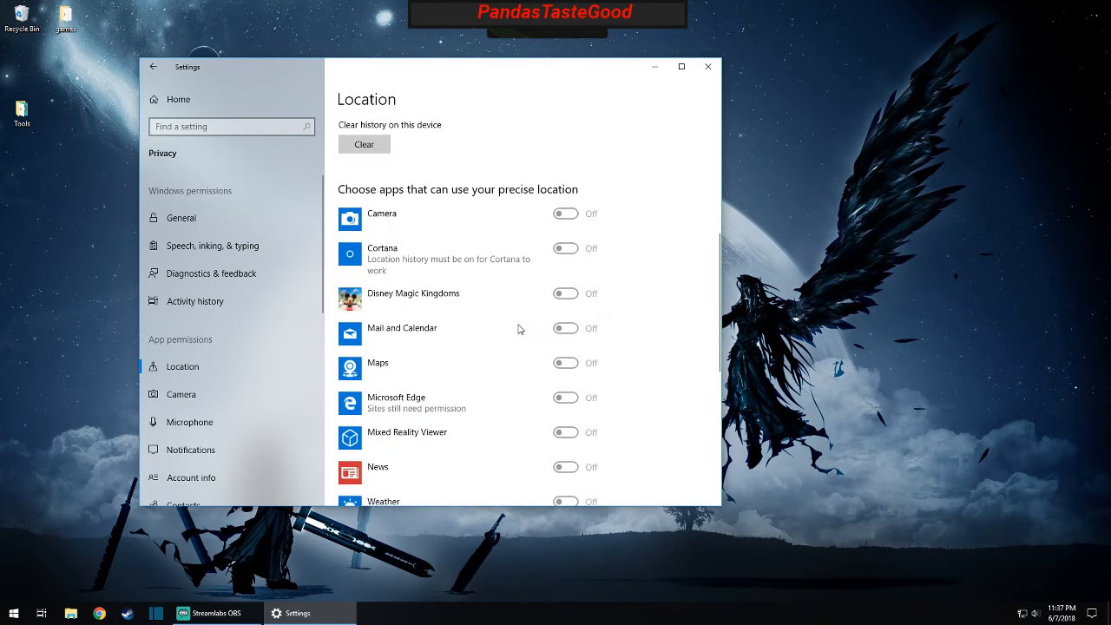
pyautogui.click(181, 394)
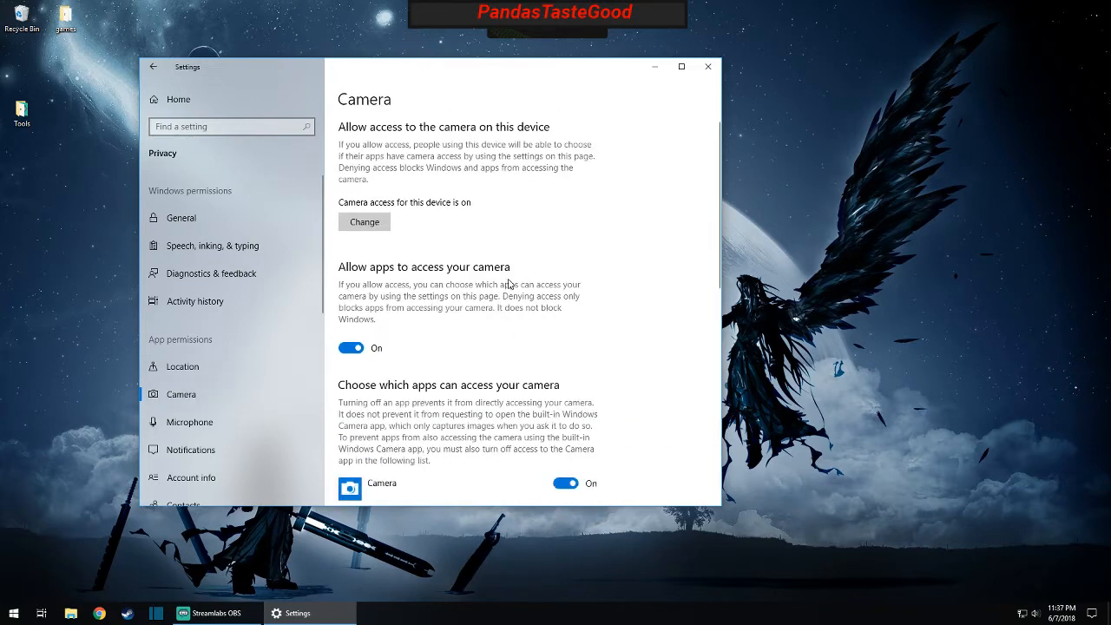
pyautogui.scroll(-3)
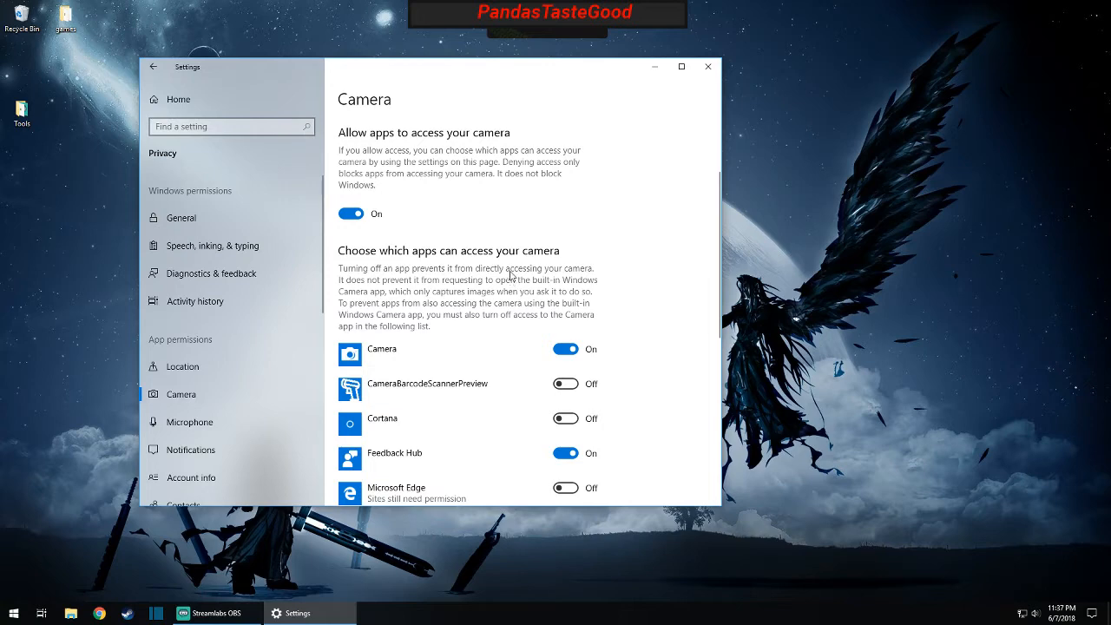
pyautogui.scroll(-3)
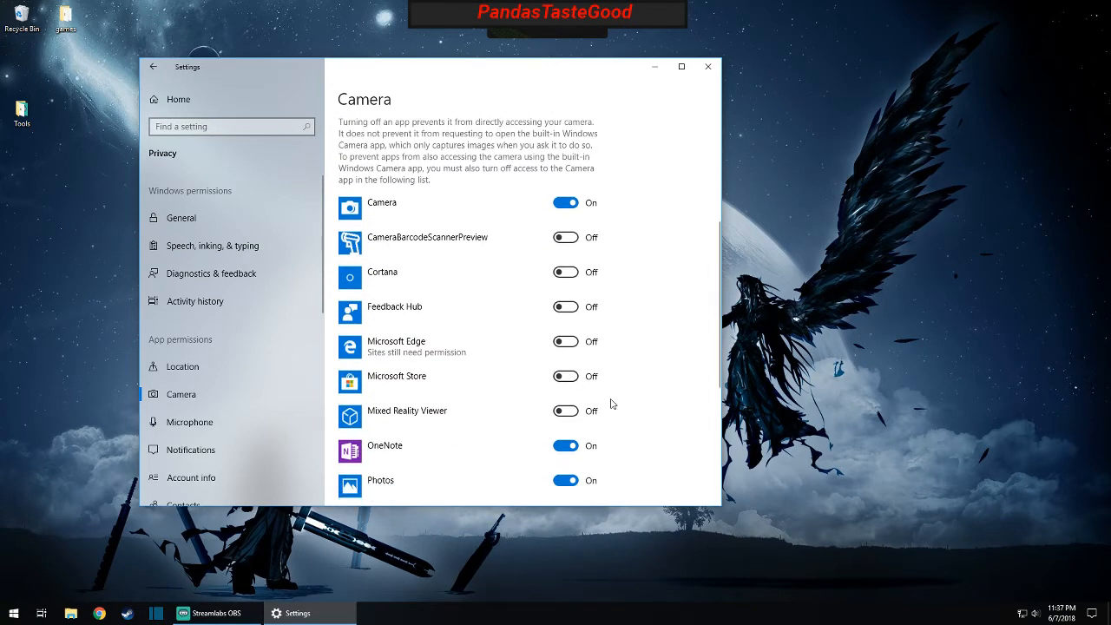
pyautogui.scroll(-3)
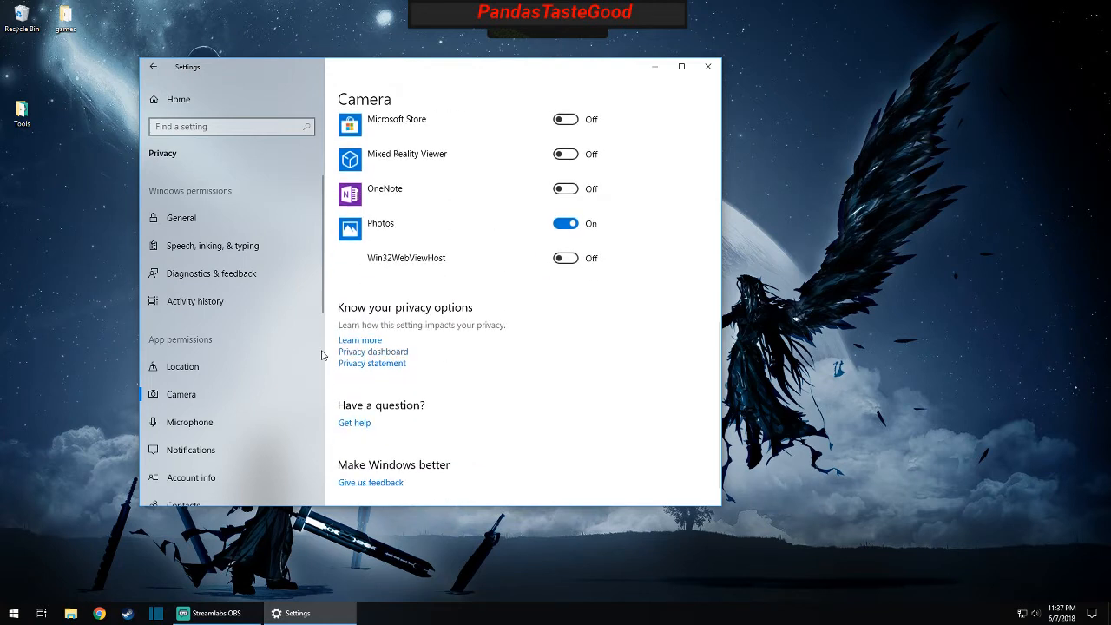
# - Turn off Xbox's microphone access, then go to the Notifications privacy page
pyautogui.click(188, 422)
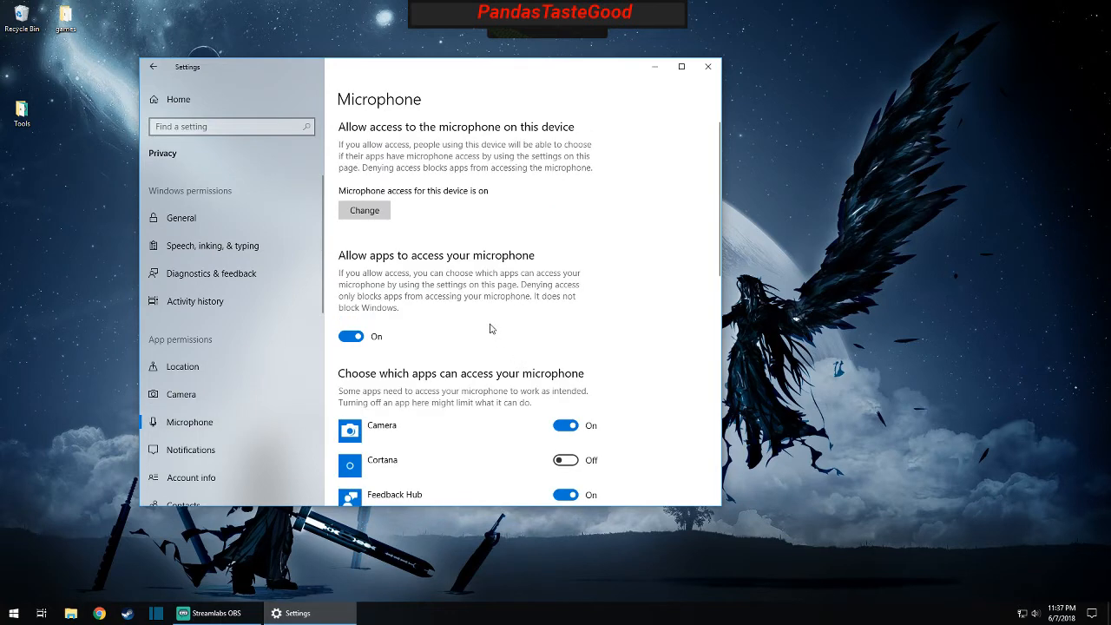
pyautogui.scroll(-3)
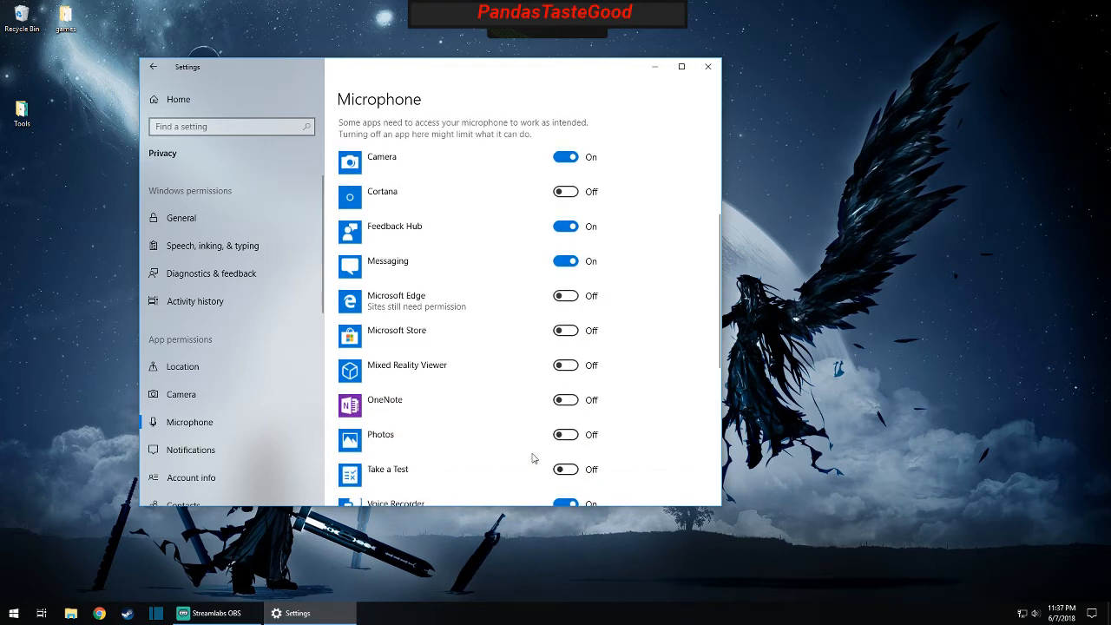
pyautogui.scroll(-3)
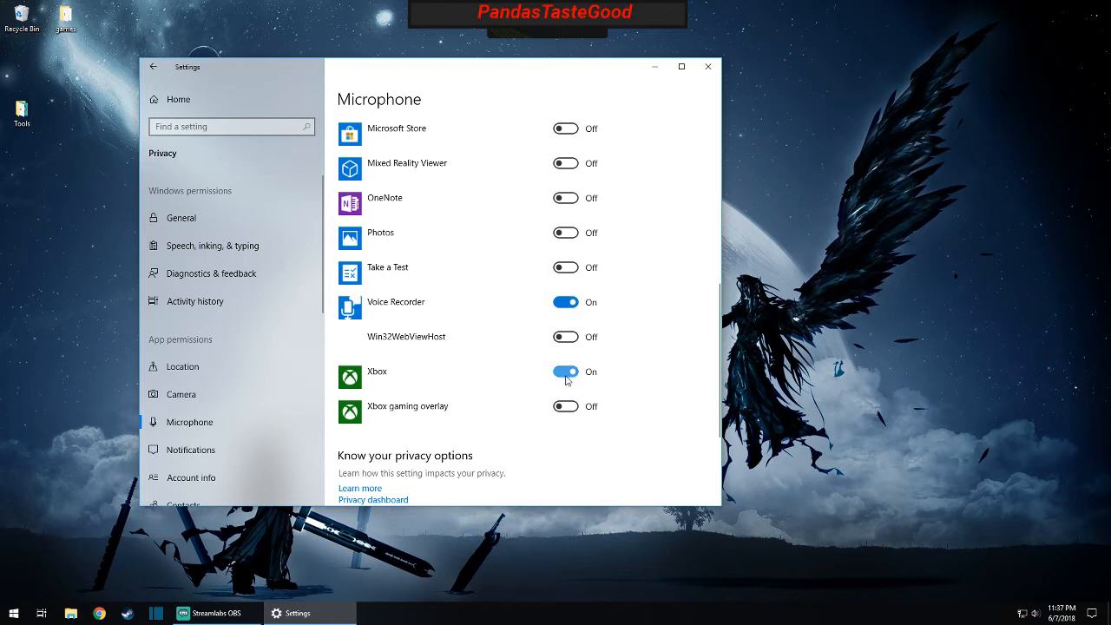
pyautogui.click(565, 372)
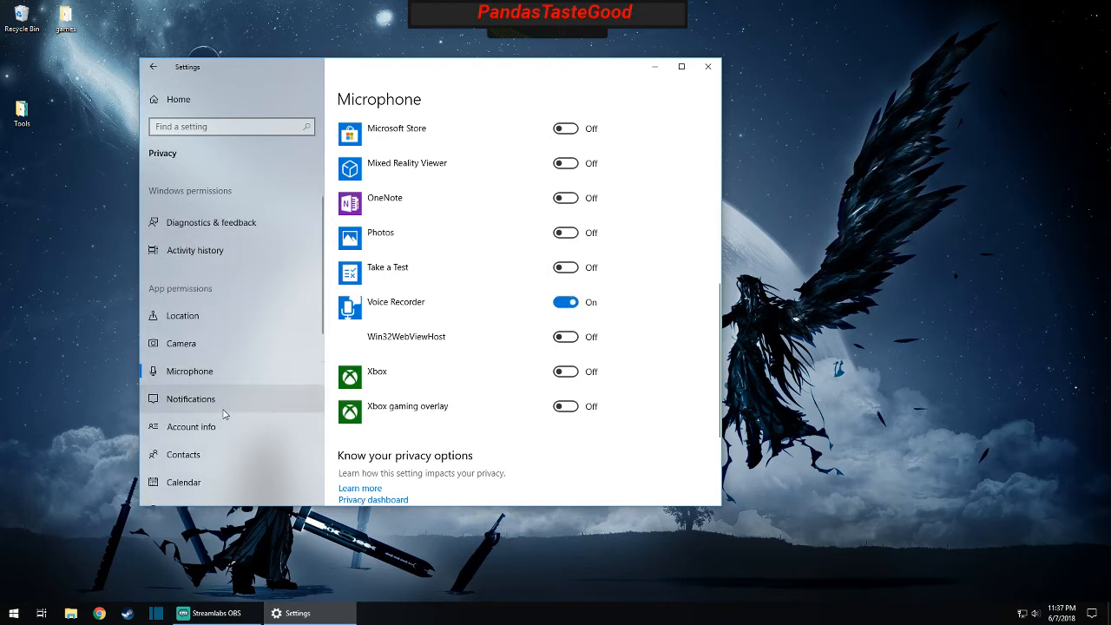
pyautogui.click(190, 399)
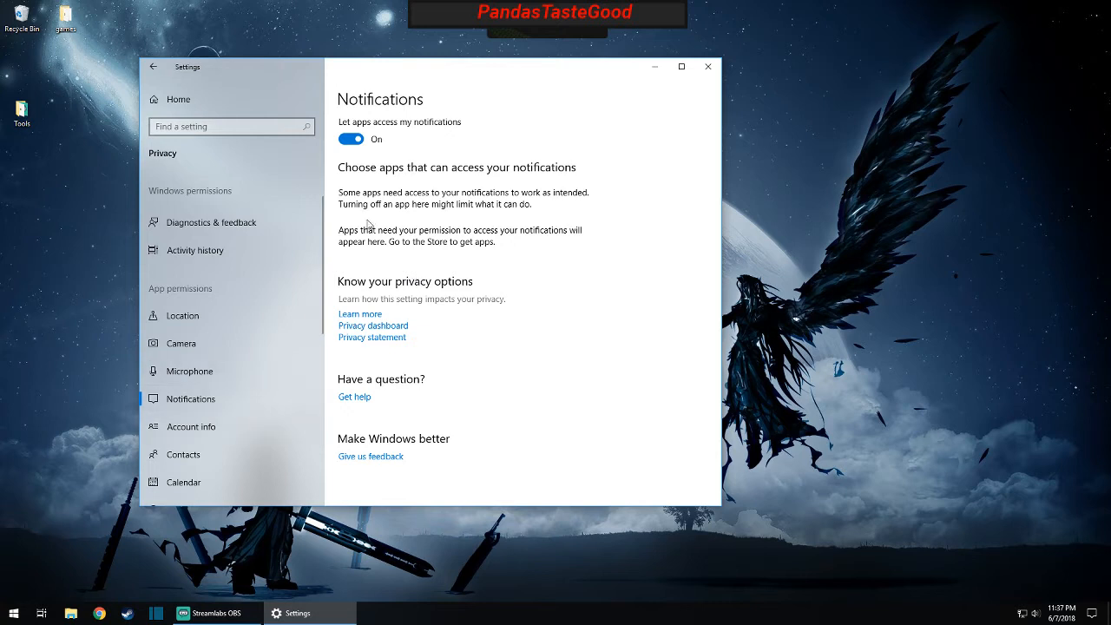
# - Review the Account info privacy page, then bring up Chrome's Google page
pyautogui.click(191, 426)
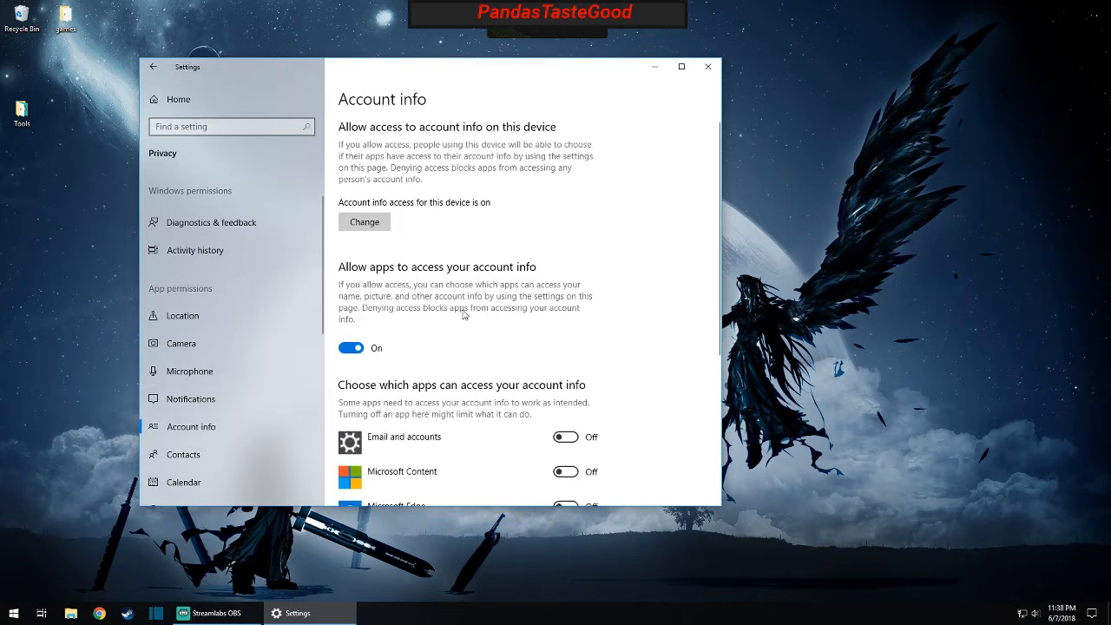
pyautogui.moveTo(476, 314)
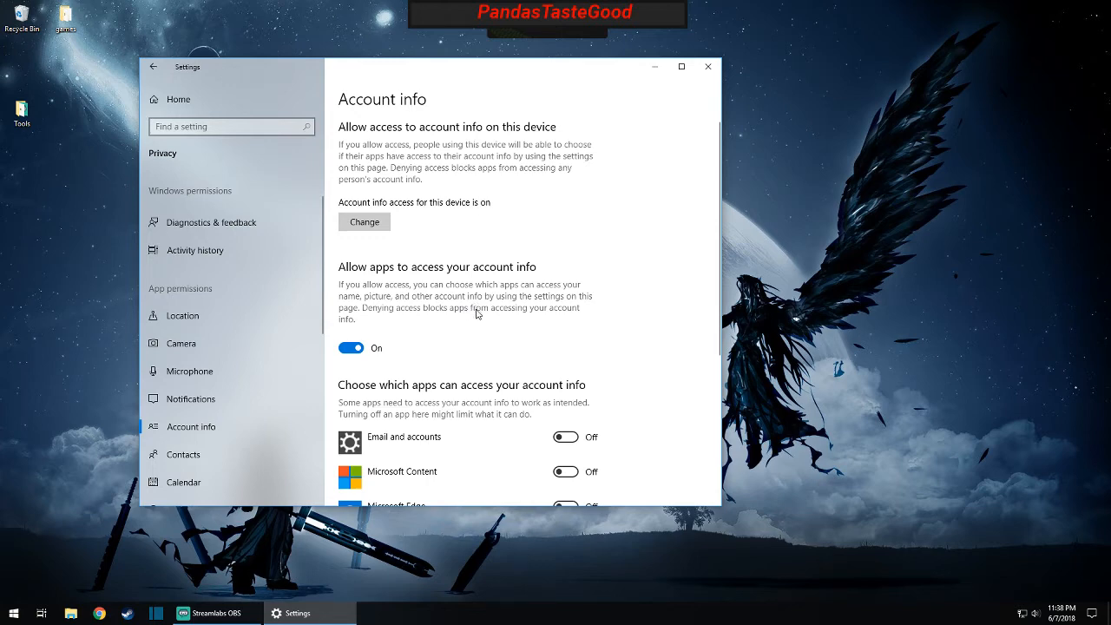
pyautogui.scroll(-3)
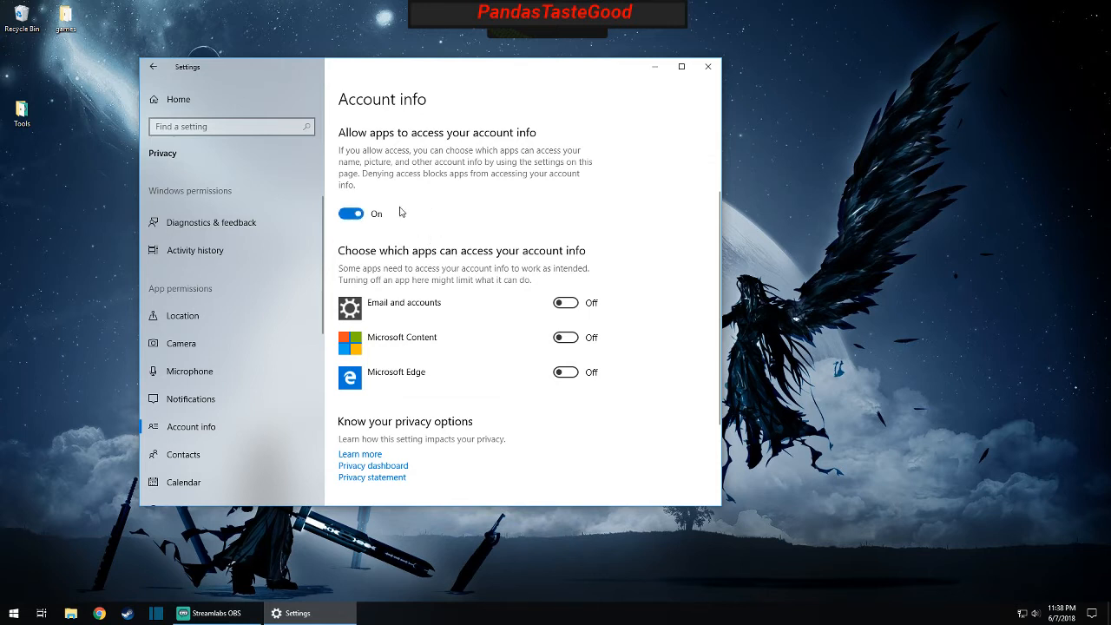
pyautogui.moveTo(391, 167)
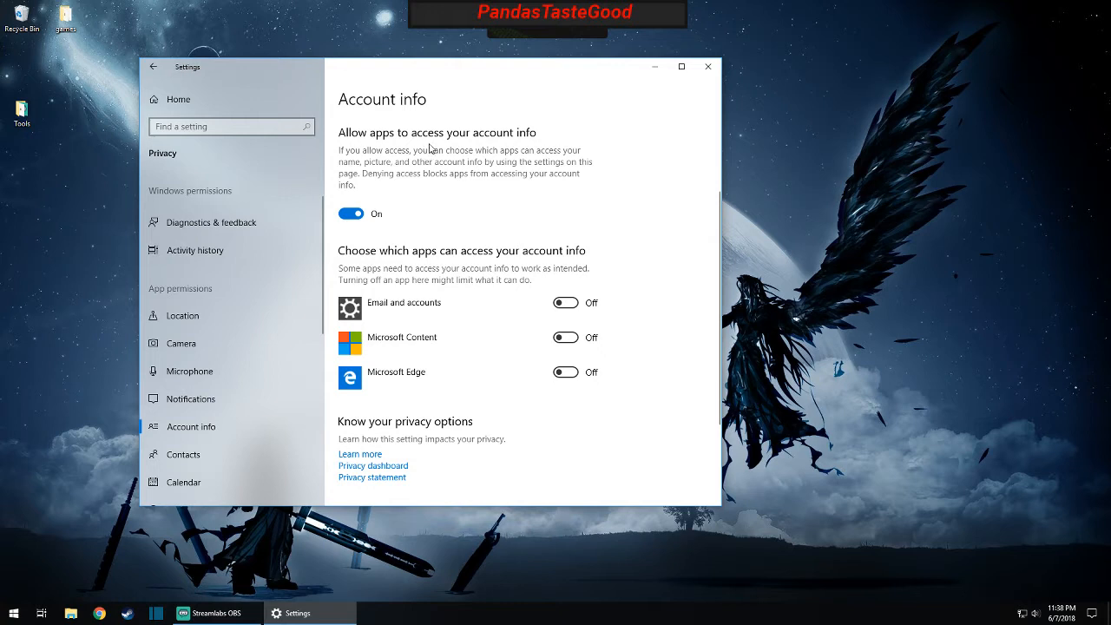
pyautogui.moveTo(423, 151)
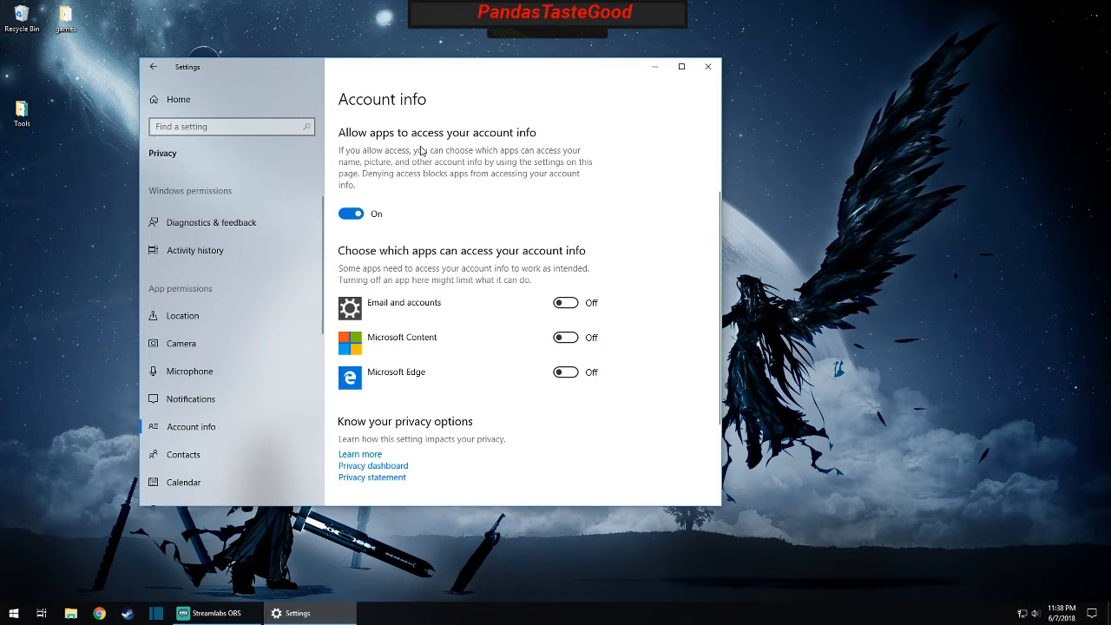
pyautogui.moveTo(389, 348)
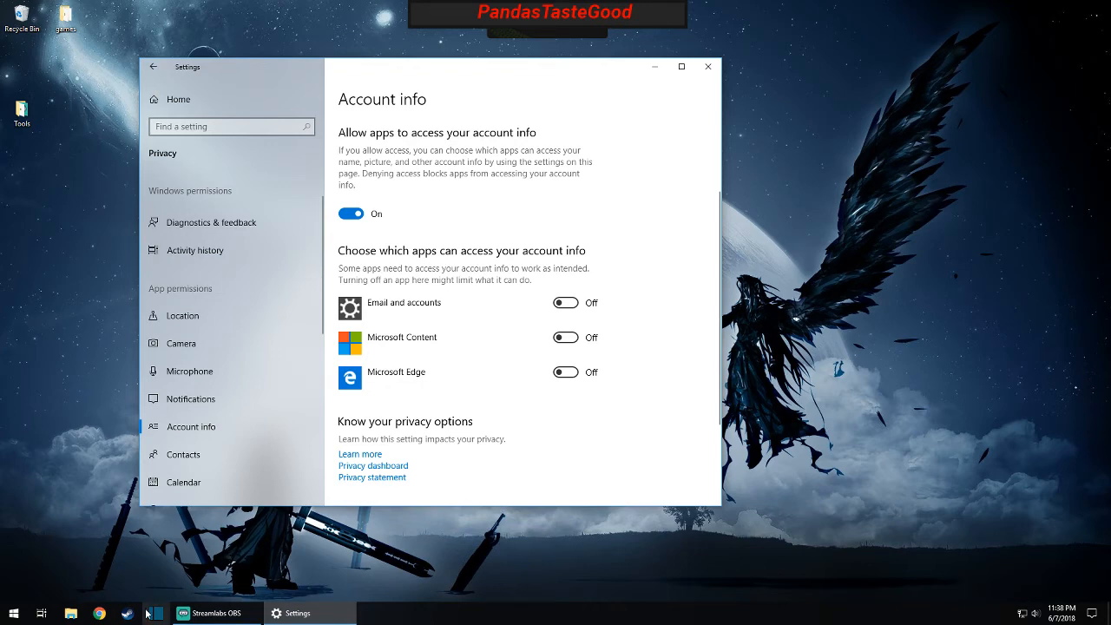
pyautogui.click(99, 613)
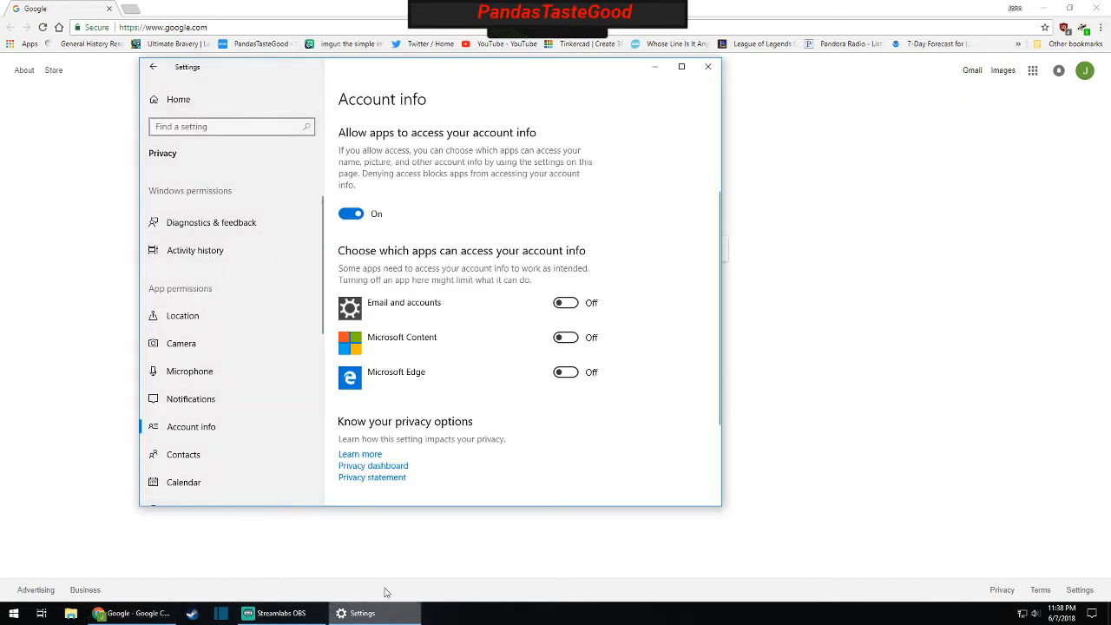
pyautogui.moveTo(244, 454)
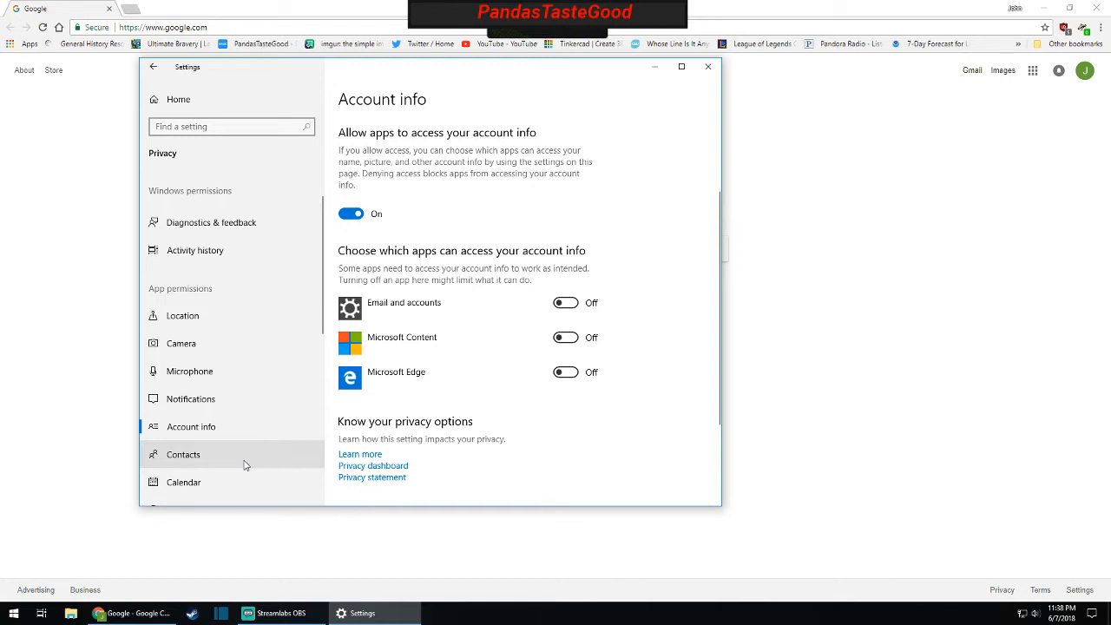
pyautogui.moveTo(250, 465)
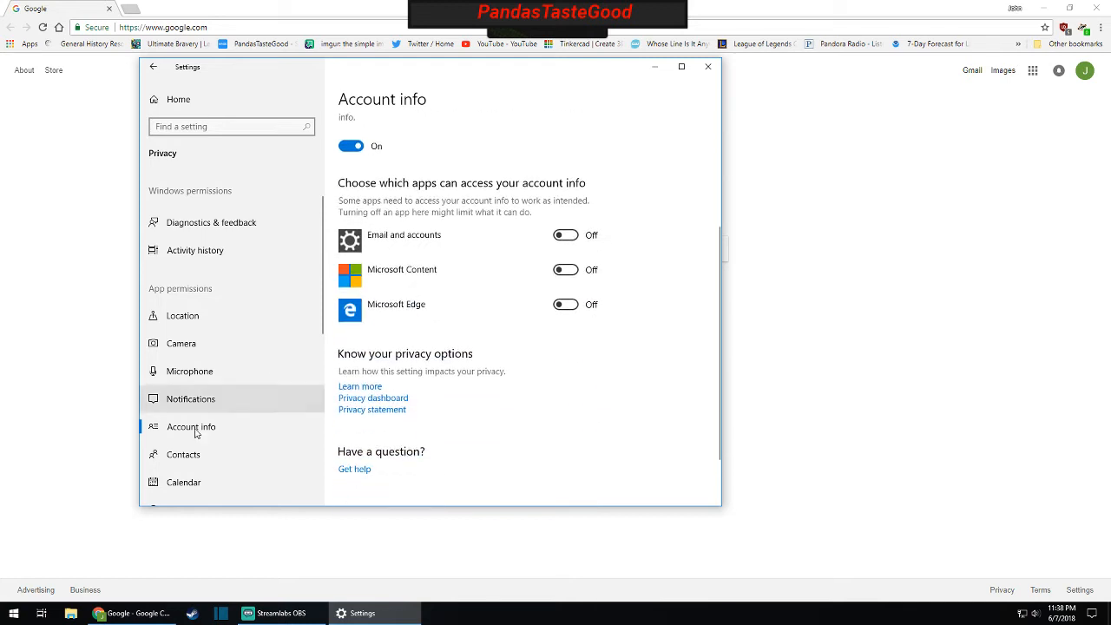
# - Turn off app access to contacts and call history, passing Calendar, ending on Email
pyautogui.click(183, 454)
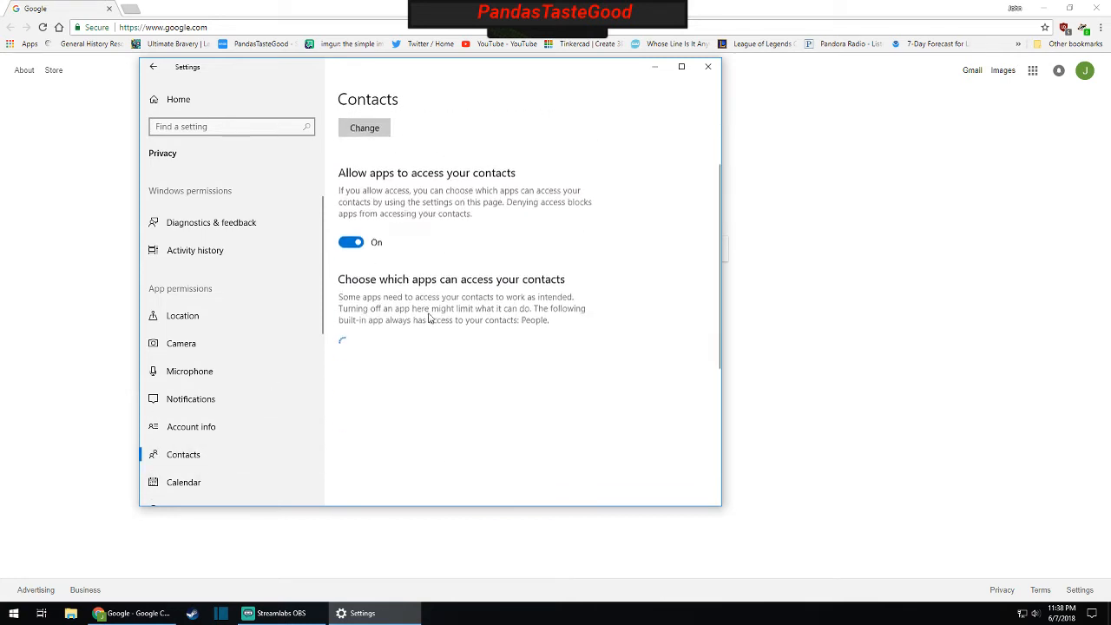
pyautogui.click(351, 242)
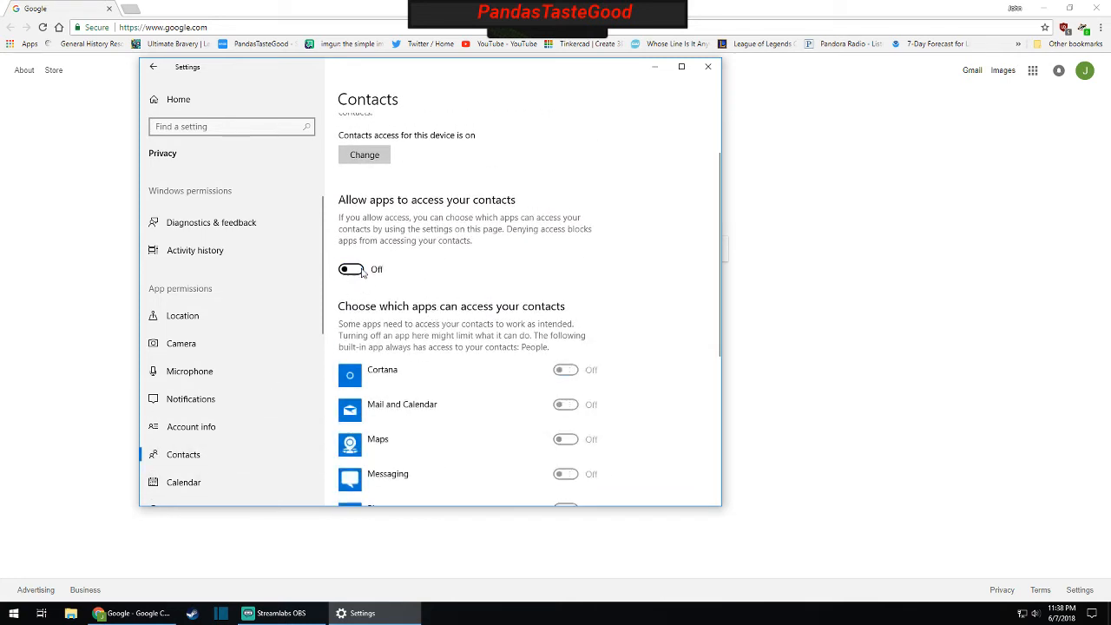
pyautogui.scroll(-3)
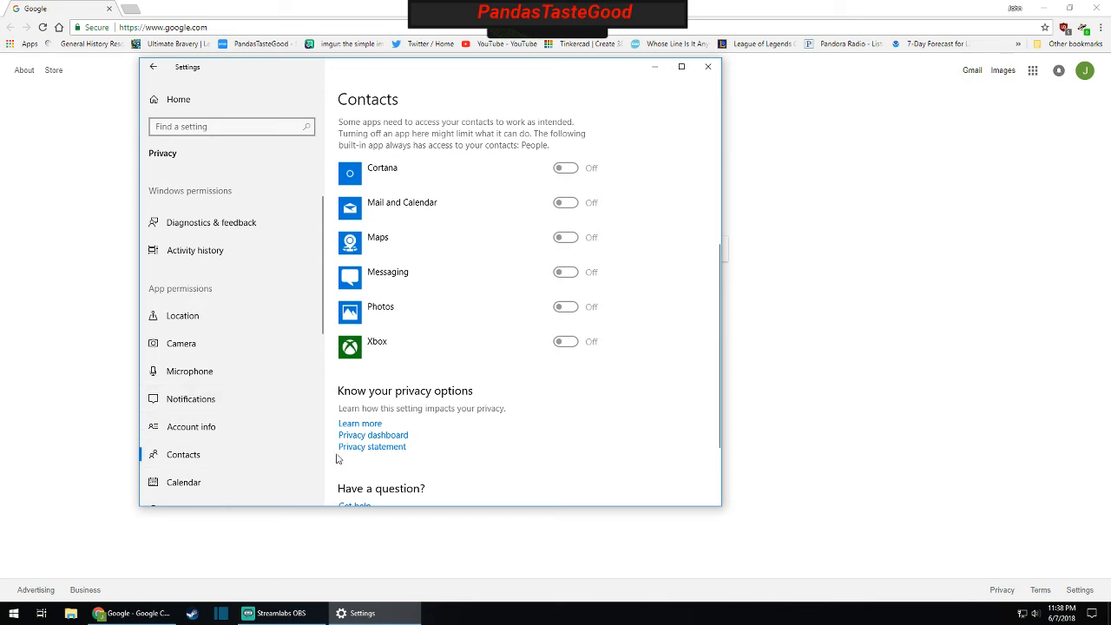
pyautogui.click(183, 482)
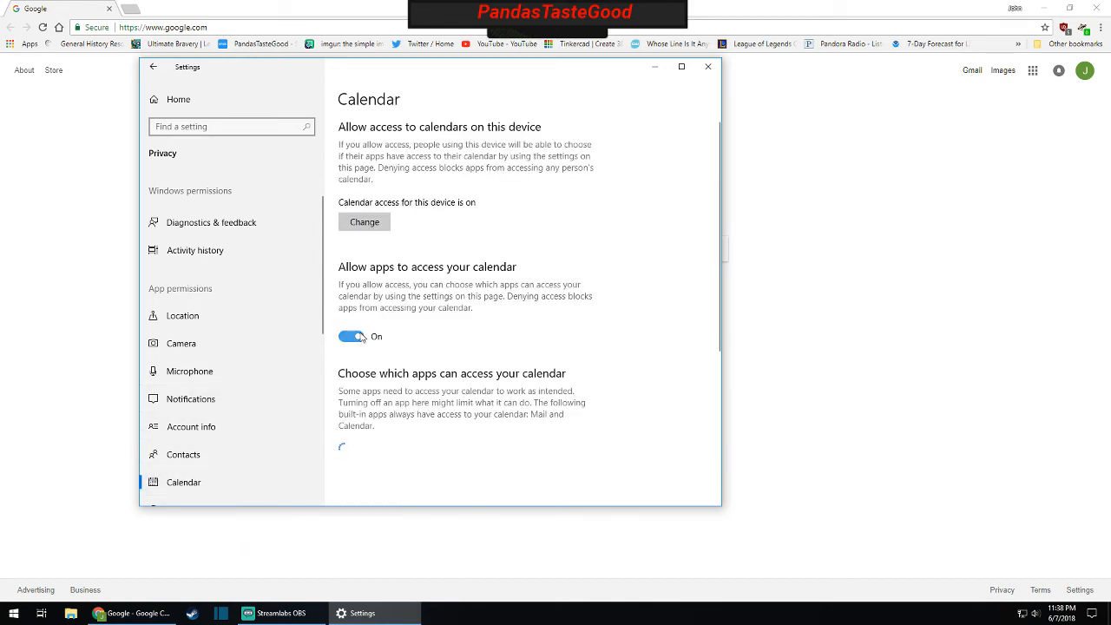
pyautogui.scroll(-3)
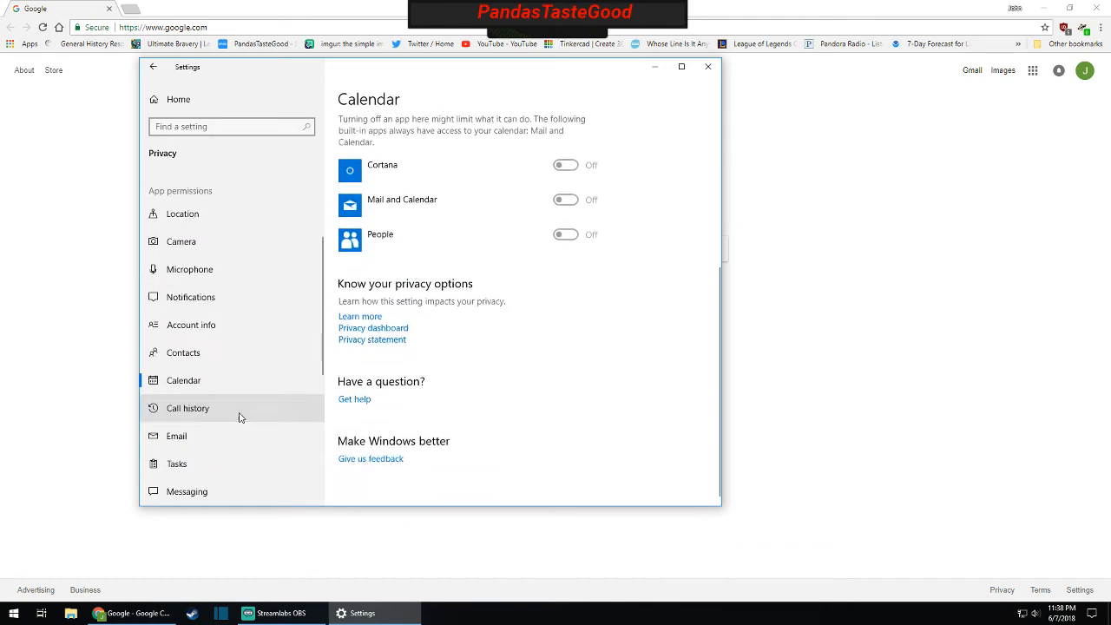
pyautogui.click(188, 408)
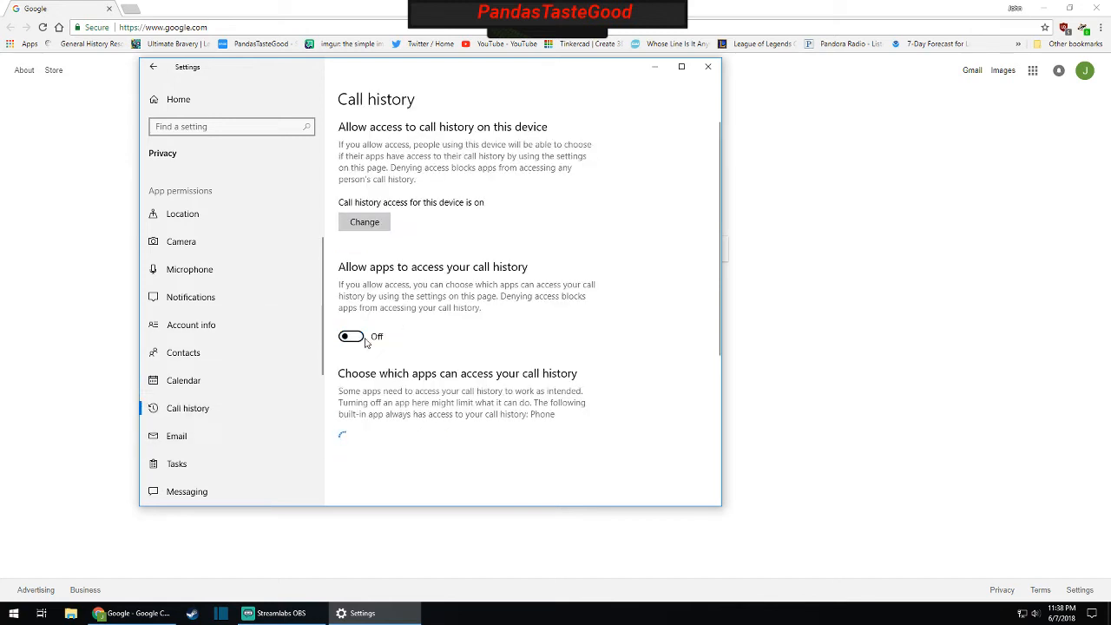
pyautogui.click(176, 436)
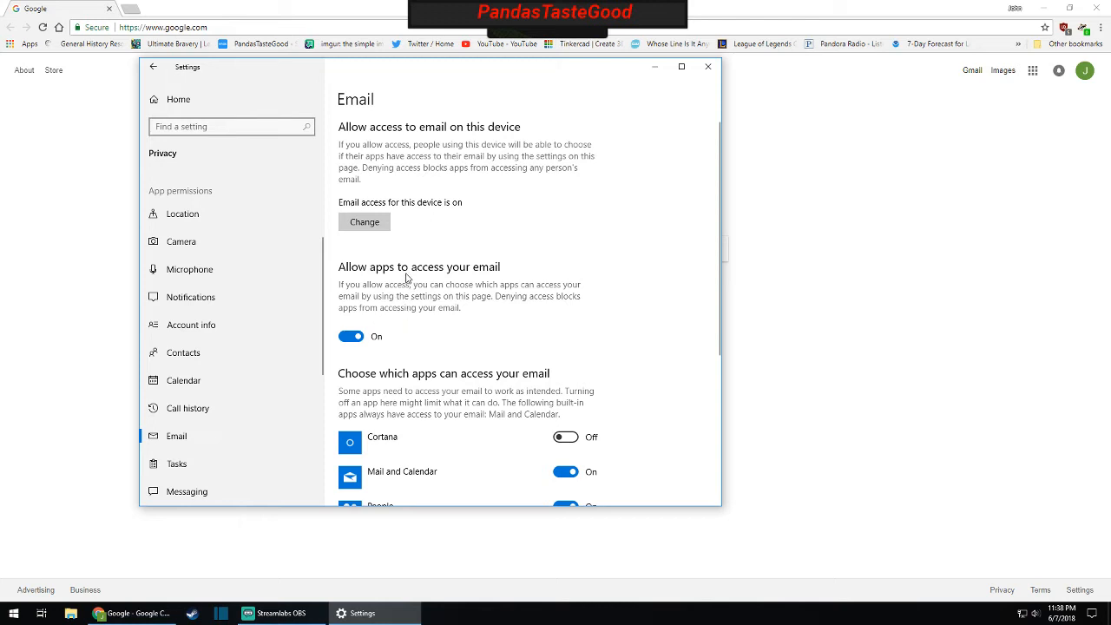
pyautogui.moveTo(511, 315)
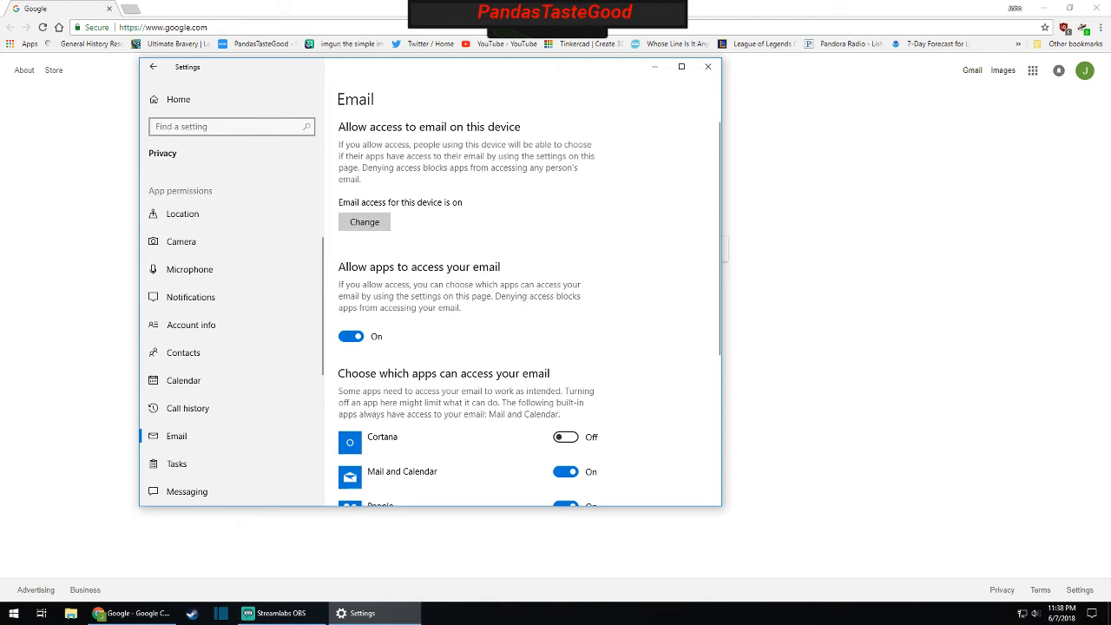
pyautogui.moveTo(506, 208)
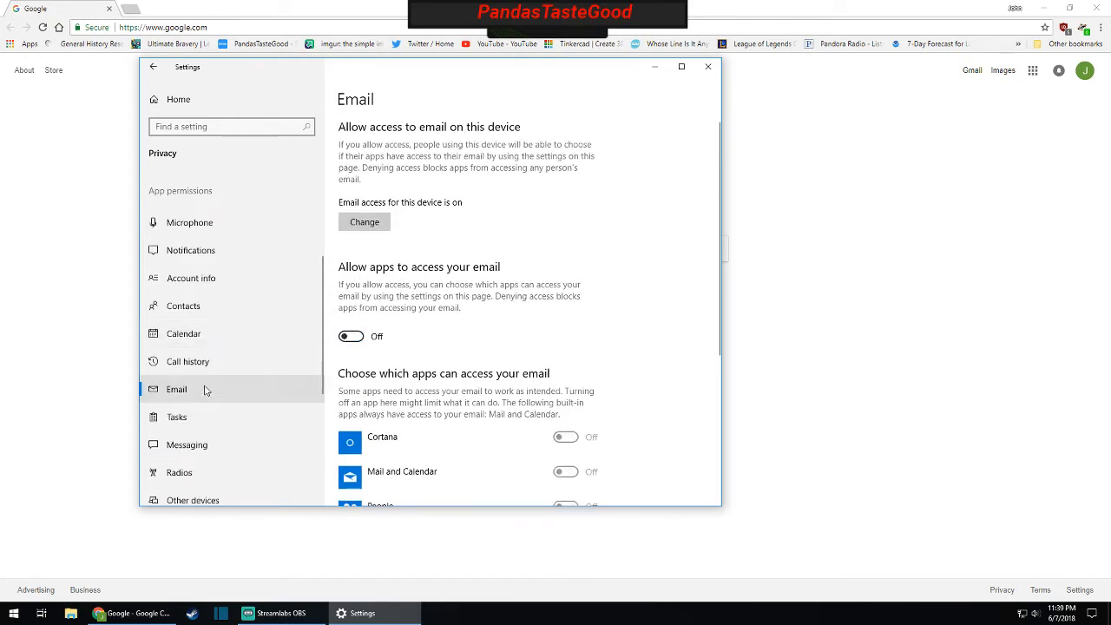
# - Turn off email app access, then step through Messaging and Radios to Background apps
pyautogui.click(177, 412)
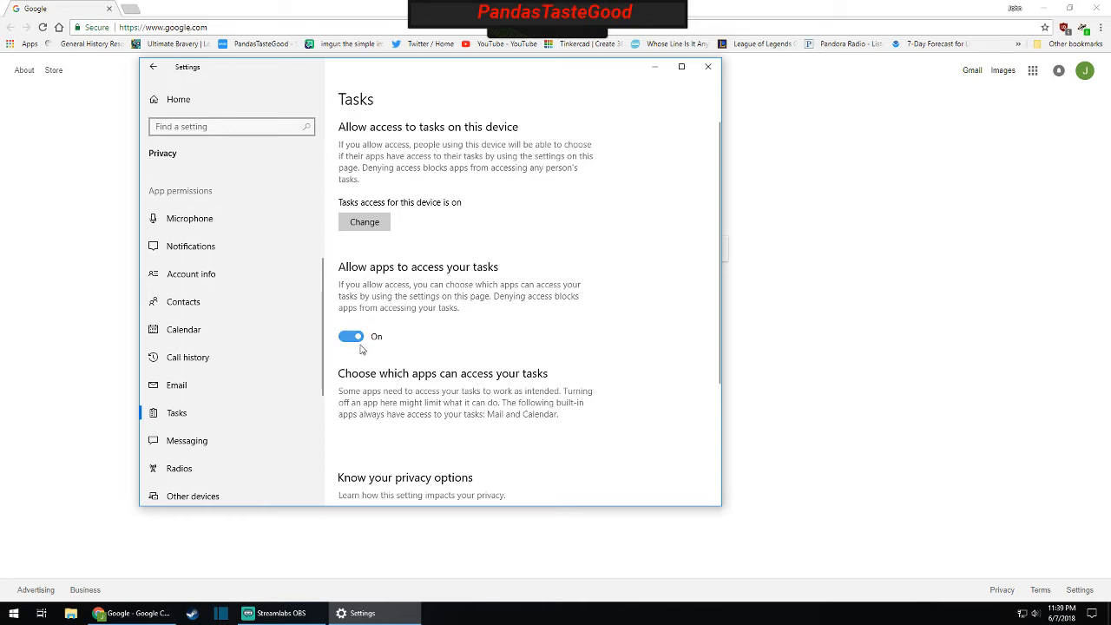
pyautogui.click(187, 390)
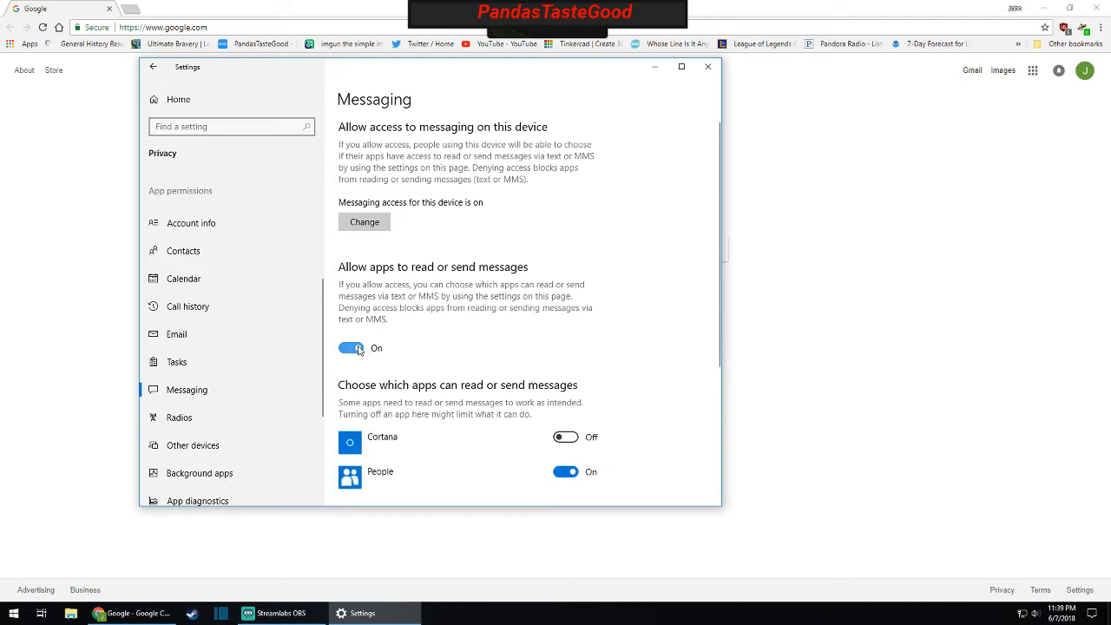
pyautogui.click(179, 418)
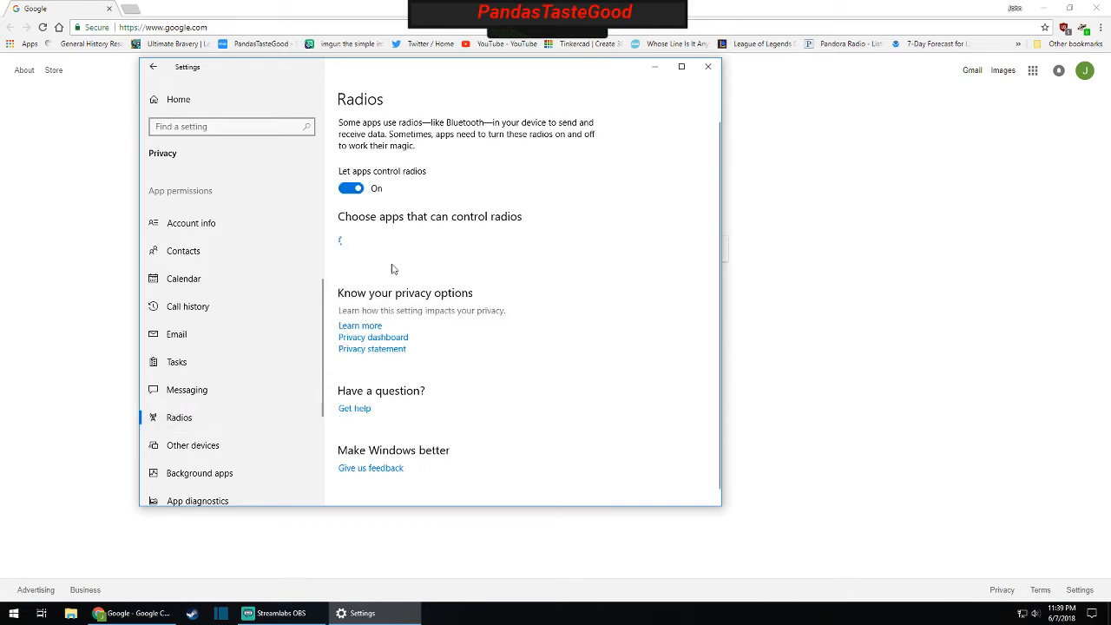
pyautogui.click(193, 445)
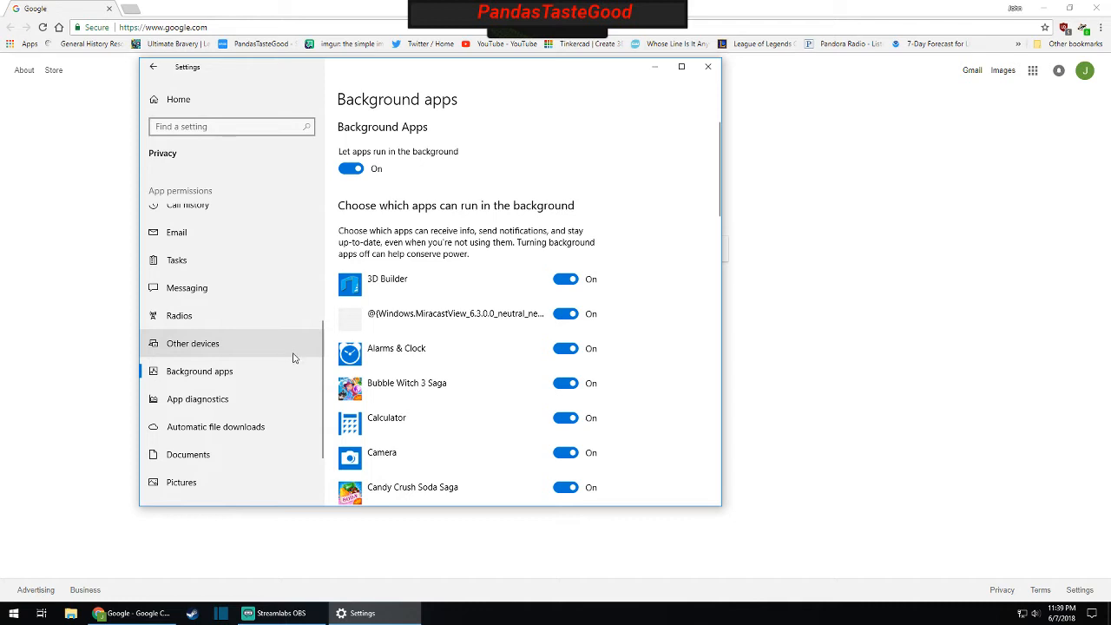
pyautogui.moveTo(354, 266)
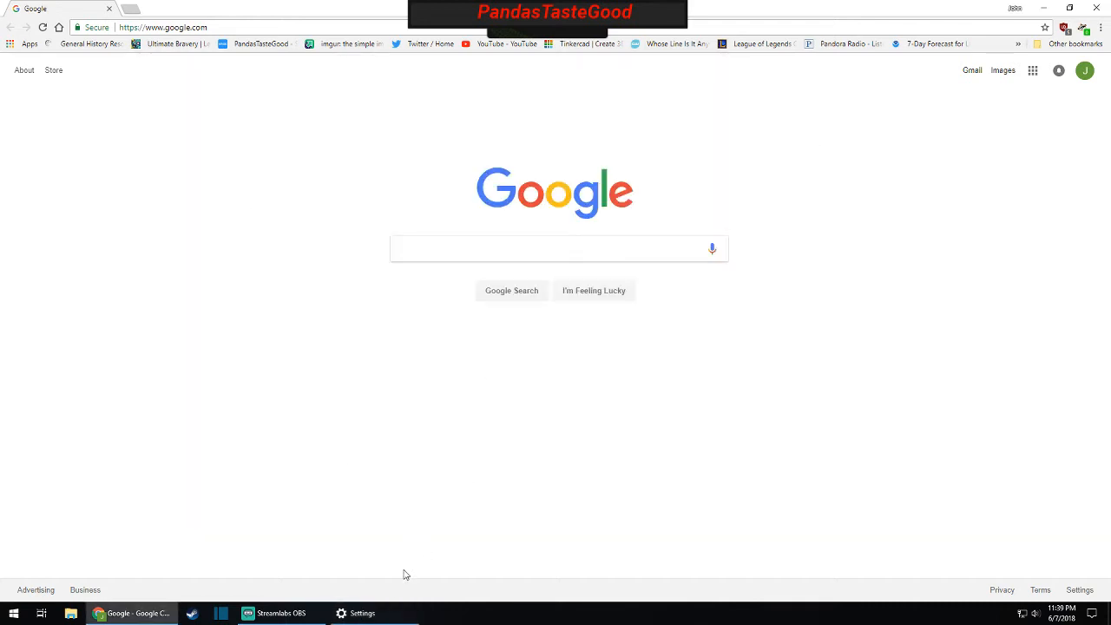
# - Restore the Settings window from the taskbar, showing the Background apps page
pyautogui.click(362, 613)
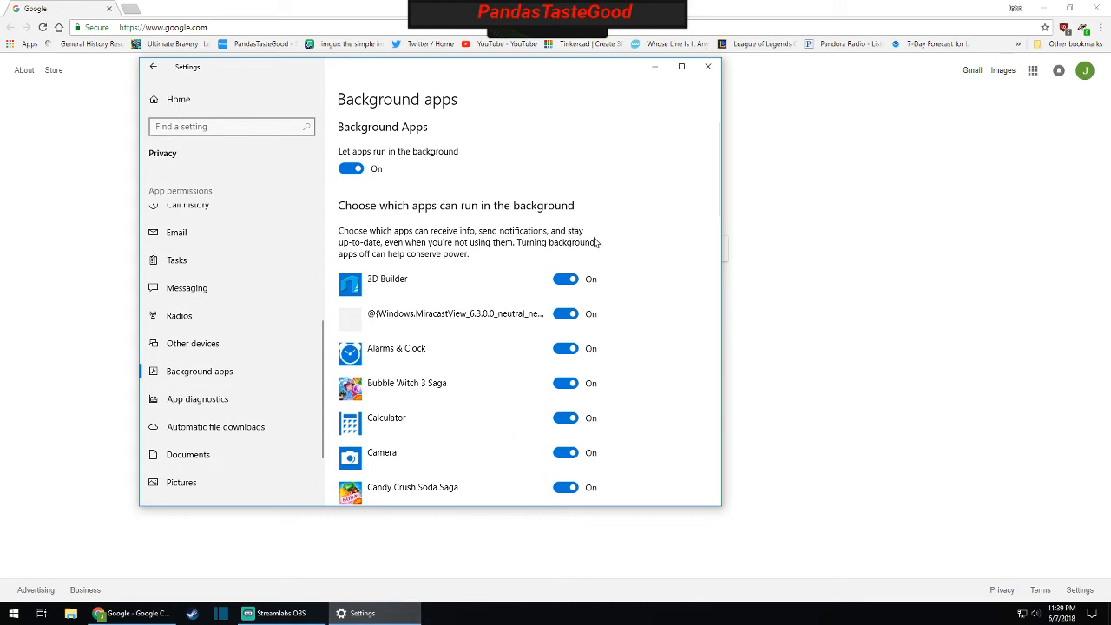
pyautogui.moveTo(592, 234)
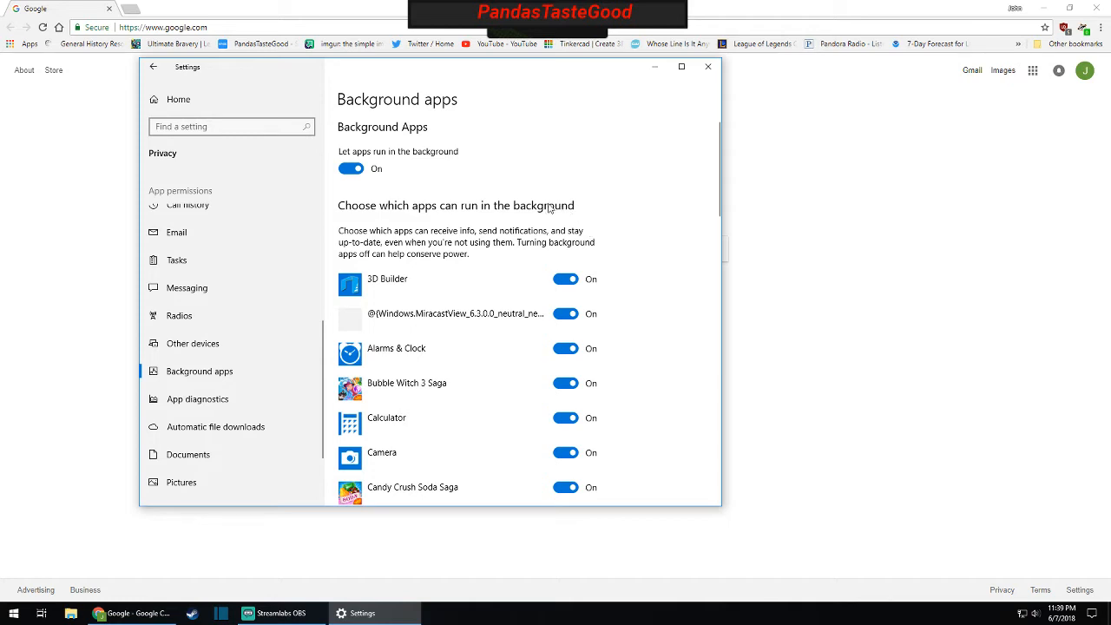
pyautogui.moveTo(579, 261)
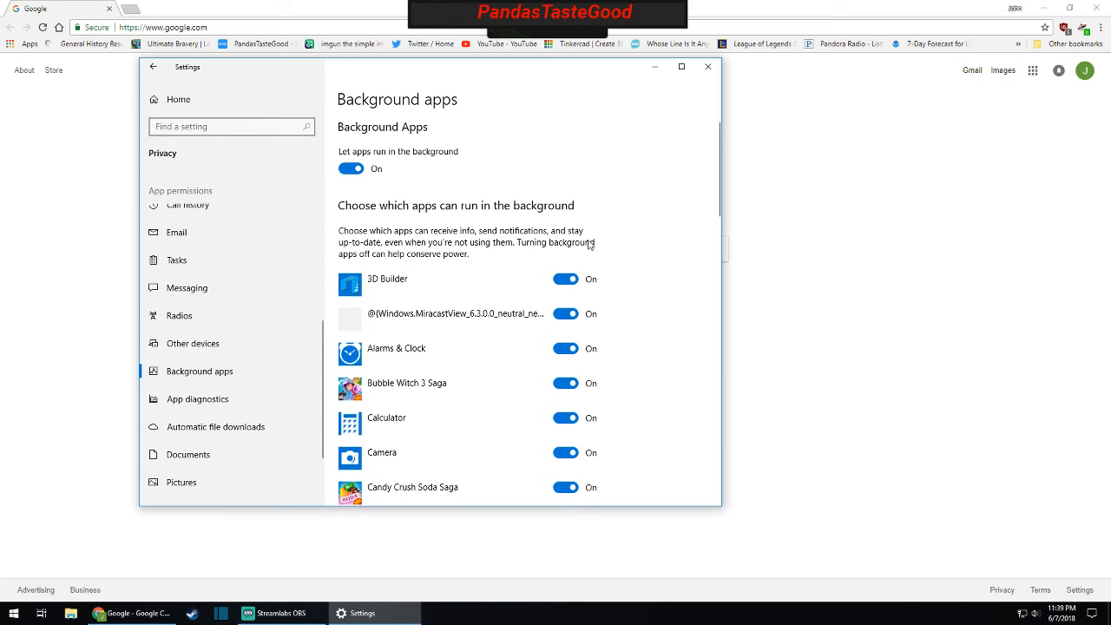
pyautogui.moveTo(592, 243)
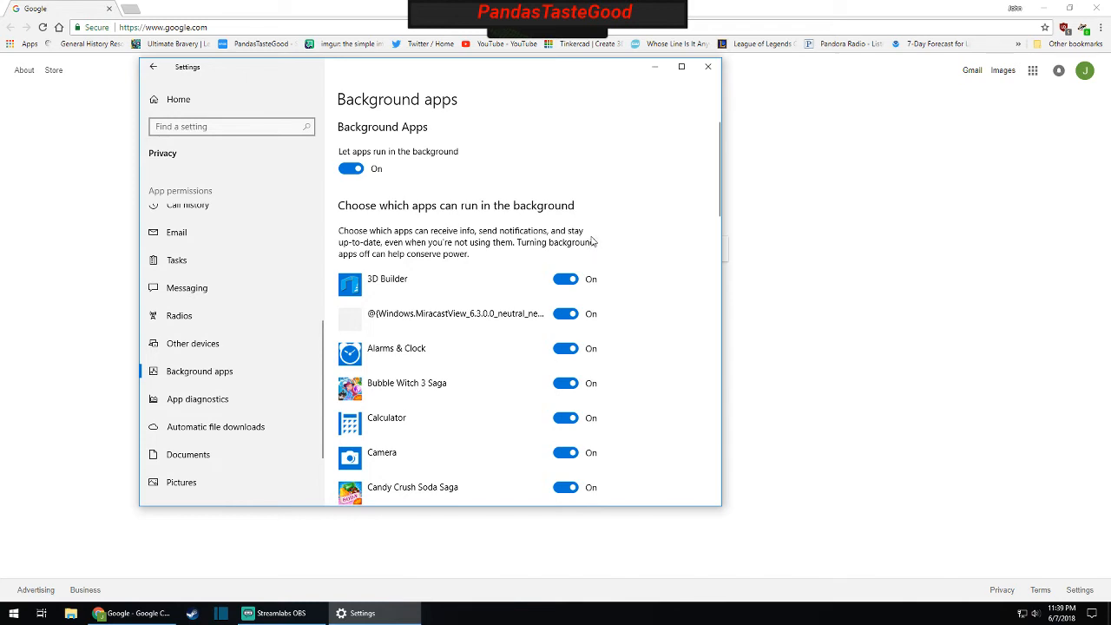
pyautogui.moveTo(608, 240)
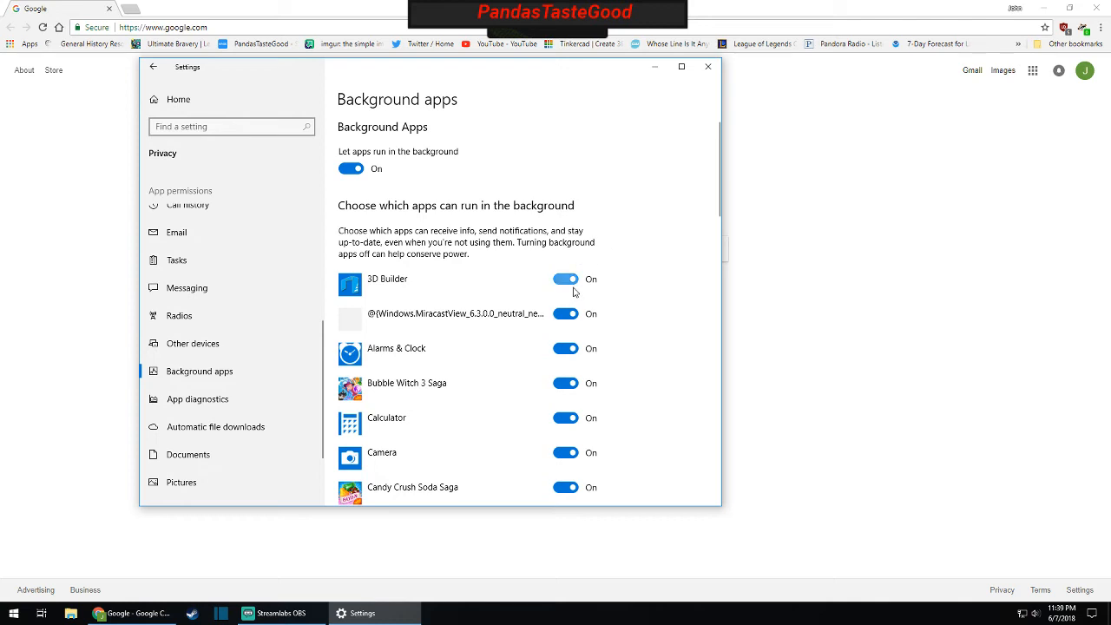
# - Turn off background running for 3D Builder, Alarms & Clock, Feedback Hub, Get Help, Solitaire, Store, Mixed Reality Viewer
pyautogui.click(566, 279)
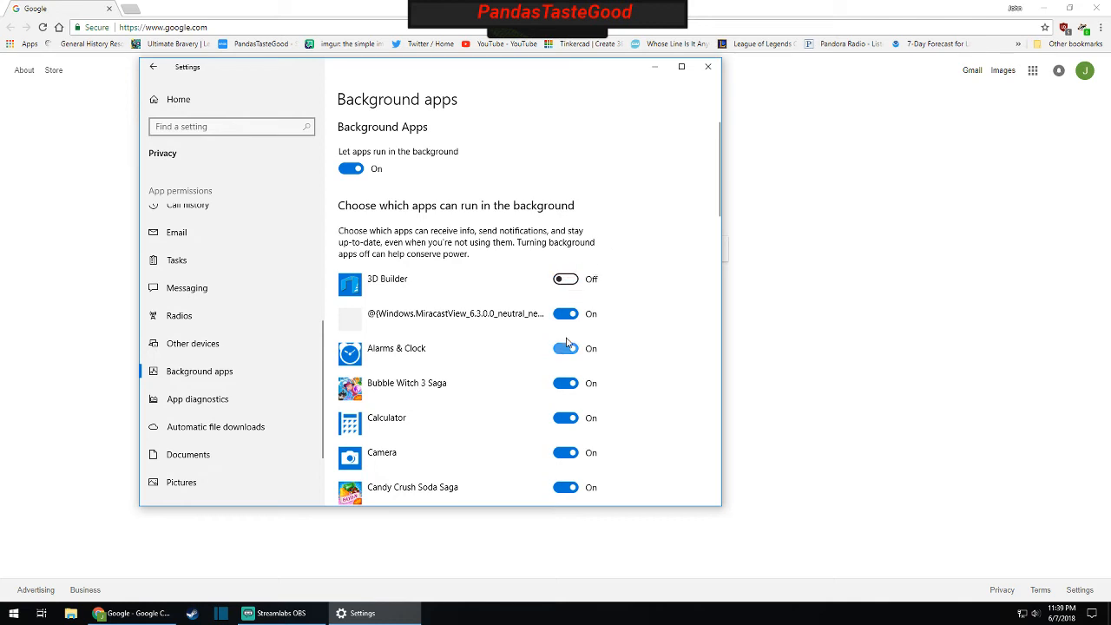
pyautogui.click(565, 383)
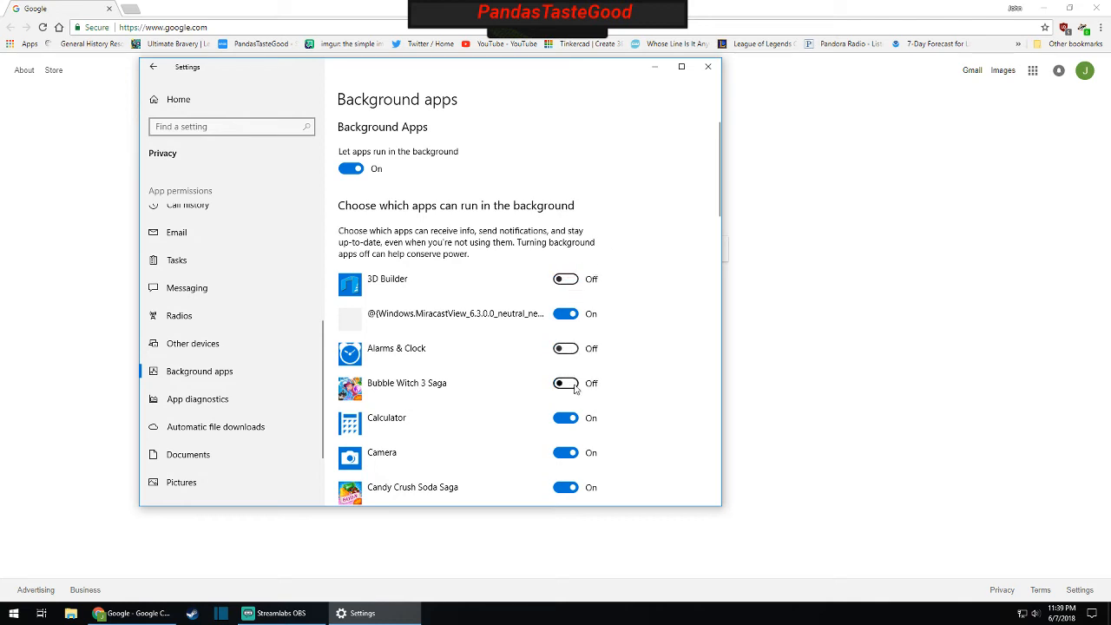
pyautogui.scroll(-3)
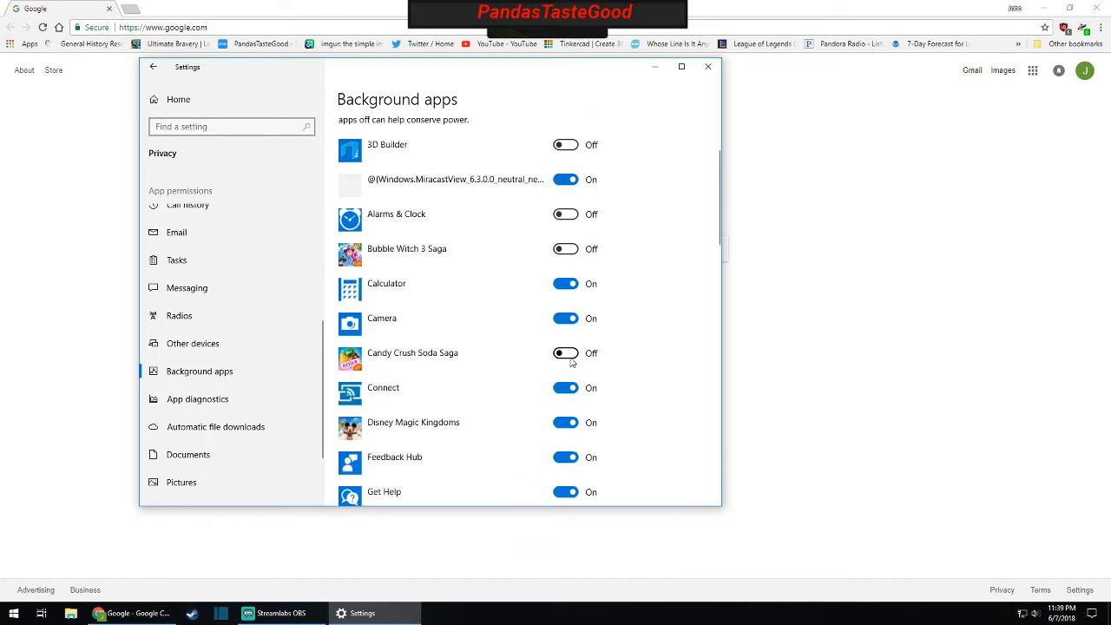
pyautogui.scroll(-3)
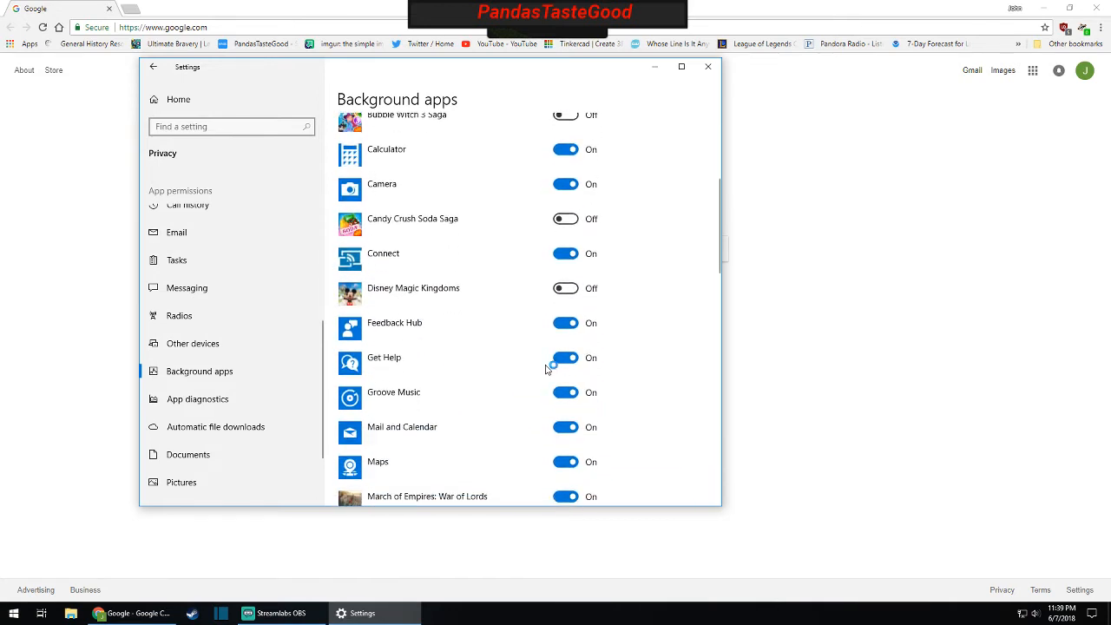
pyautogui.click(565, 323)
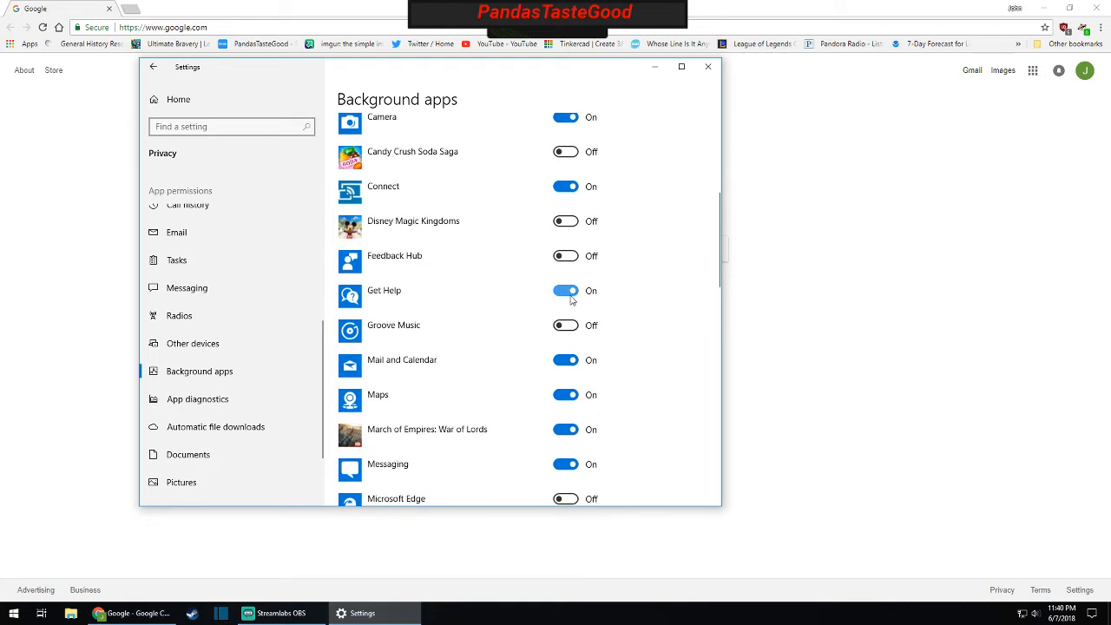
pyautogui.click(565, 291)
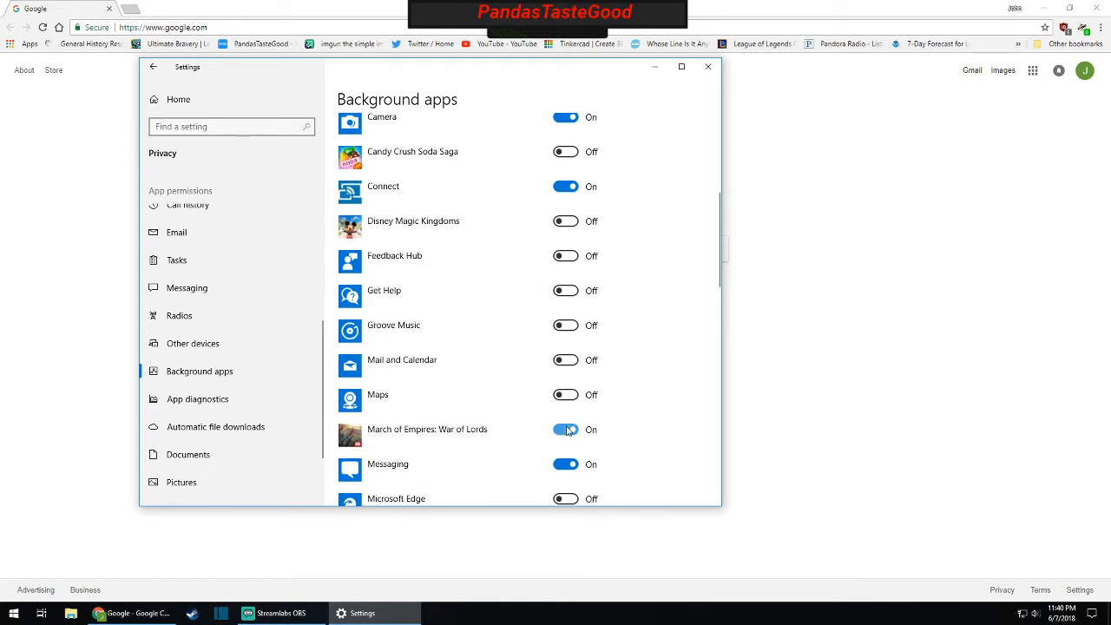
pyautogui.scroll(-3)
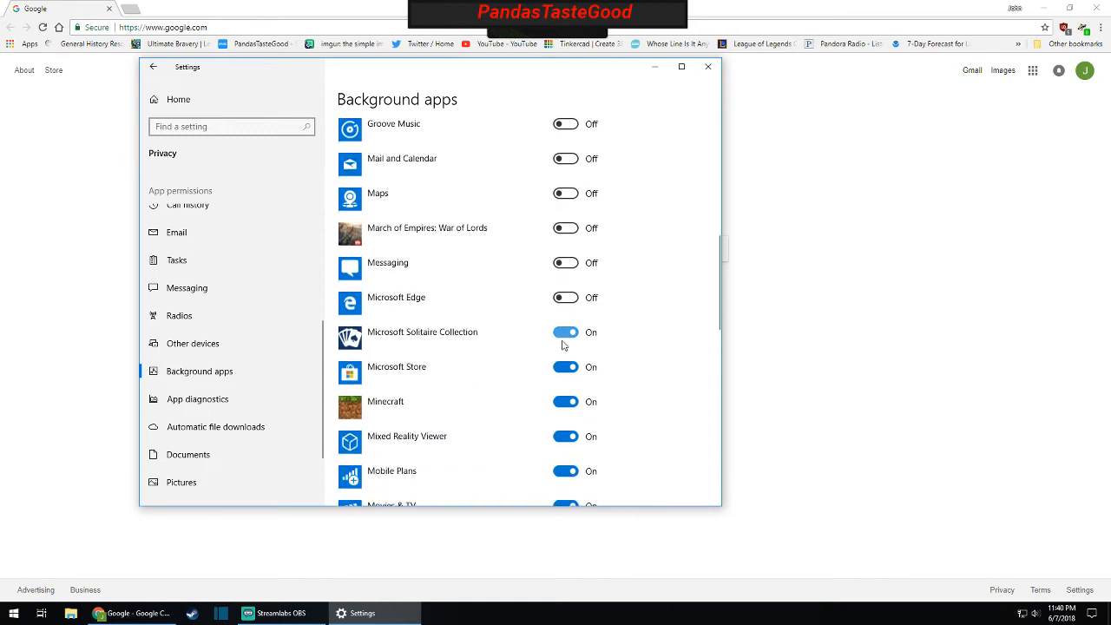
pyautogui.click(565, 331)
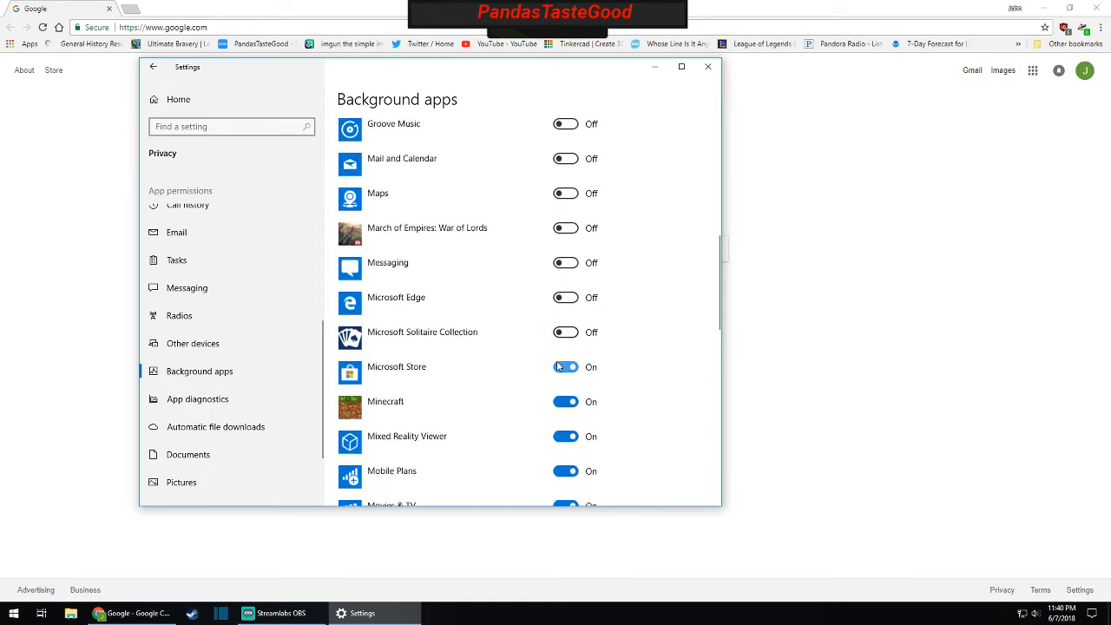
pyautogui.click(565, 367)
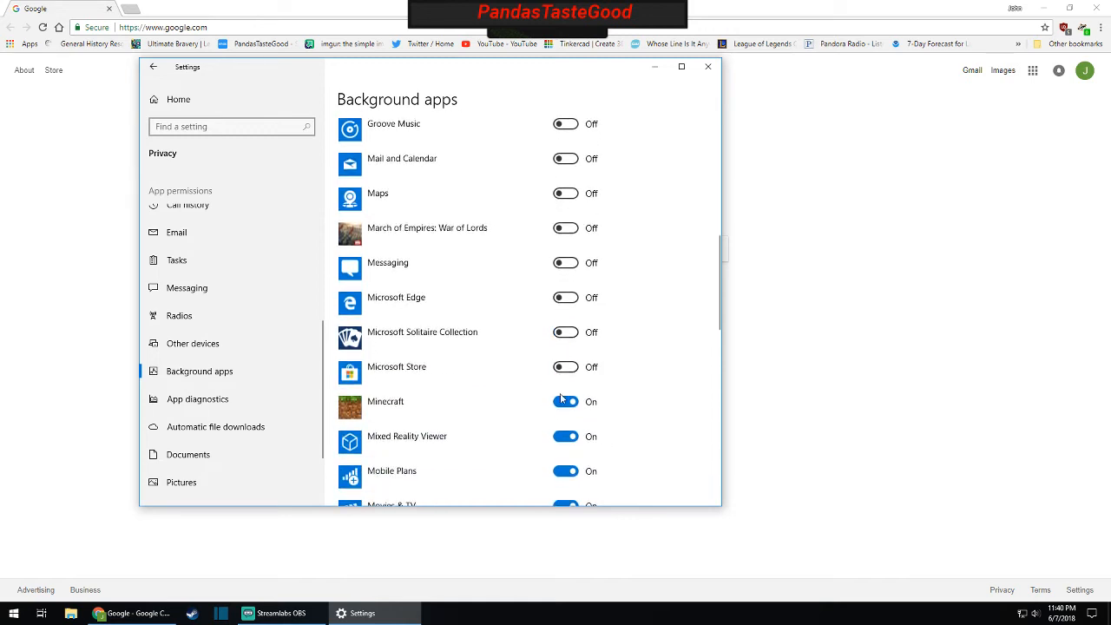
pyautogui.click(565, 435)
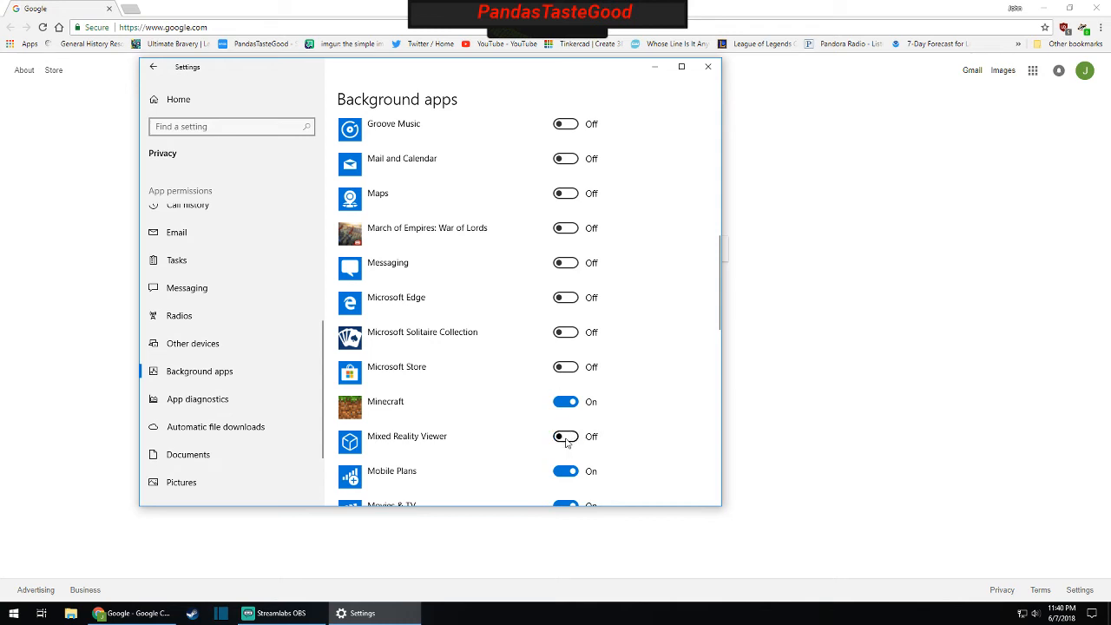
# - Turn off background running for Paint 3D, Tips and Xbox
pyautogui.scroll(-3)
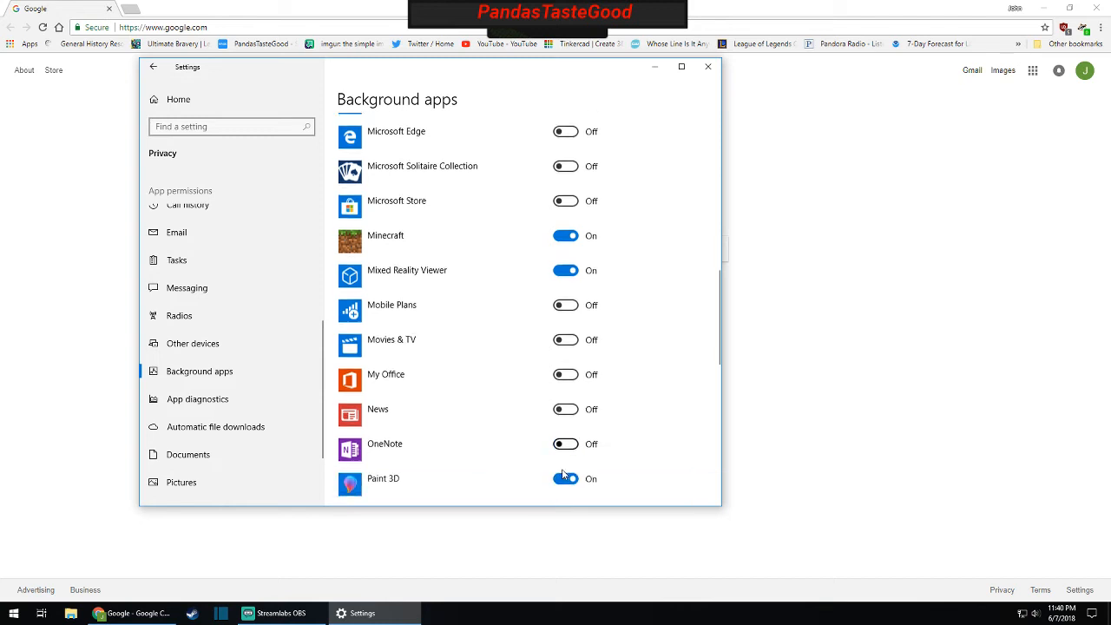
pyautogui.scroll(-3)
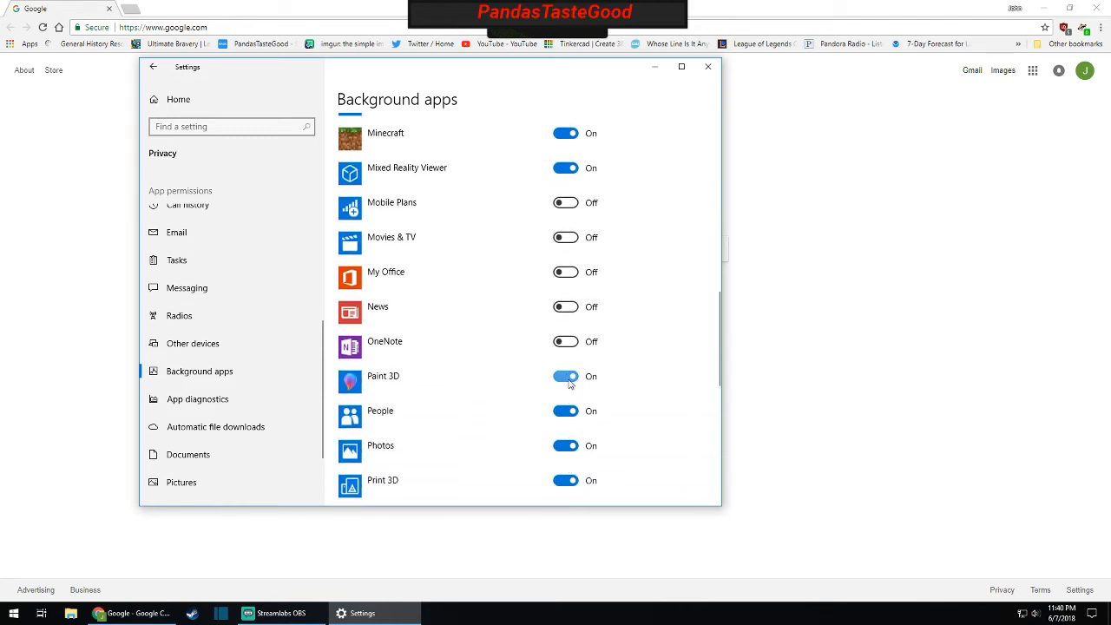
pyautogui.click(565, 376)
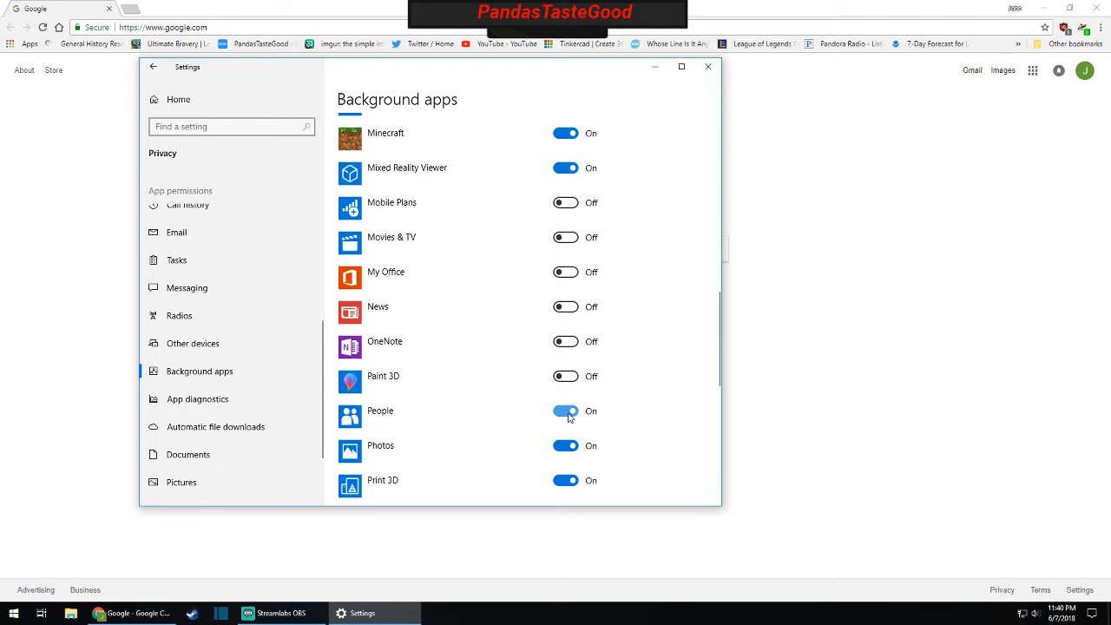
pyautogui.scroll(-3)
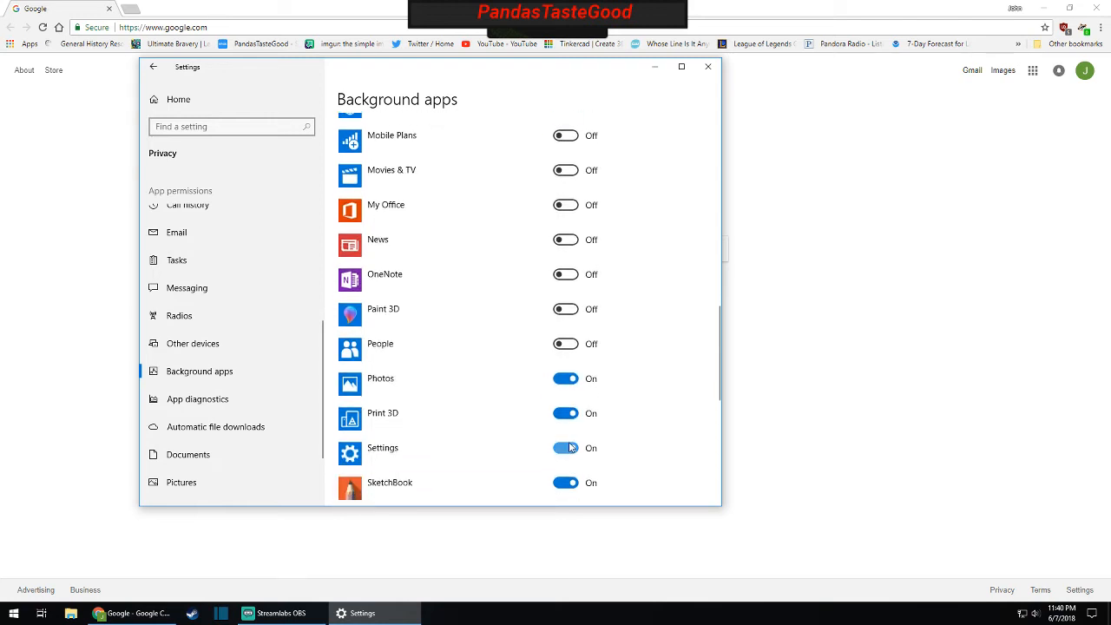
pyautogui.scroll(-3)
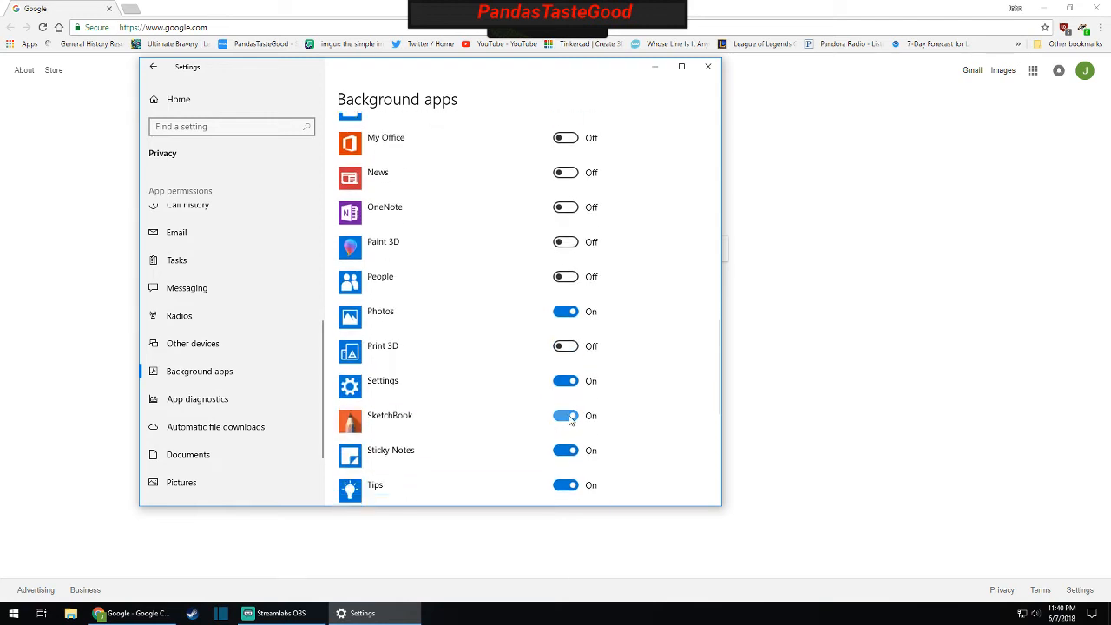
pyautogui.scroll(-3)
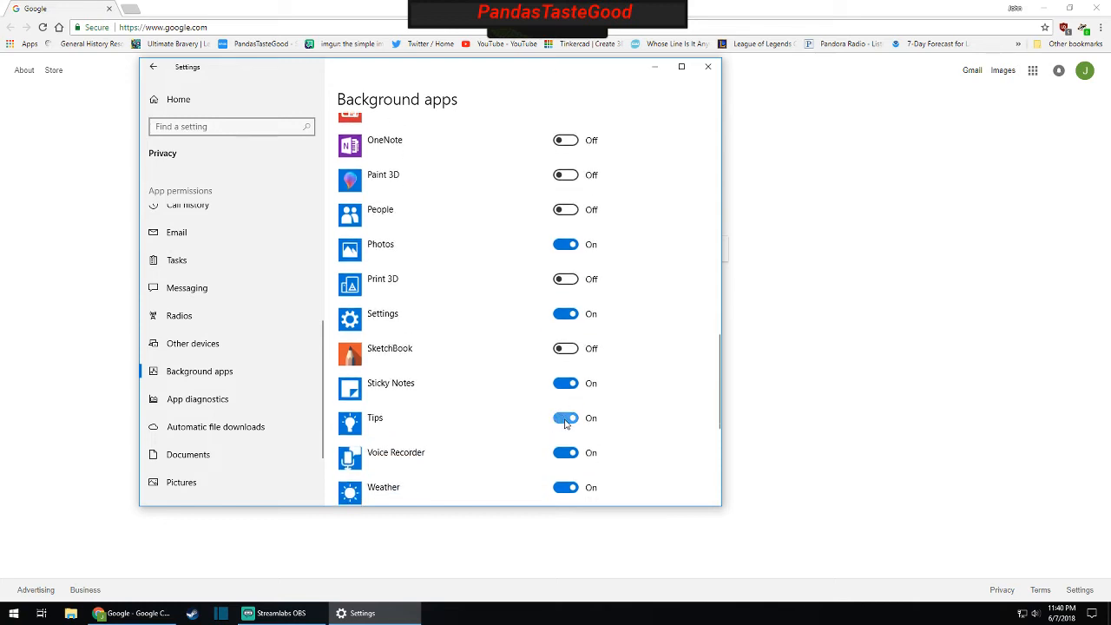
pyautogui.click(566, 418)
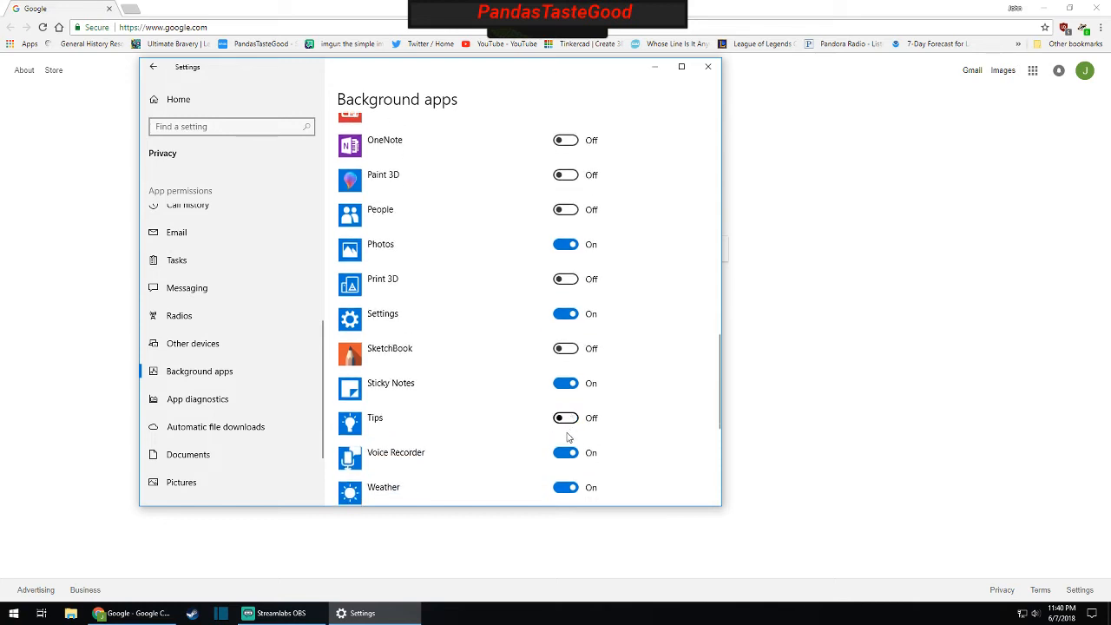
pyautogui.scroll(-3)
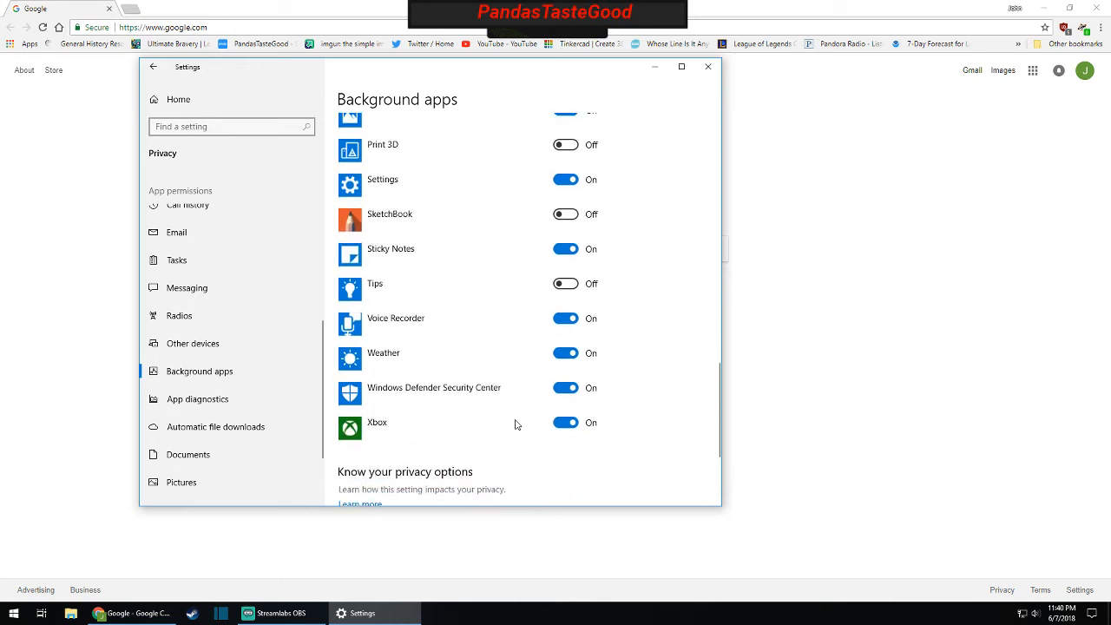
pyautogui.click(565, 423)
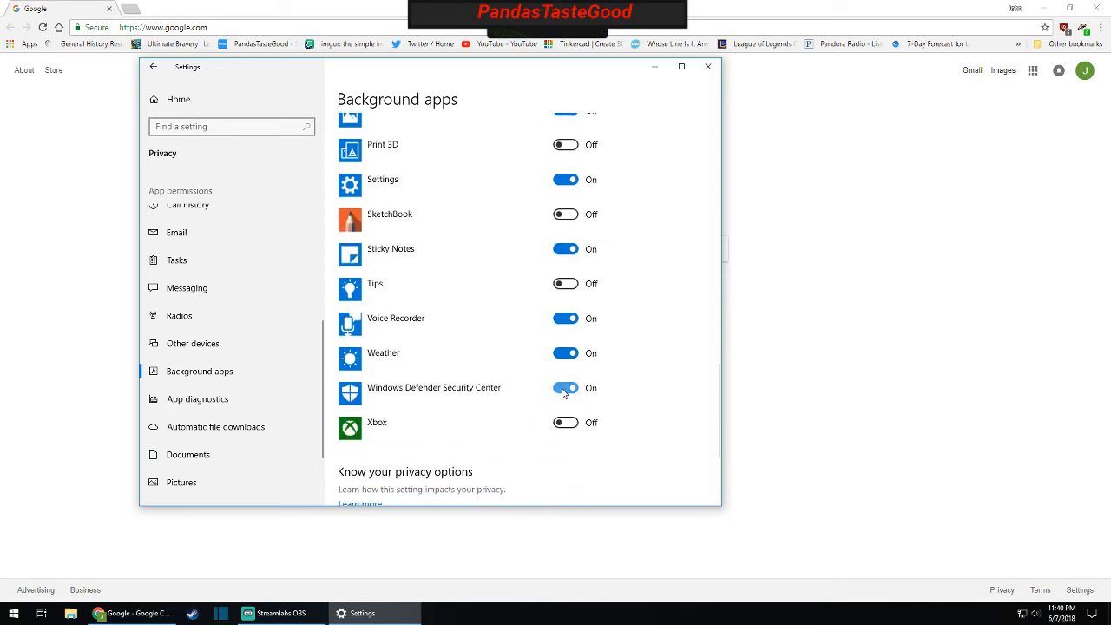
pyautogui.scroll(-3)
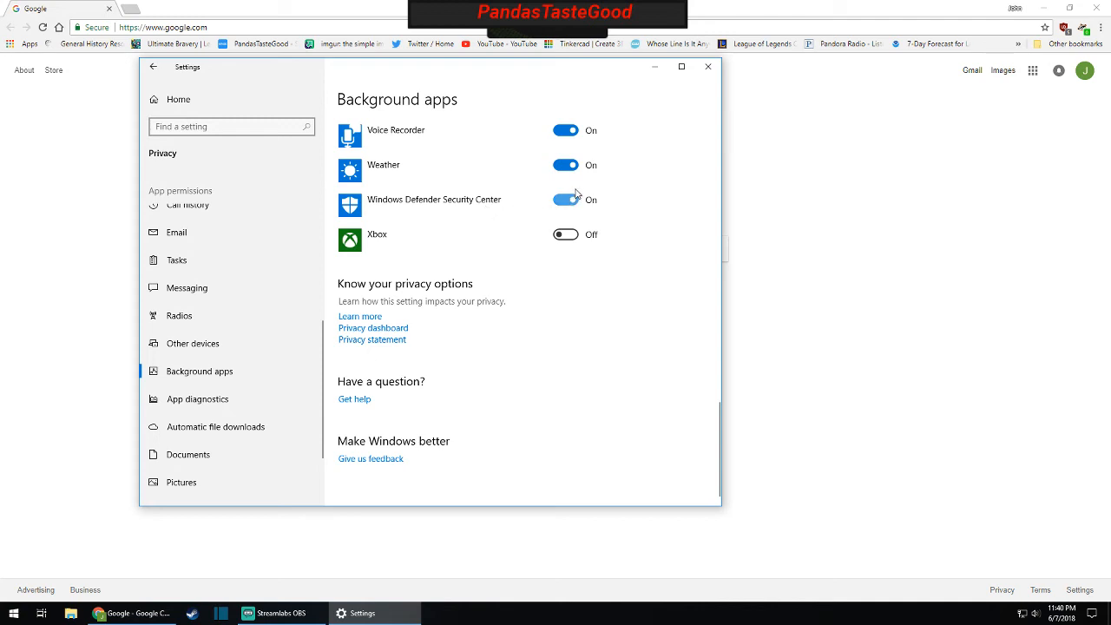
pyautogui.moveTo(580, 215)
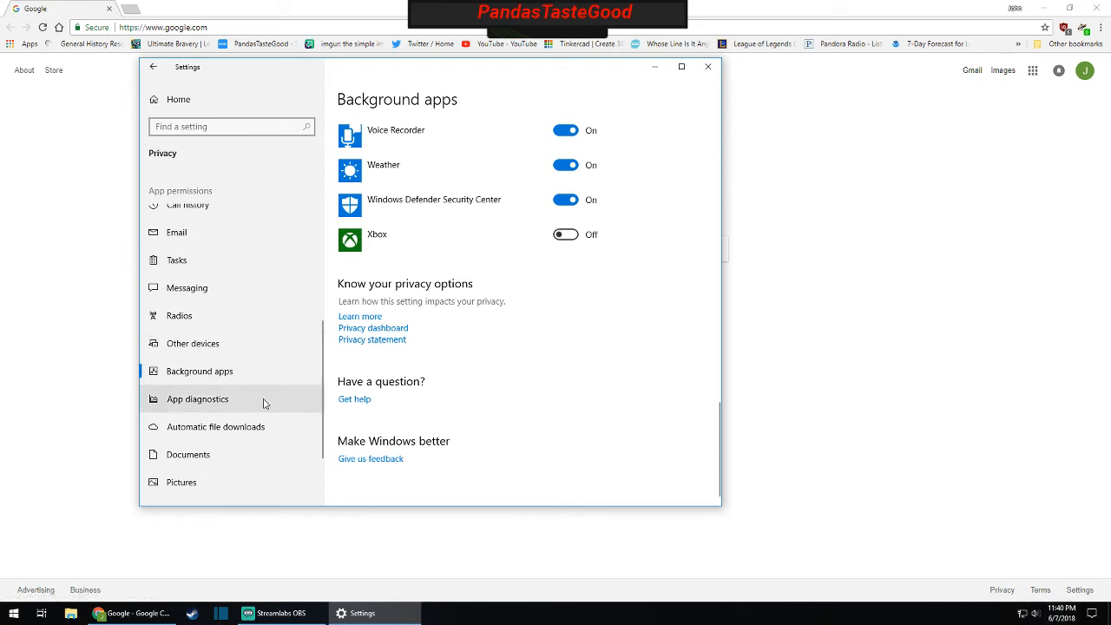
pyautogui.moveTo(267, 397)
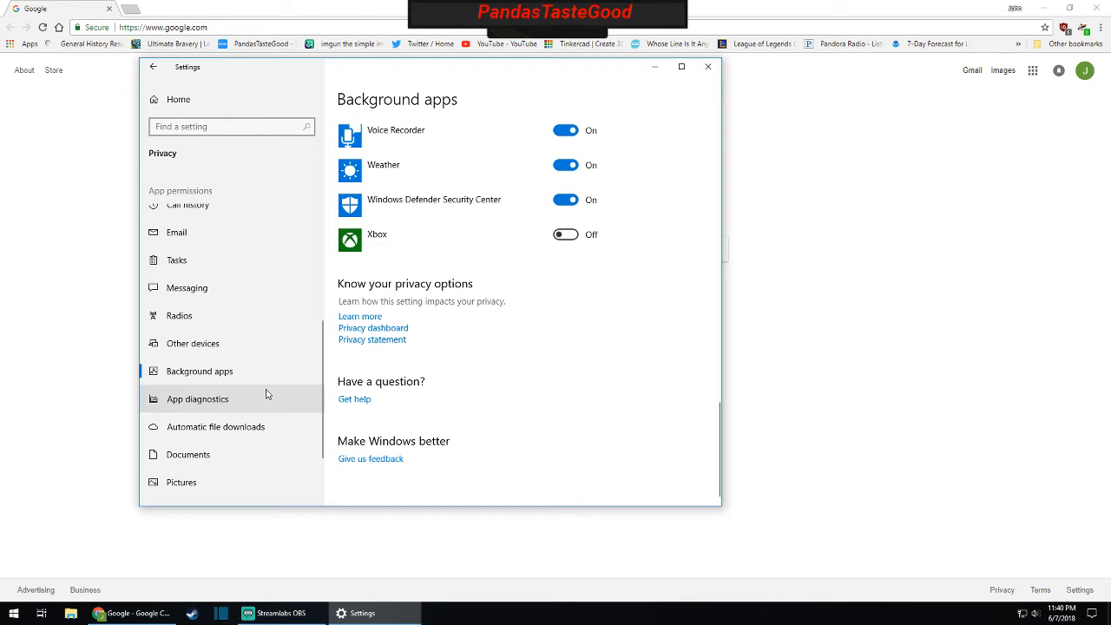
pyautogui.moveTo(269, 378)
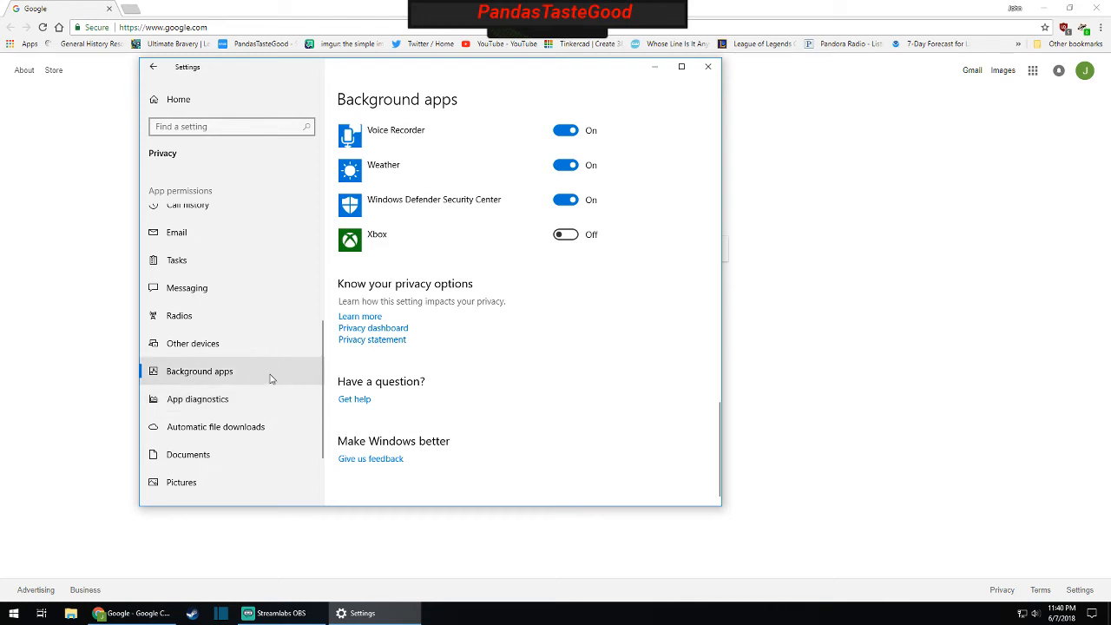
pyautogui.moveTo(403, 195)
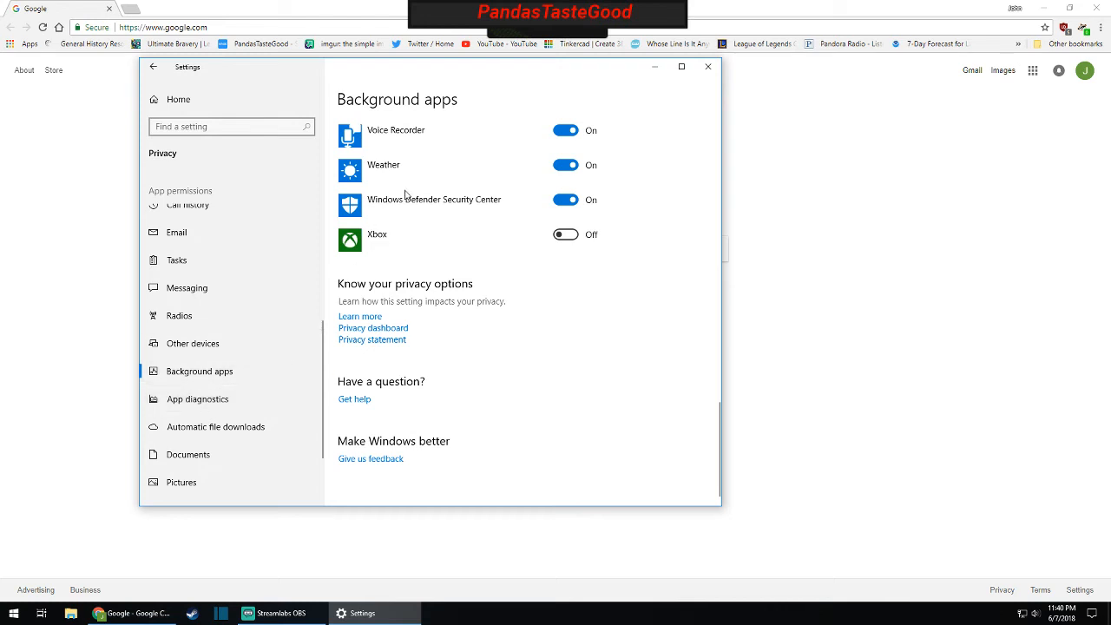
# - Turn off app access to the documents library in Privacy settings
pyautogui.click(197, 399)
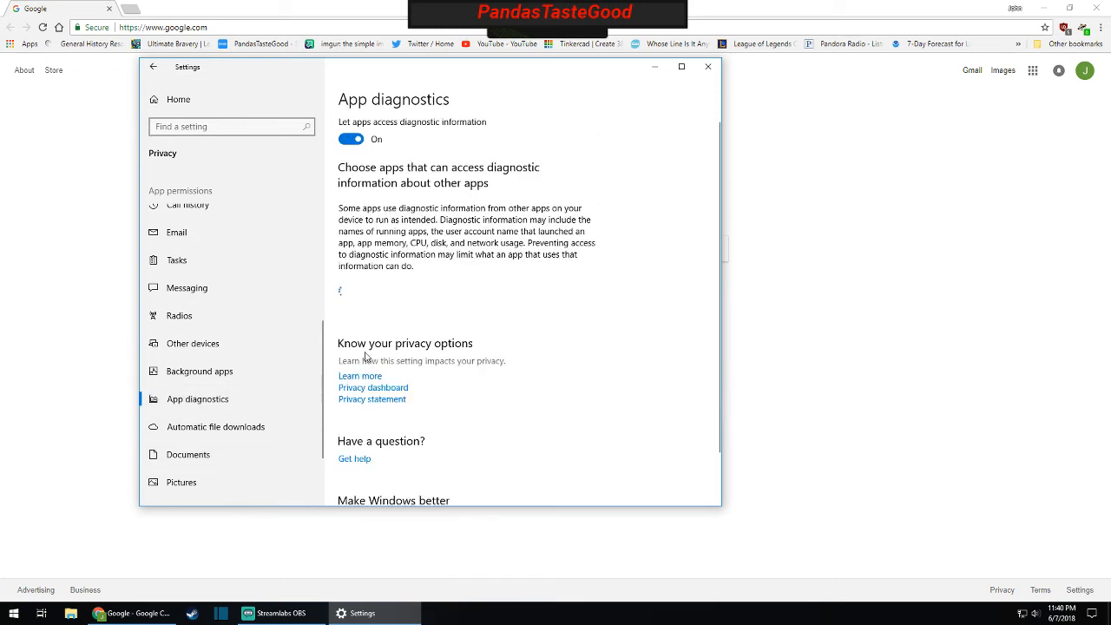
pyautogui.click(350, 139)
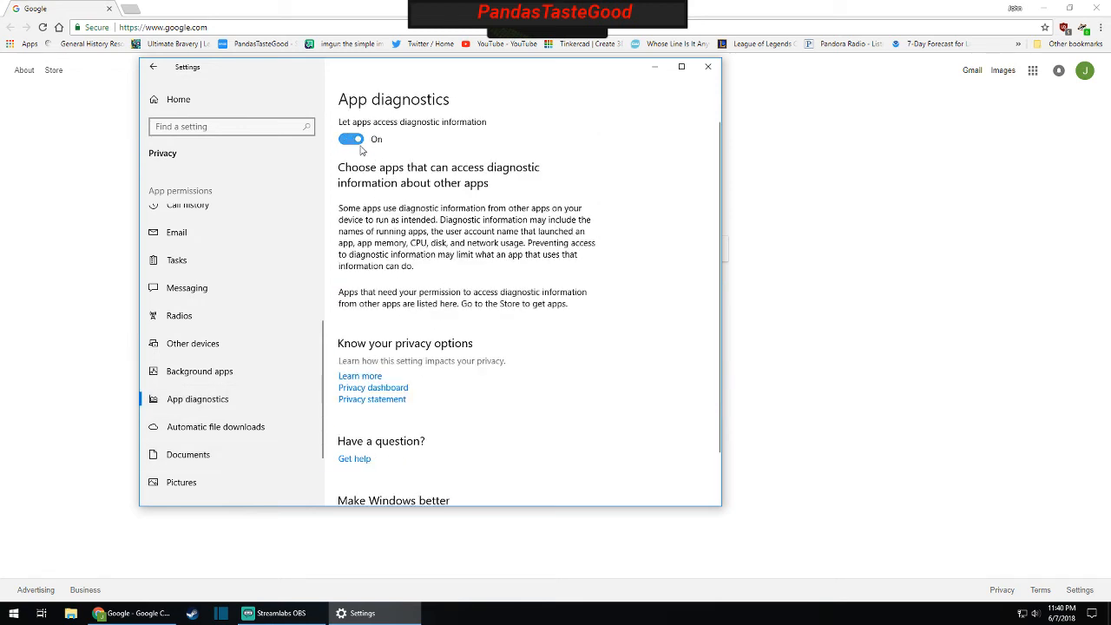
pyautogui.click(215, 427)
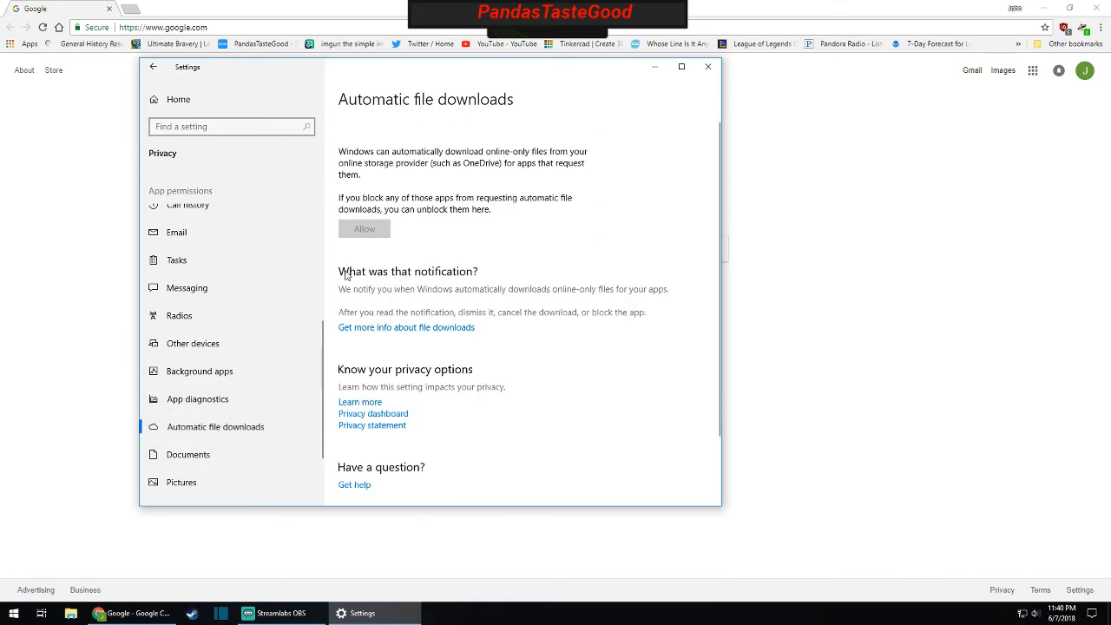
pyautogui.click(188, 360)
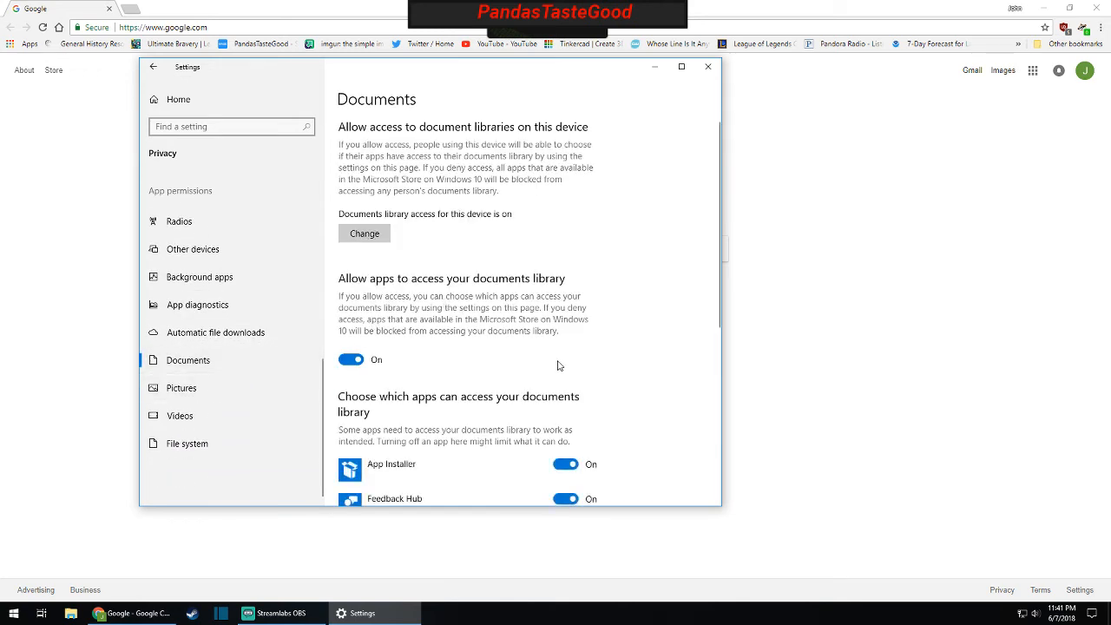
pyautogui.scroll(-3)
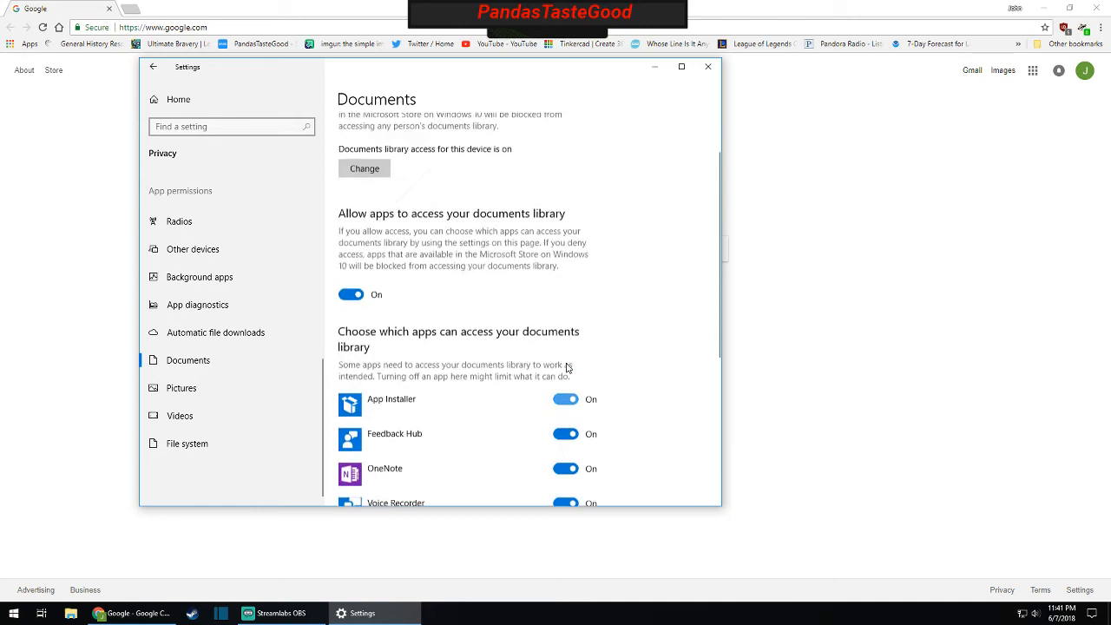
pyautogui.click(350, 294)
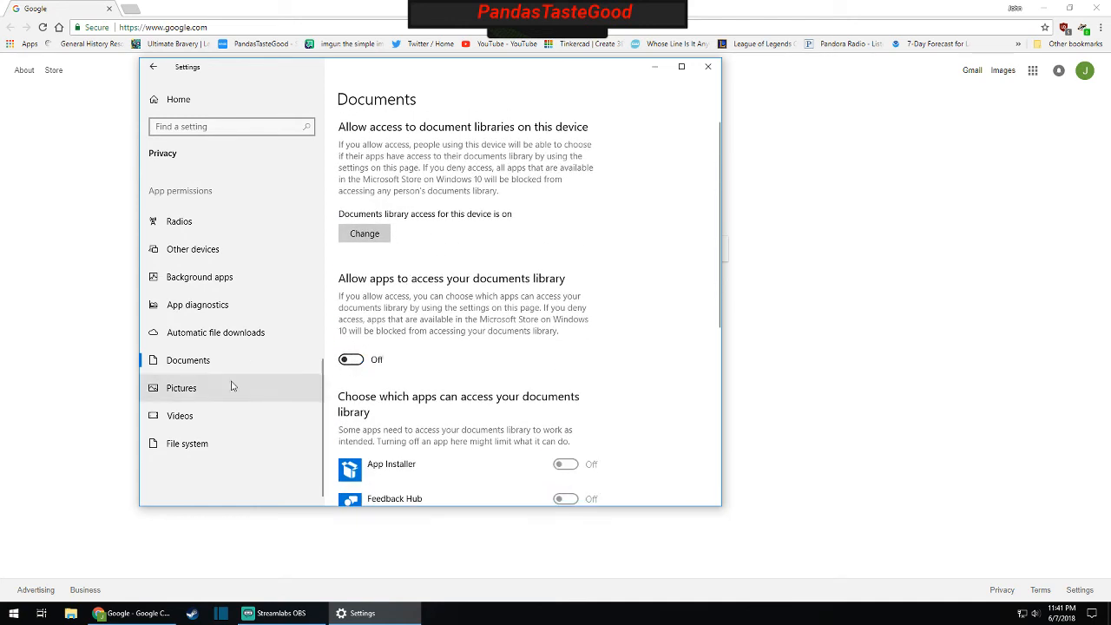
# - Turn off app access to the pictures library and the file system
pyautogui.click(181, 388)
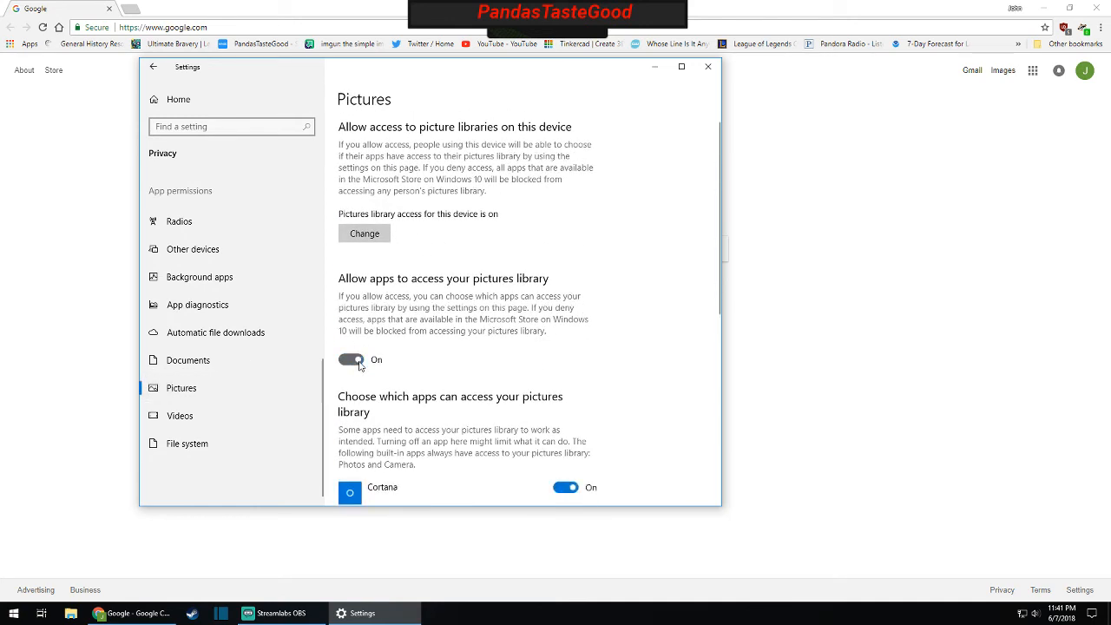
pyautogui.click(351, 359)
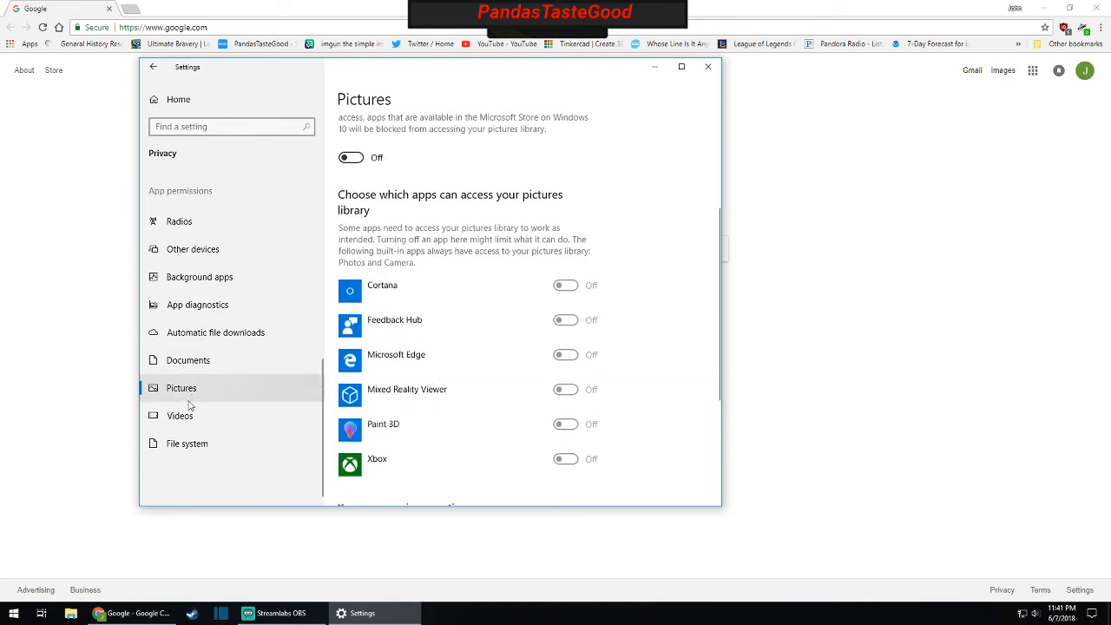
pyautogui.click(180, 416)
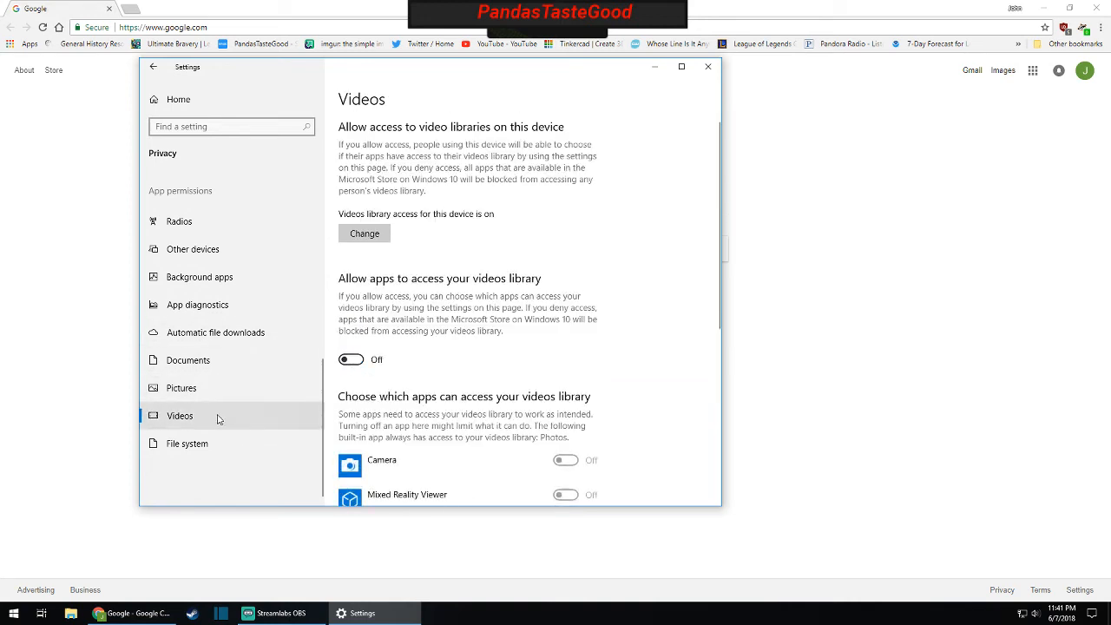
pyautogui.click(187, 443)
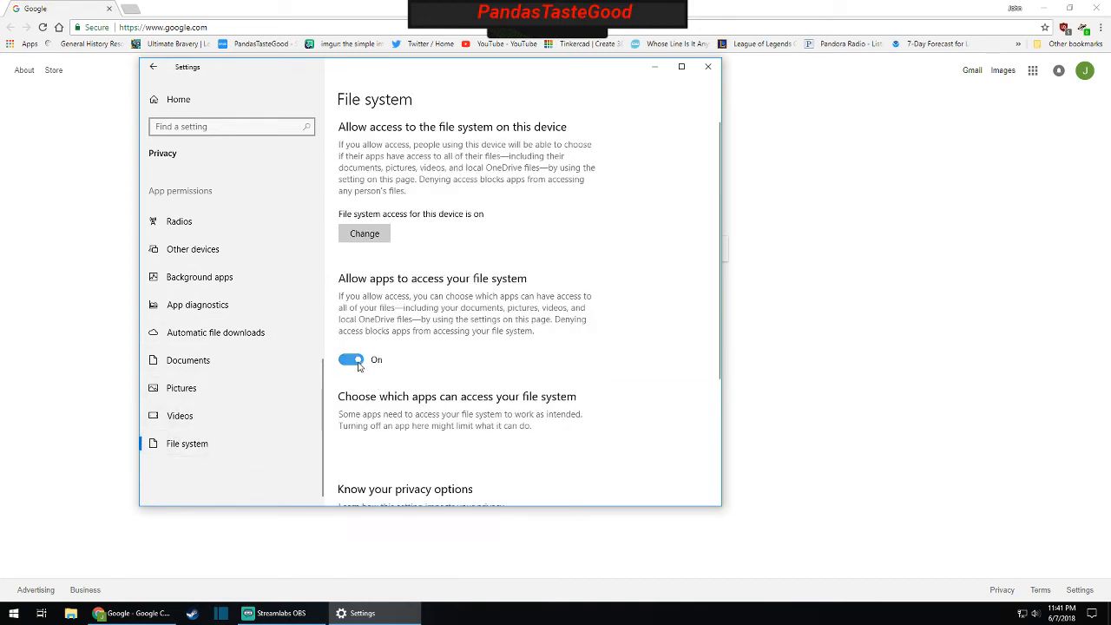
pyautogui.click(351, 360)
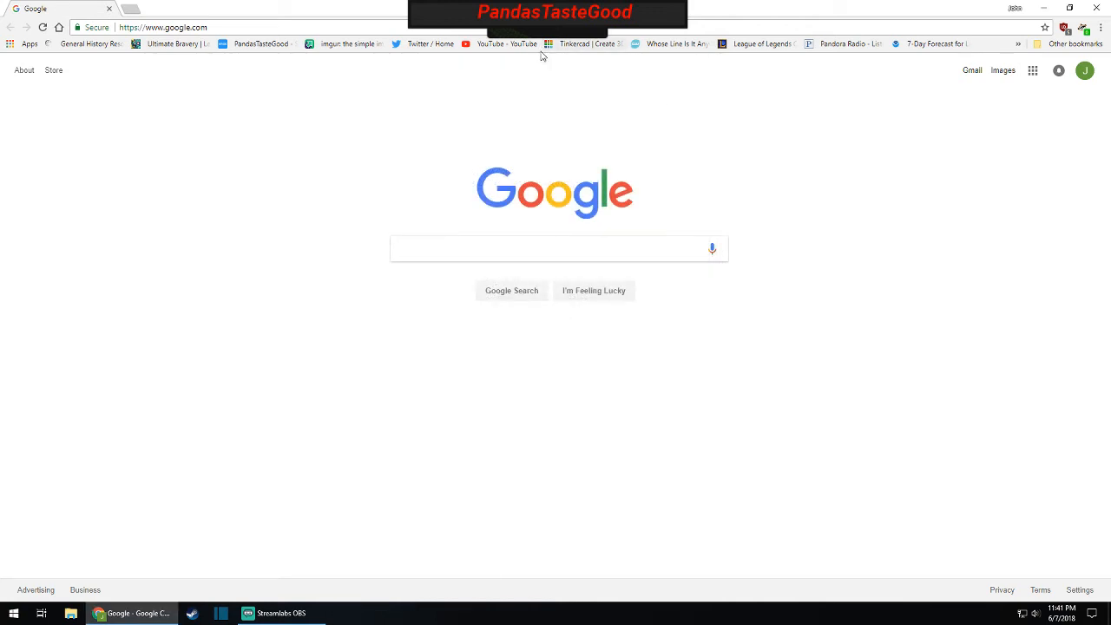
pyautogui.moveTo(566, 204)
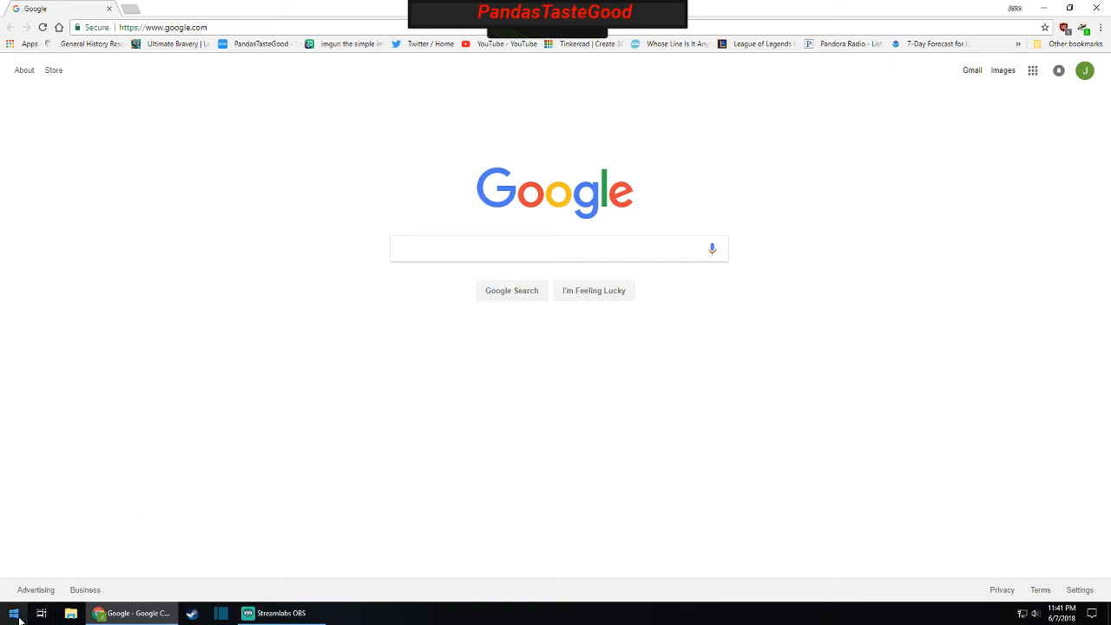
# - Open the Start menu from the taskbar
pyautogui.click(12, 613)
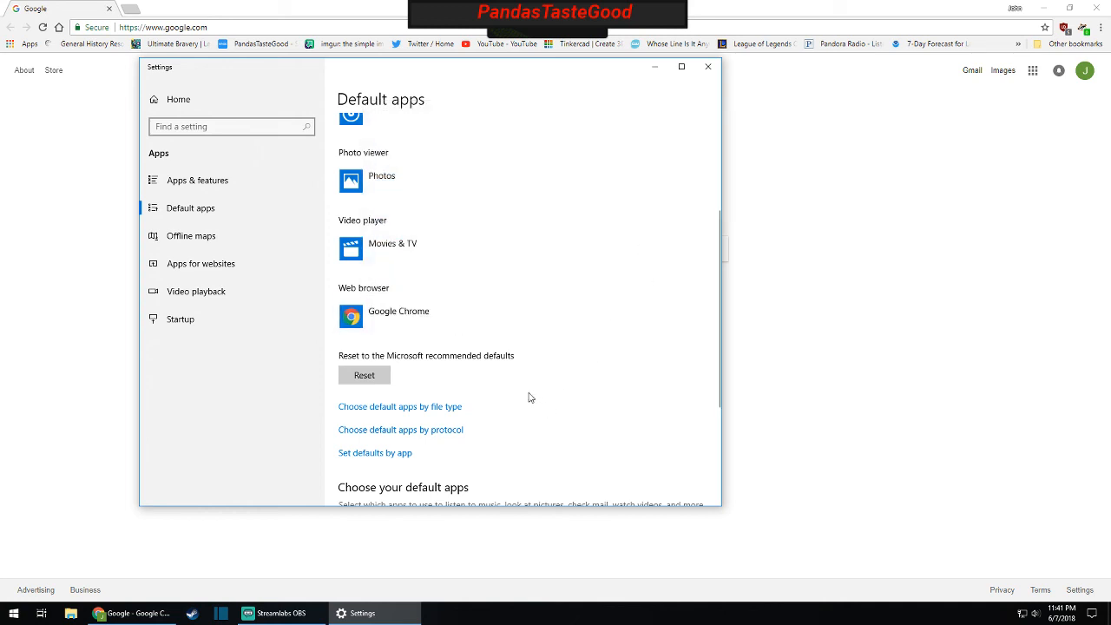
pyautogui.moveTo(500, 374)
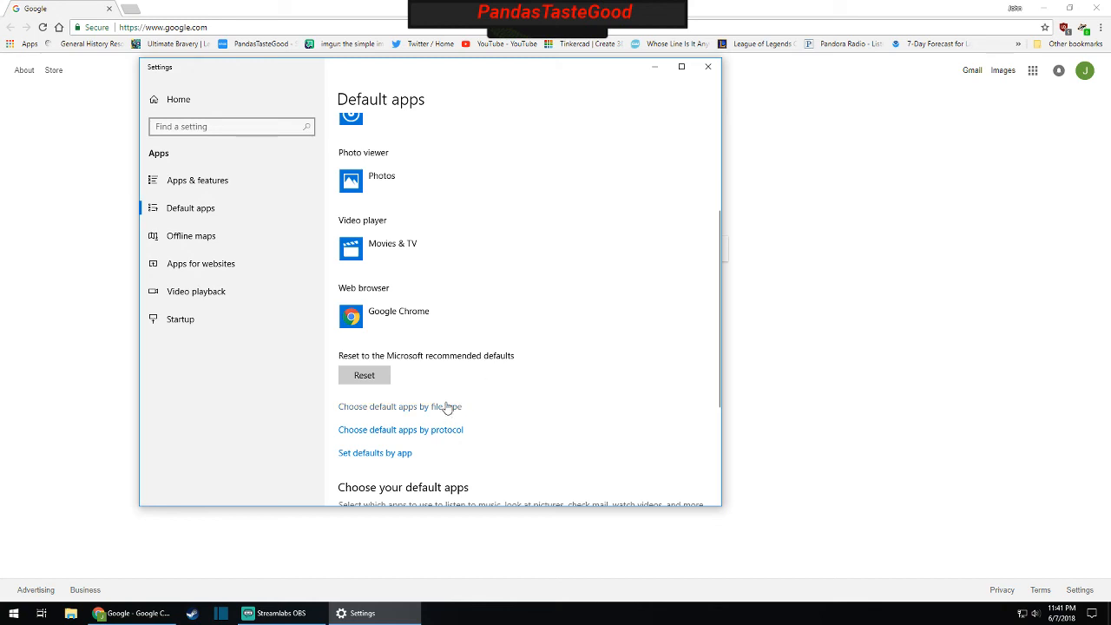
pyautogui.moveTo(448, 414)
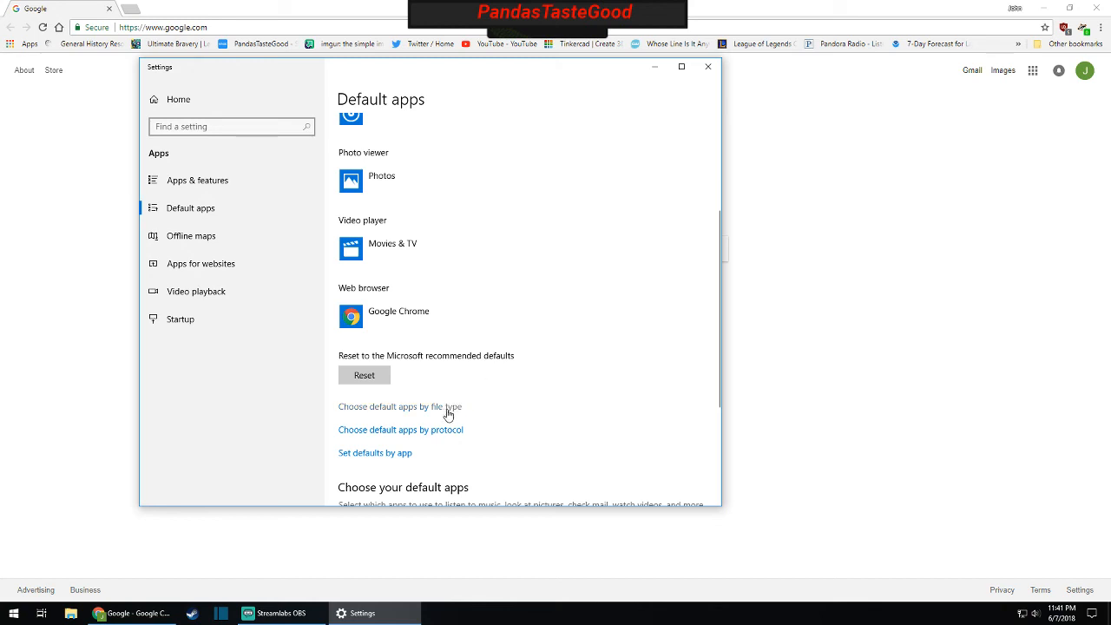
# - Under default apps by file type, set .pdf to open with Adobe Acrobat Reader DC
pyautogui.click(399, 407)
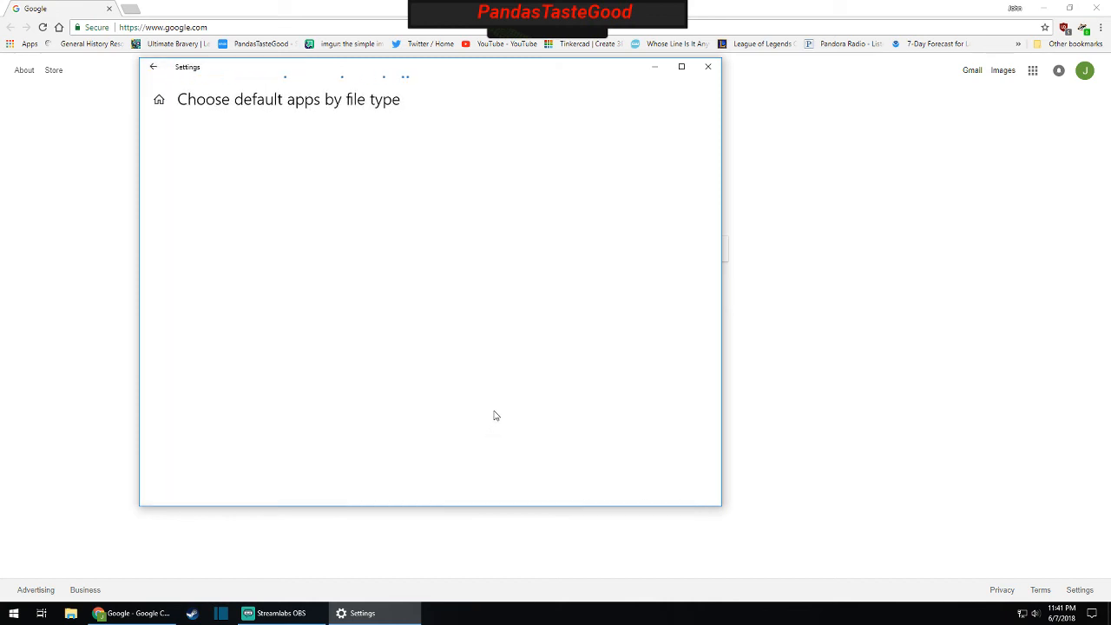
pyautogui.moveTo(532, 385)
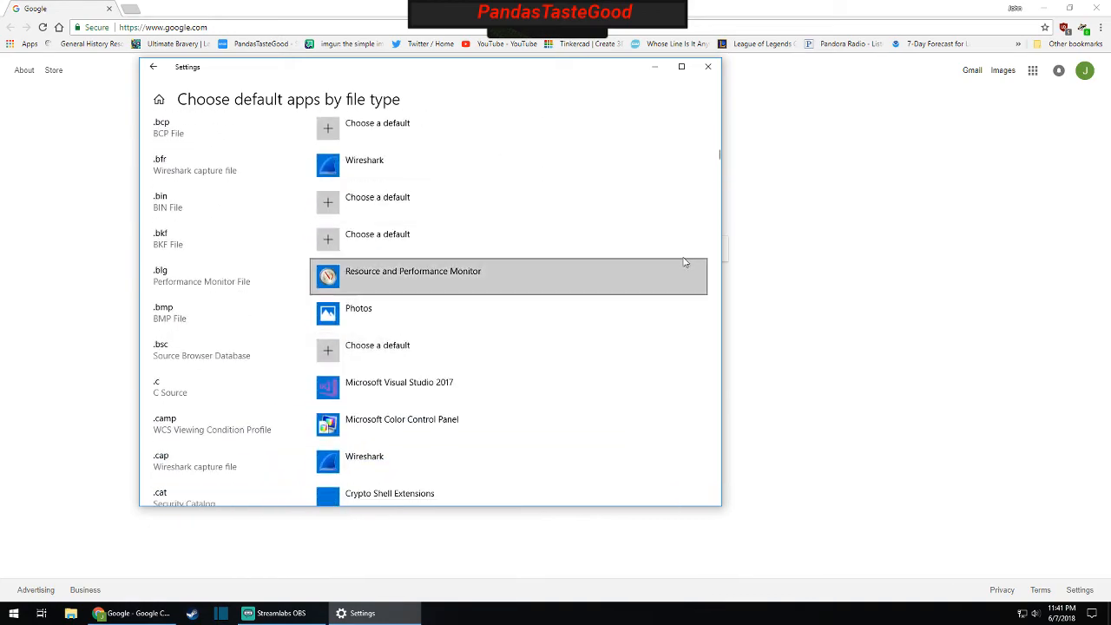
pyautogui.scroll(-3)
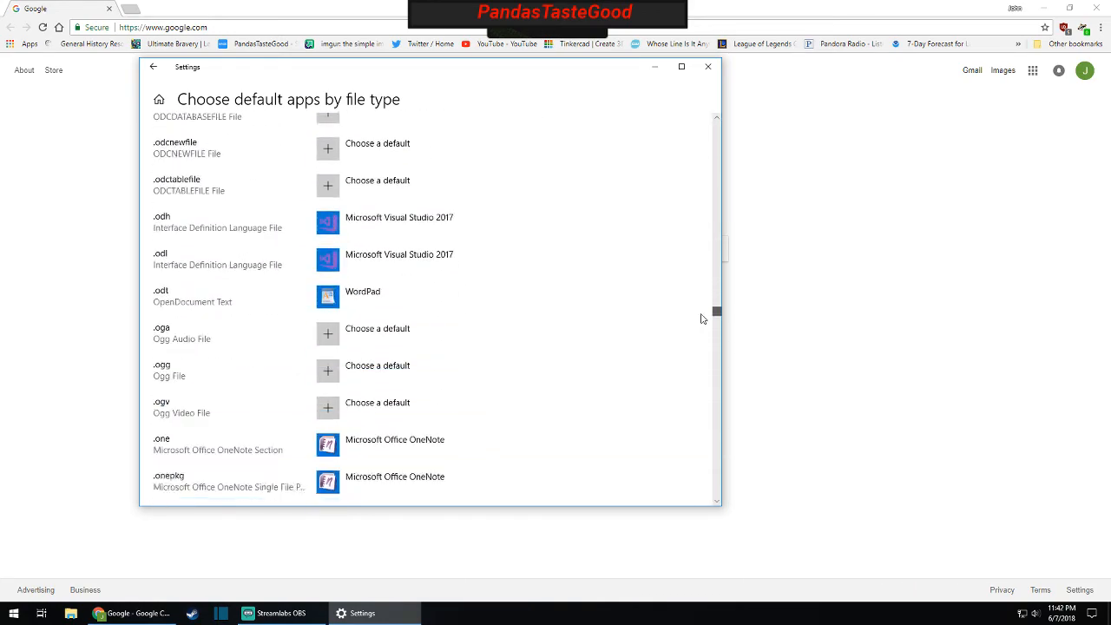
pyautogui.scroll(-3)
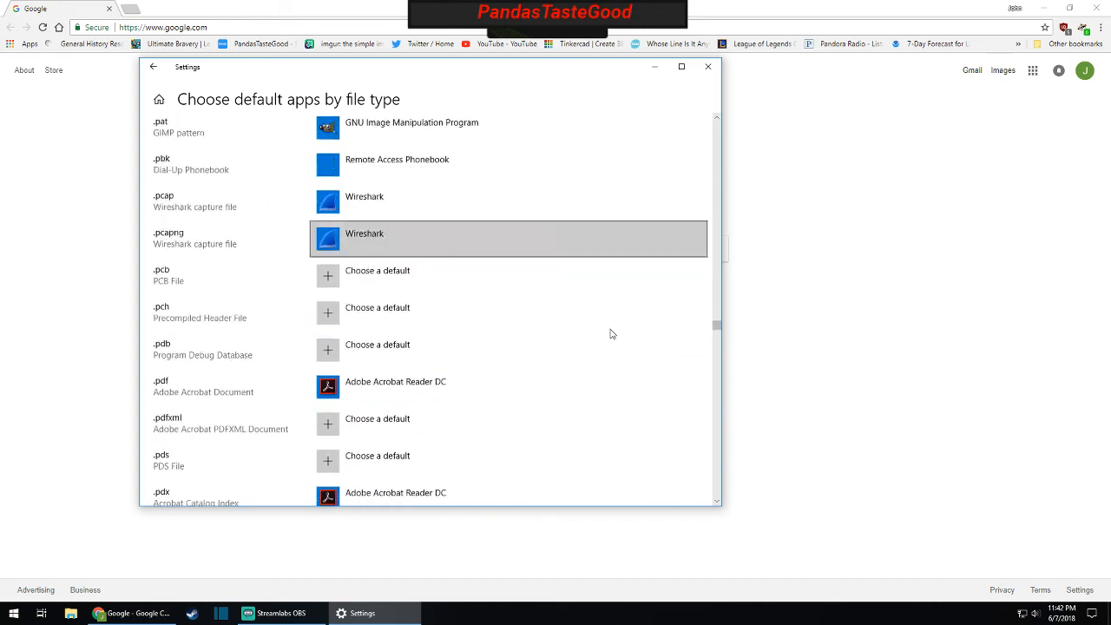
pyautogui.scroll(-3)
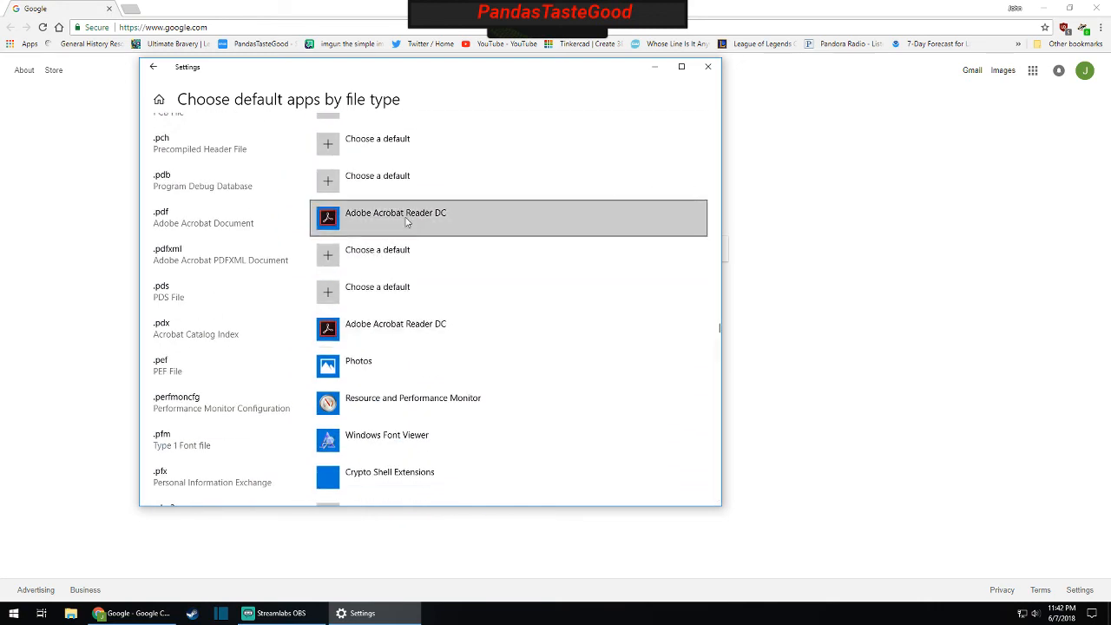
pyautogui.click(395, 212)
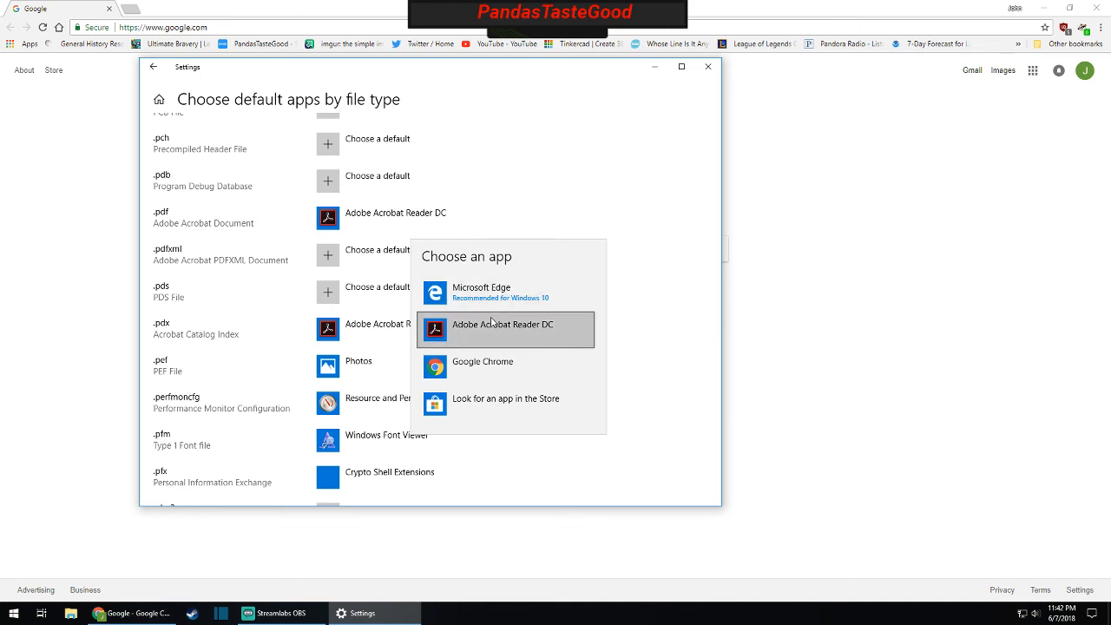
pyautogui.moveTo(508, 293)
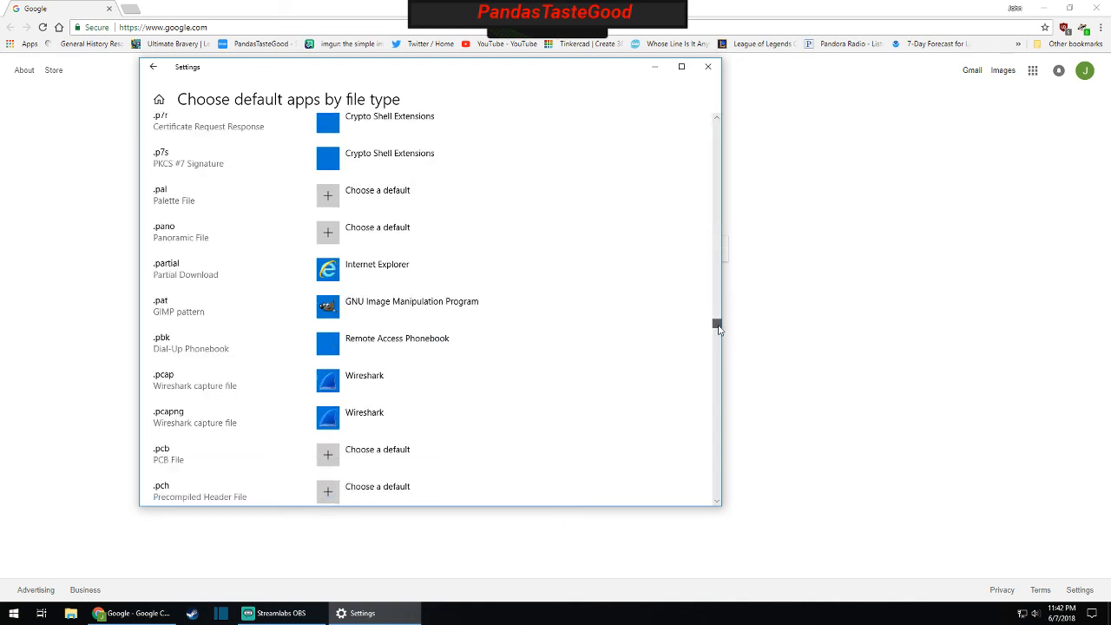
pyautogui.scroll(-3)
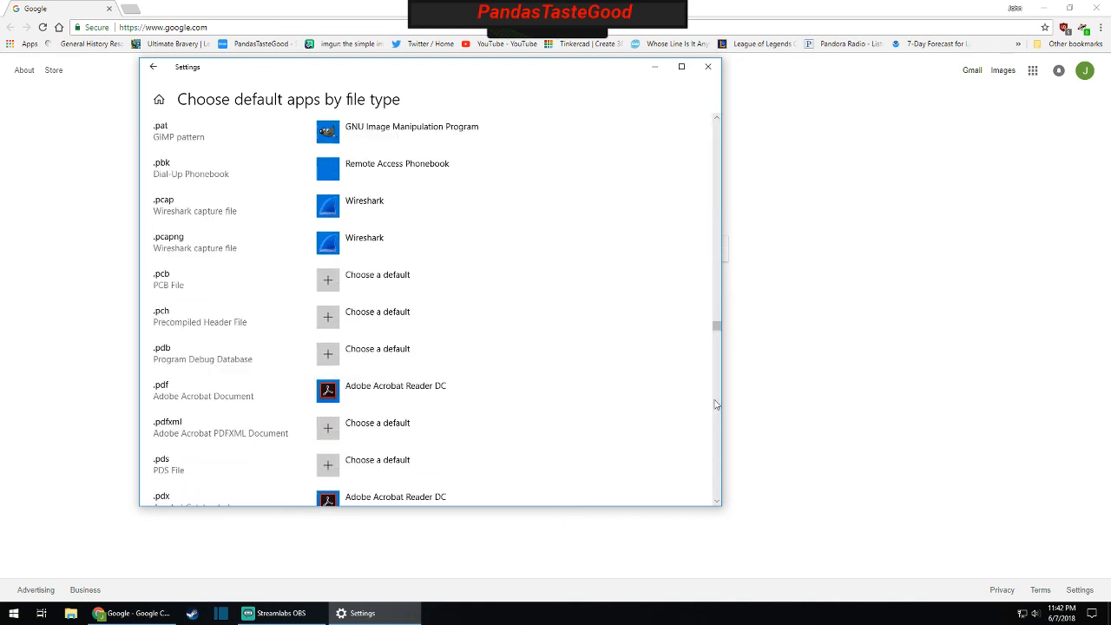
pyautogui.moveTo(436, 398)
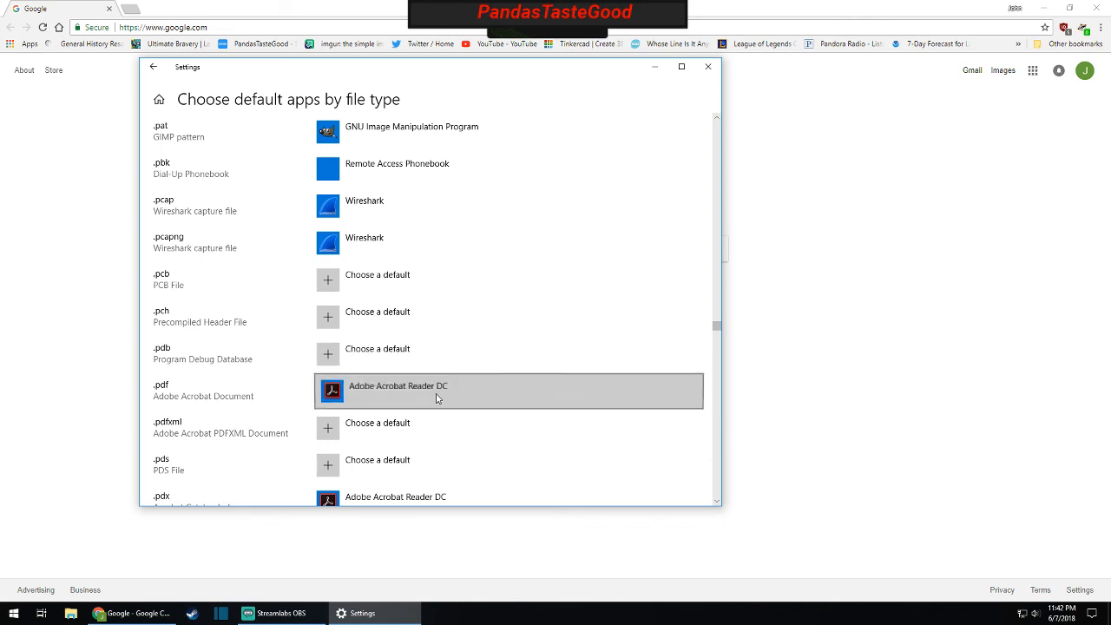
pyautogui.moveTo(719, 333)
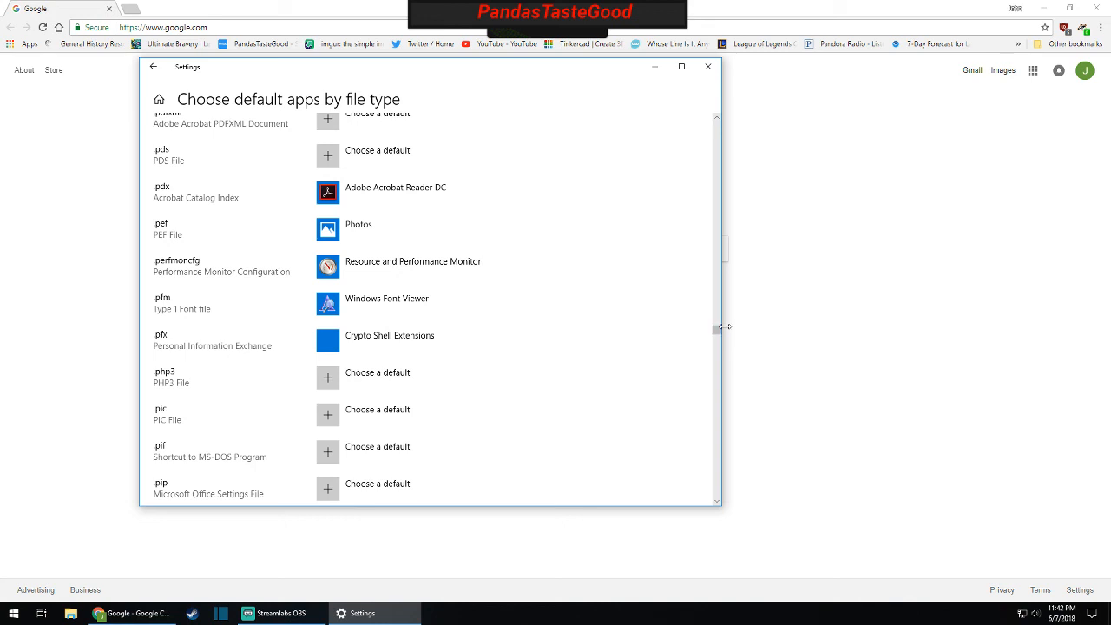
# - Close Settings and click into the Google homepage search box
pyautogui.click(707, 67)
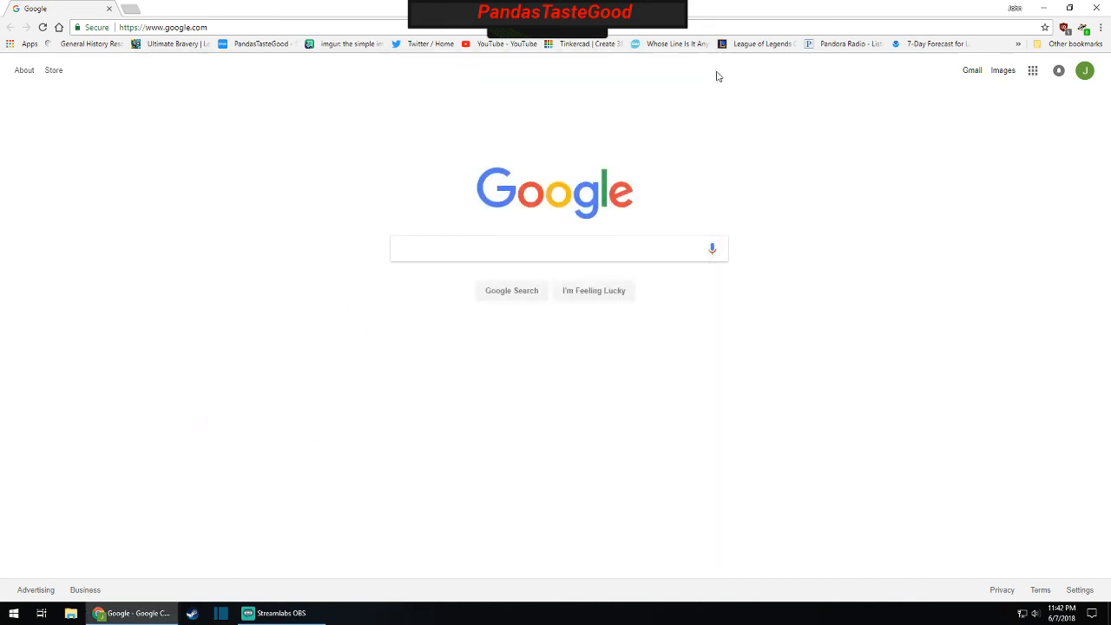
pyautogui.moveTo(388, 352)
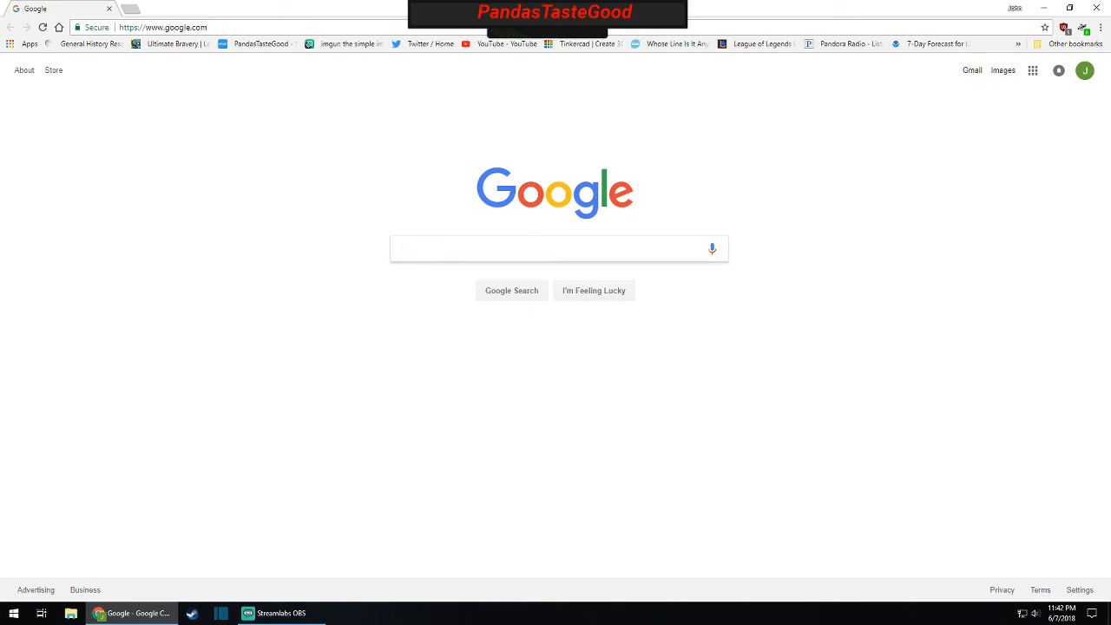
pyautogui.click(558, 248)
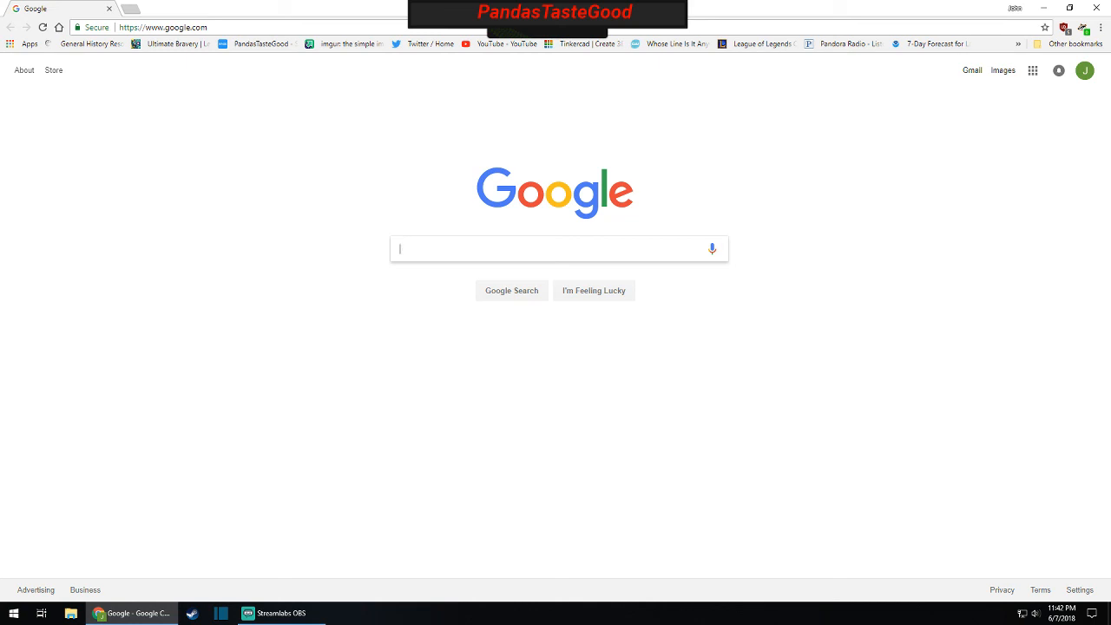